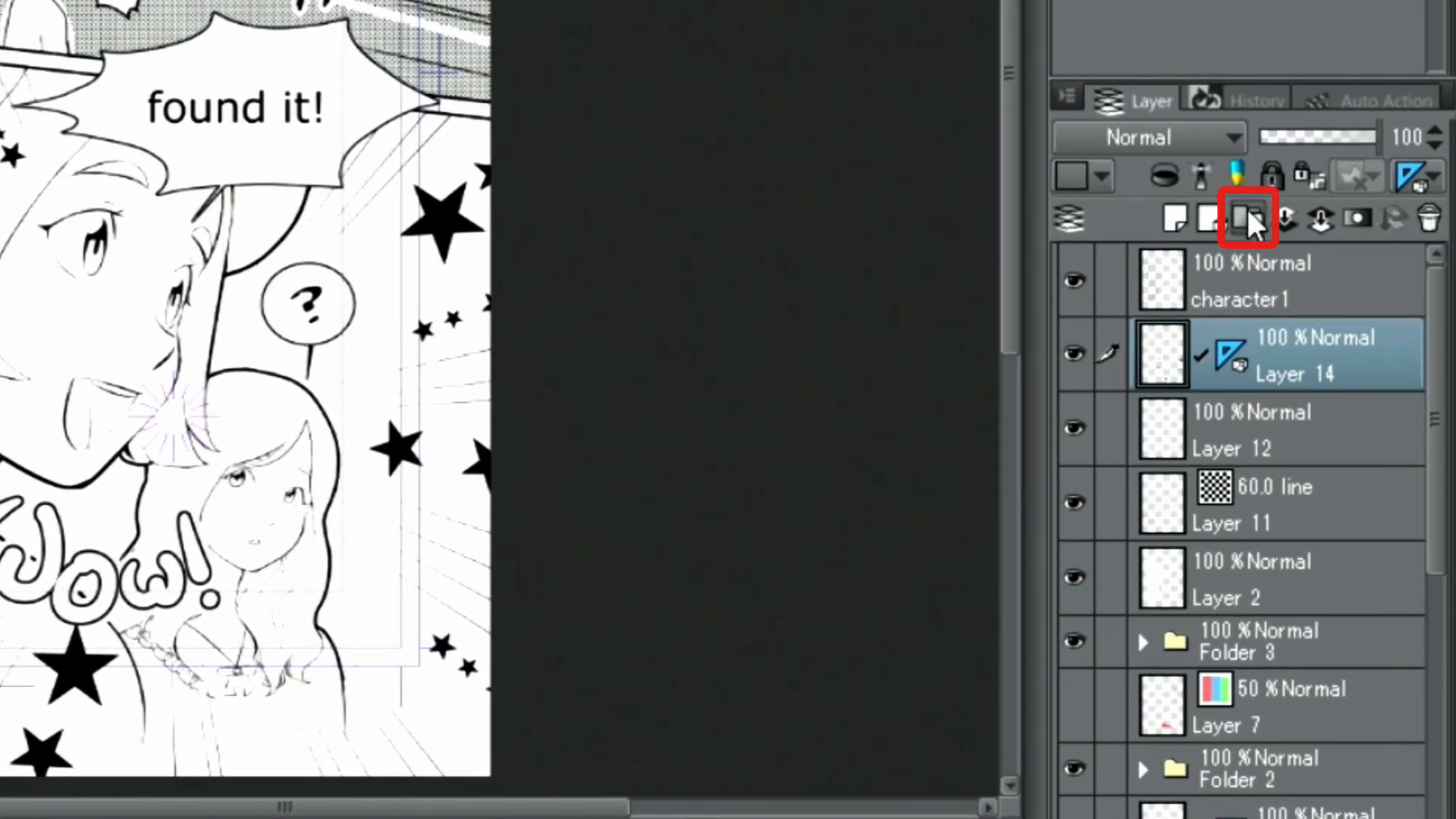
Group Layer 14 with Layers 12 and 11 into a new Folder 4 and collapse it.
left_click(1209, 220)
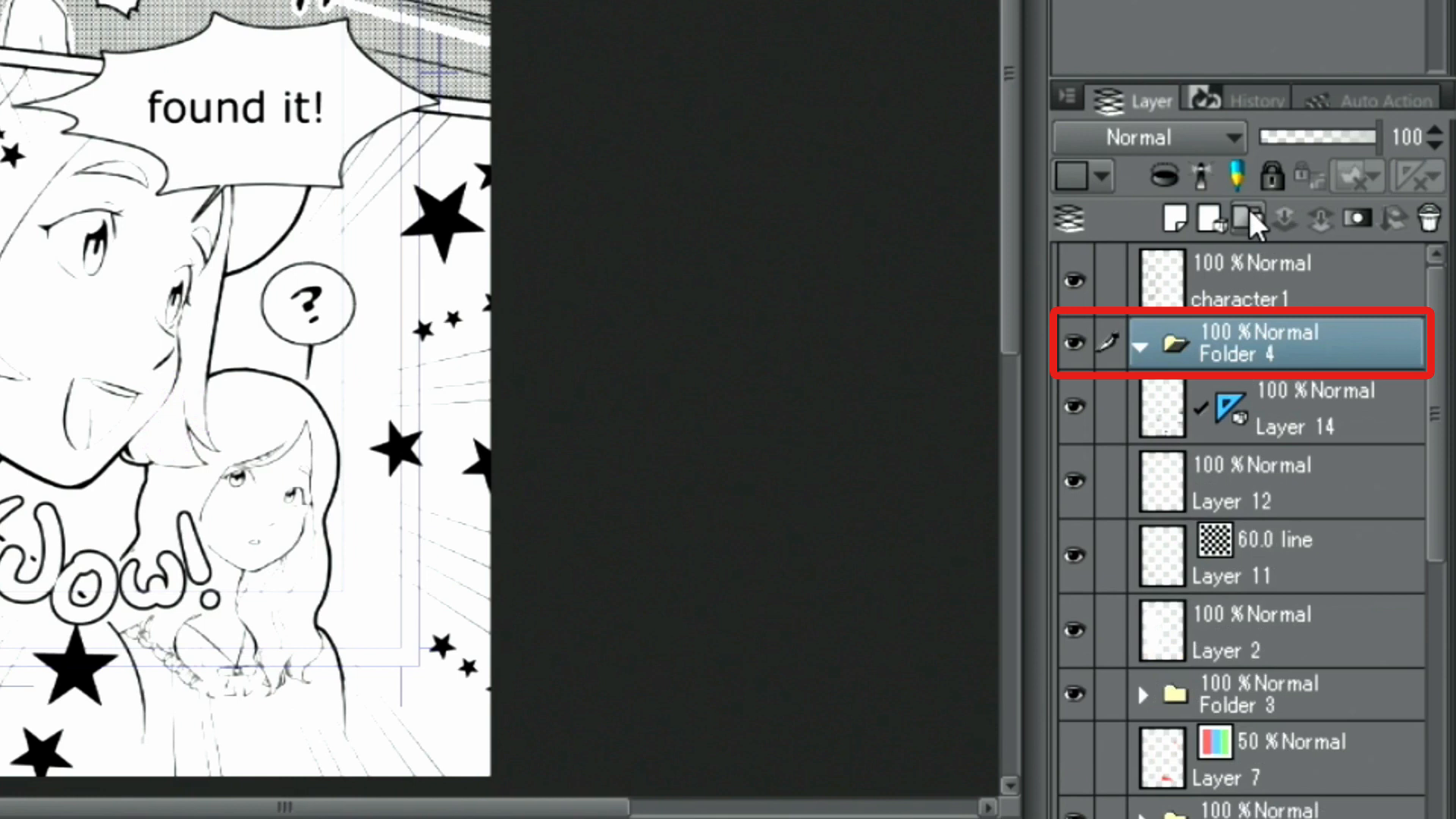
left_click(1282, 408)
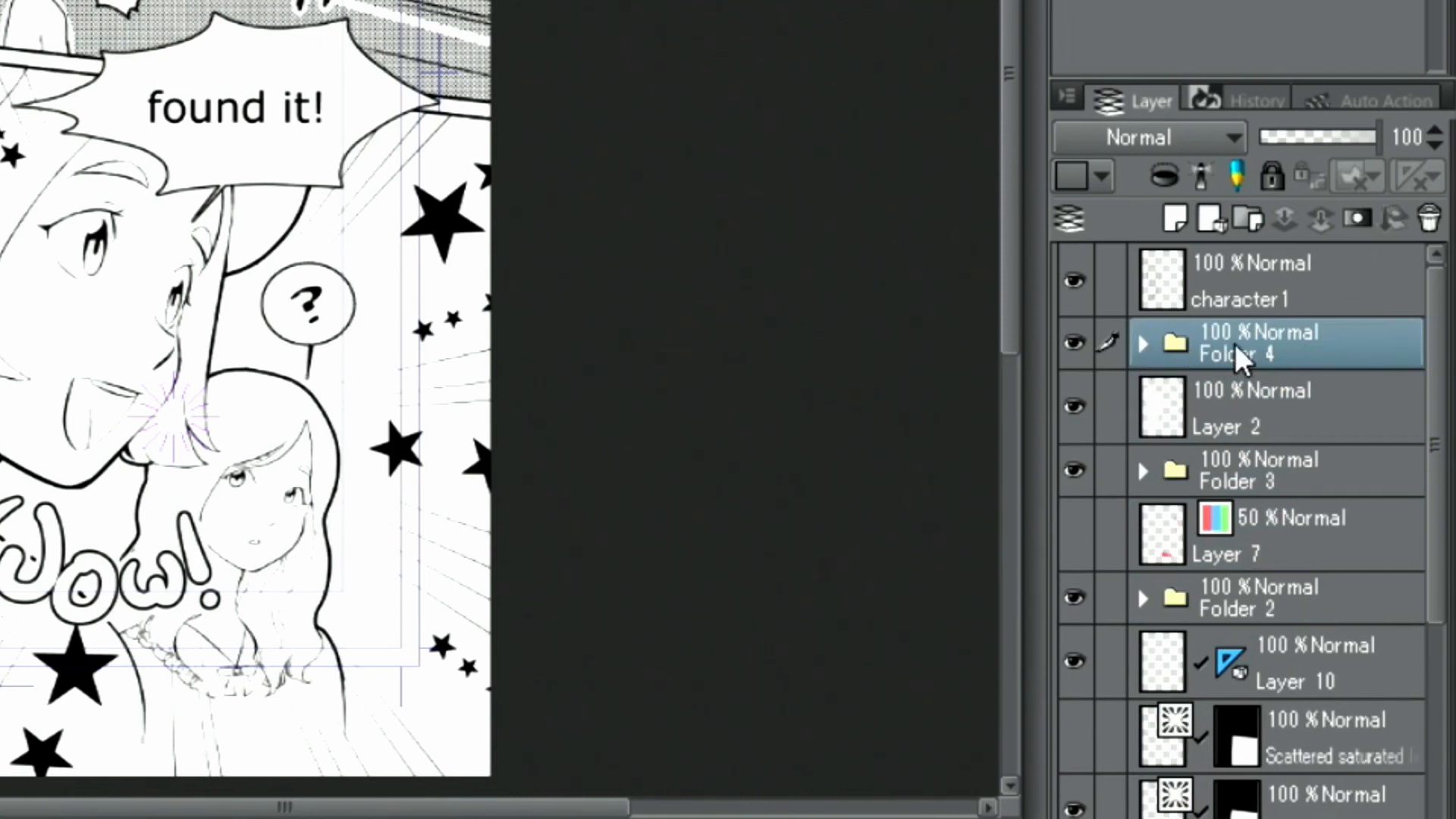
mouse_move(1235, 361)
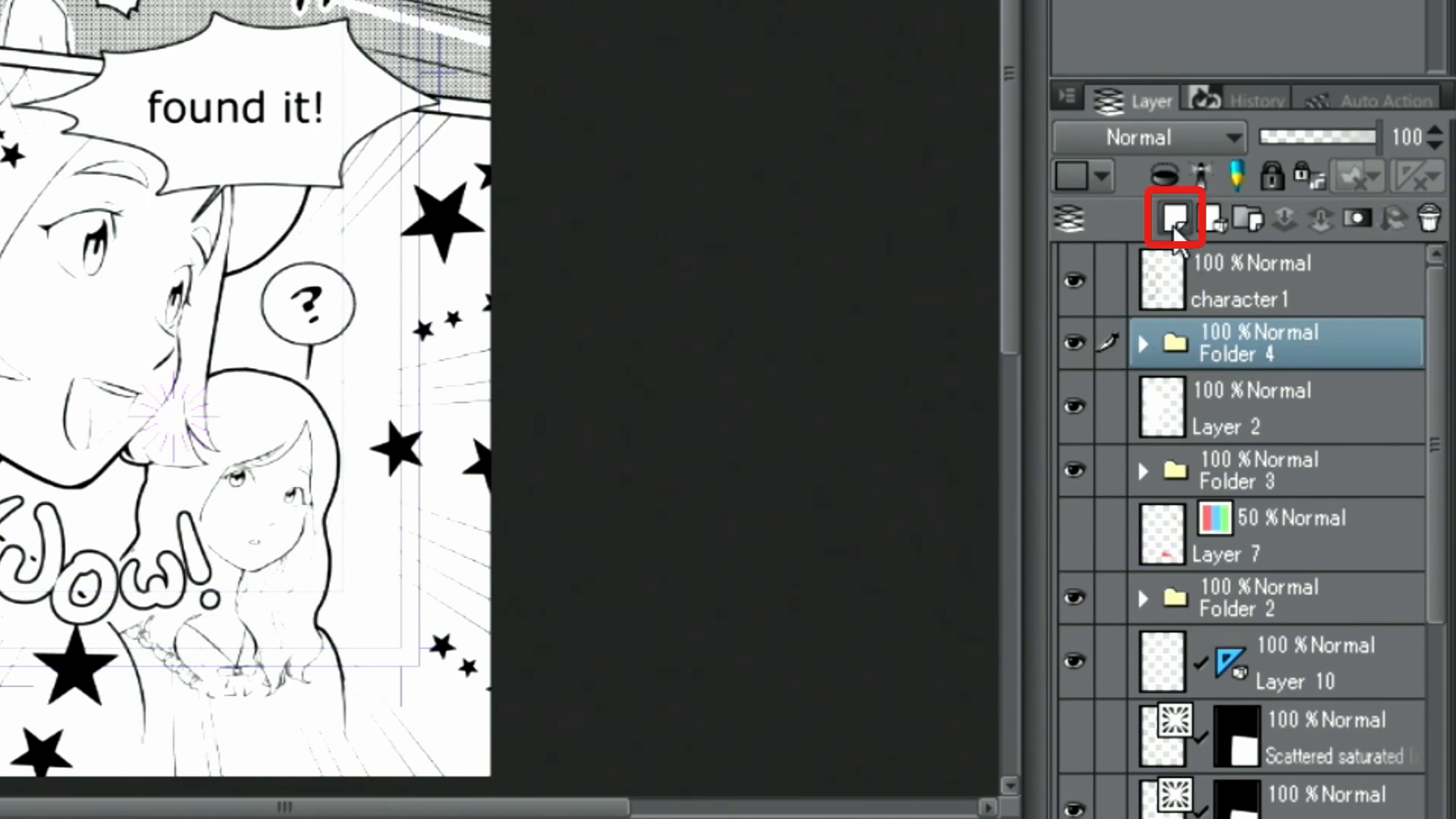
On a new Layer 15, fill the left girl's jacket lining black using Fill with Refer other layers.
left_click(1173, 218)
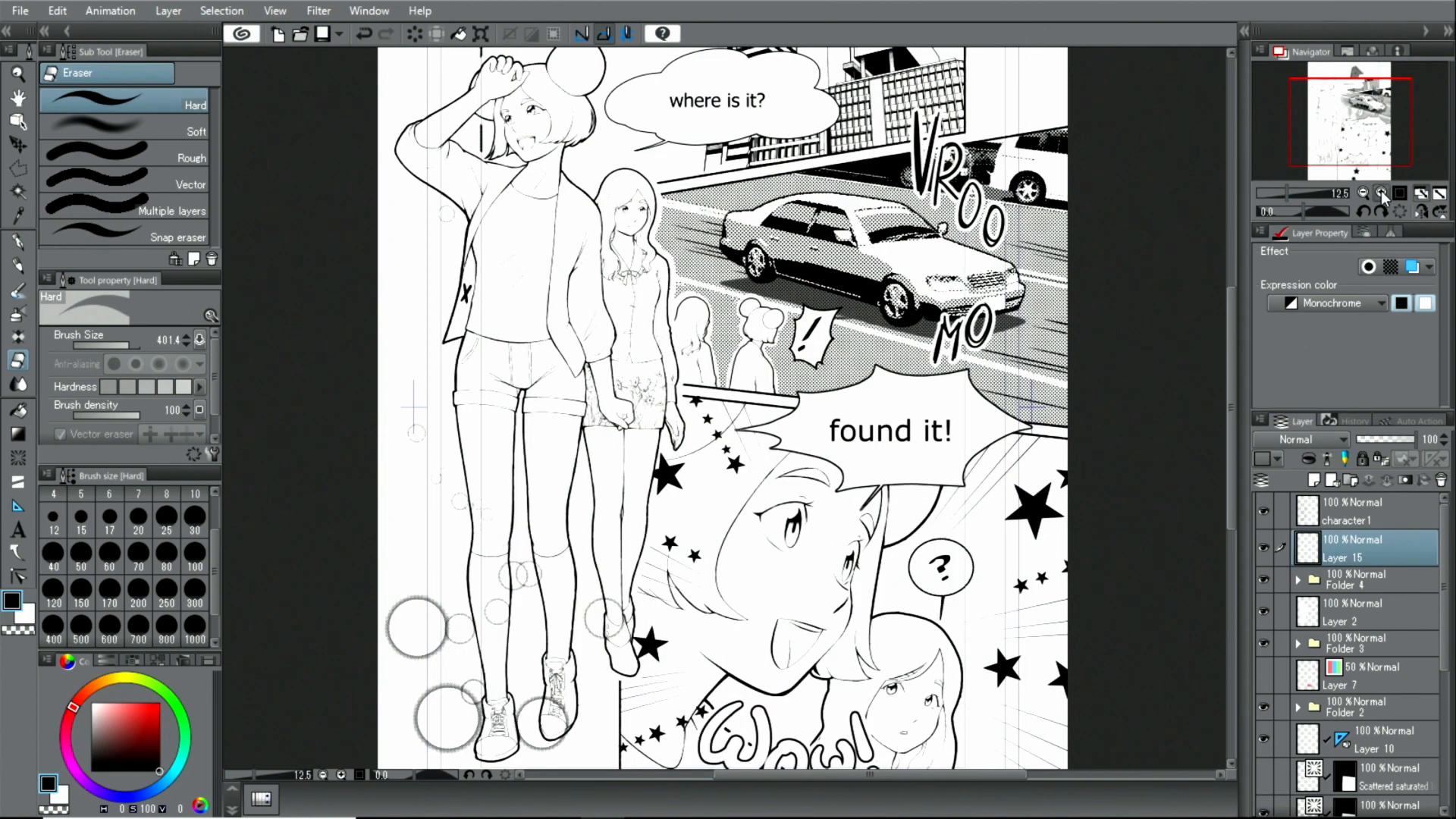
left_click(1382, 192)
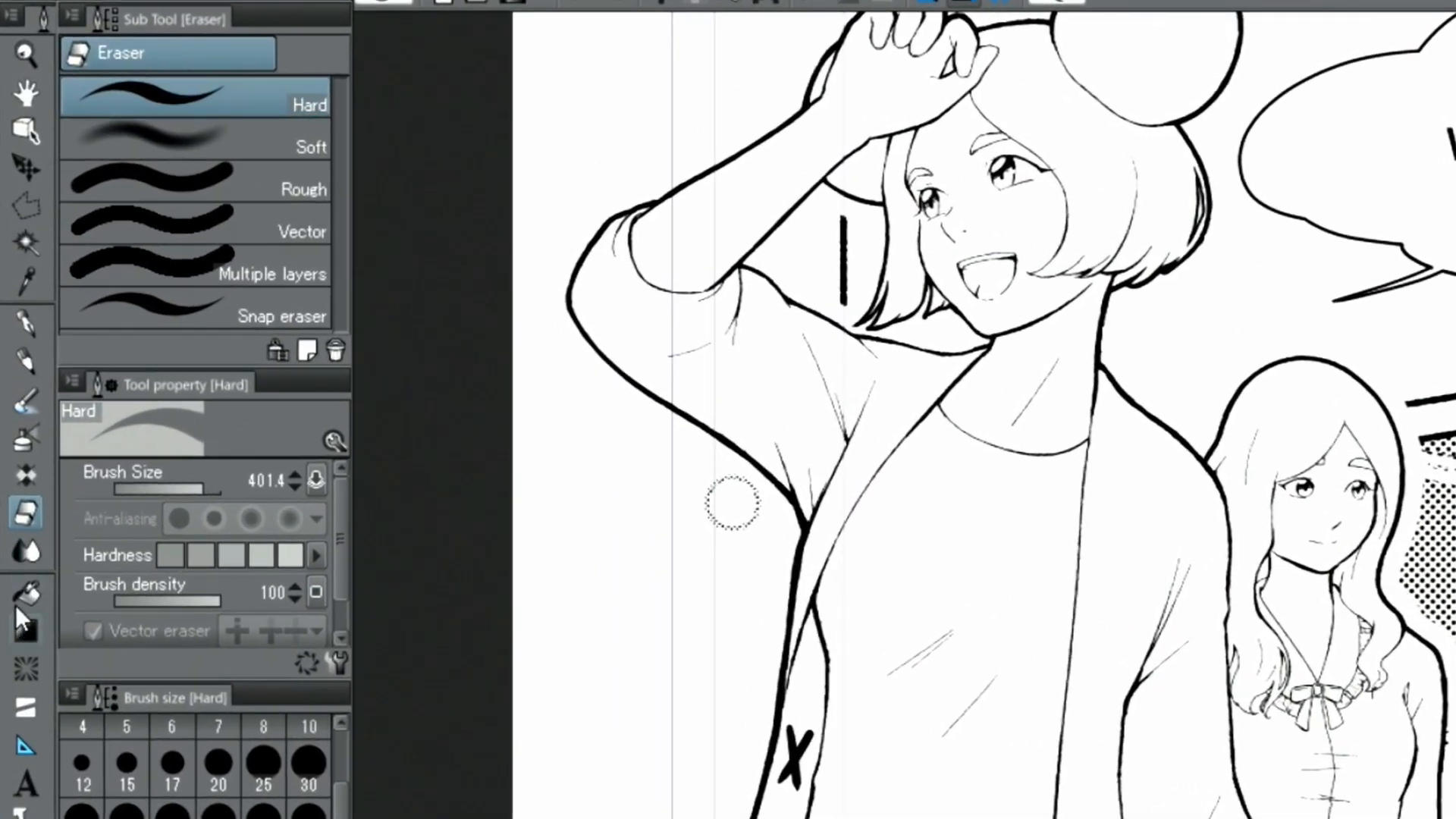
left_click(26, 595)
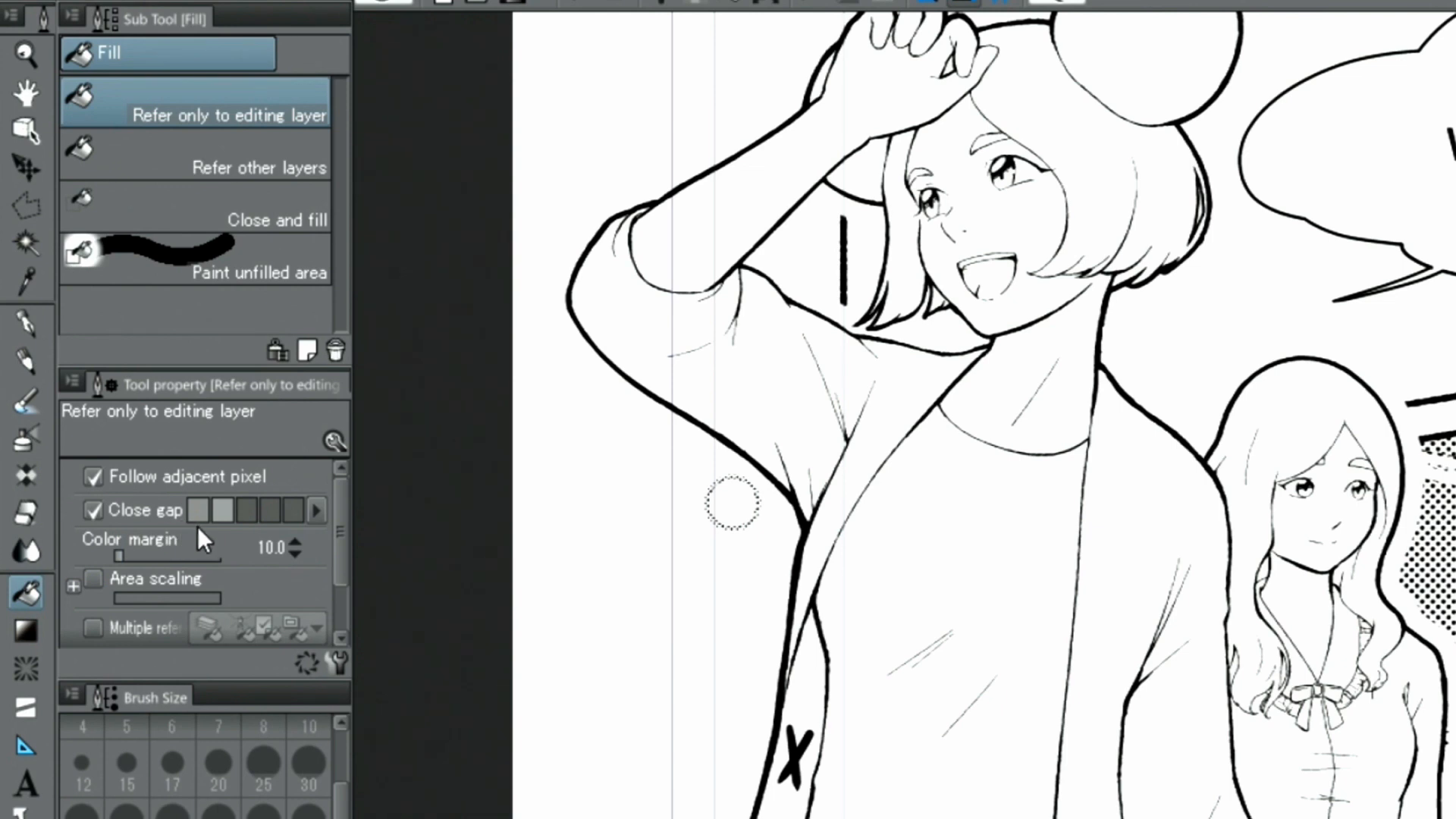
left_click(196, 167)
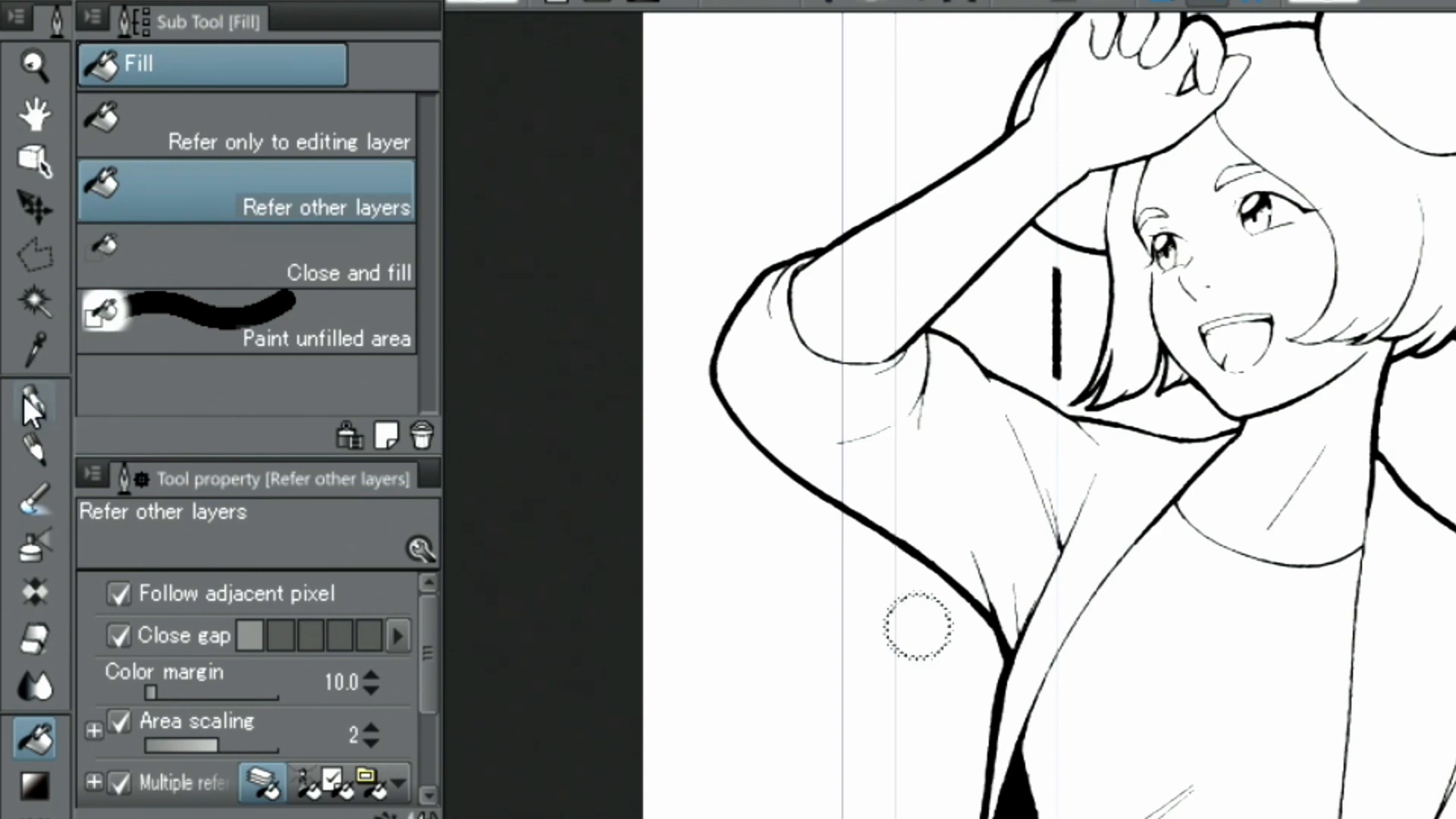
left_click(35, 401)
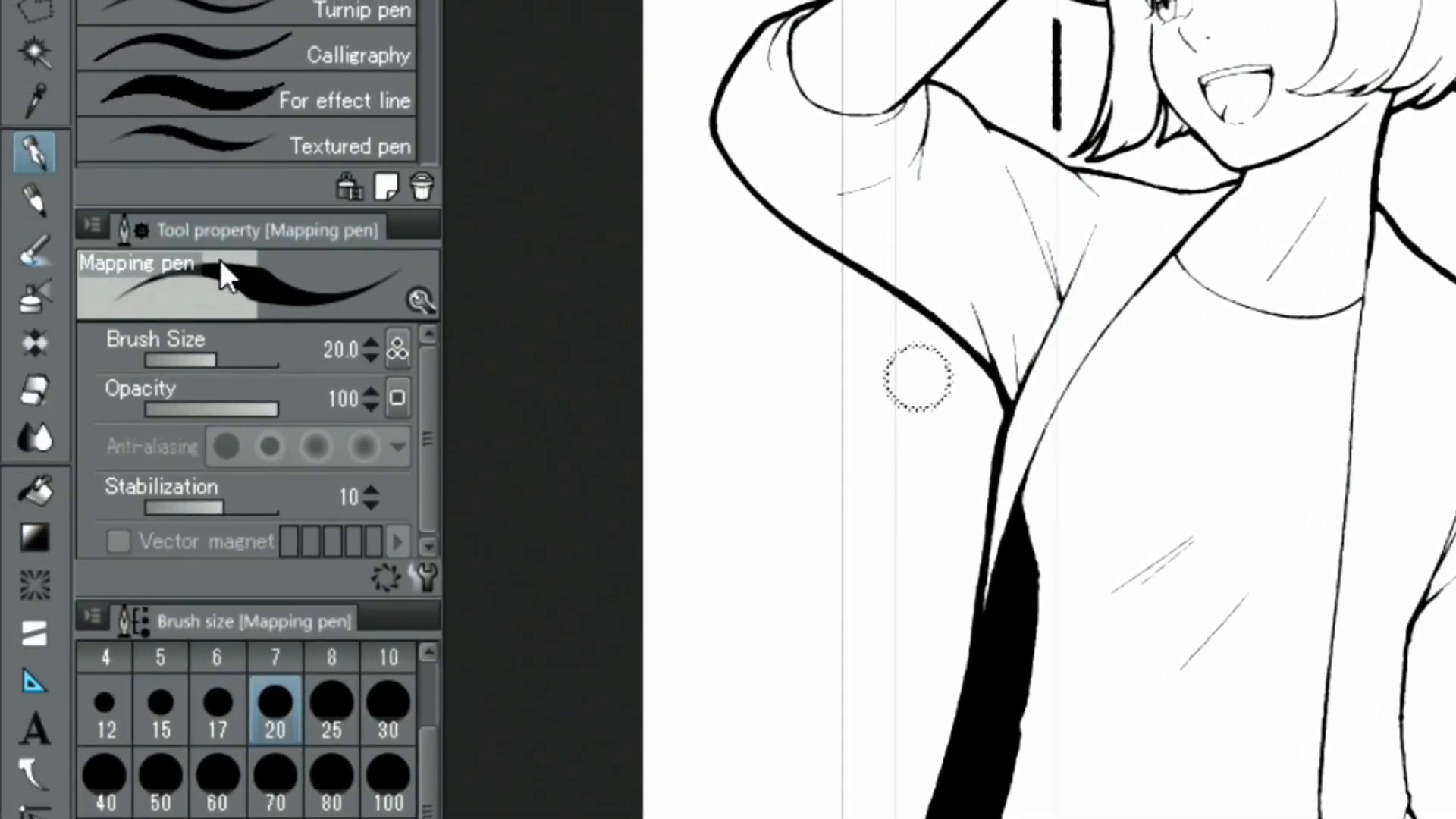
left_click(35, 490)
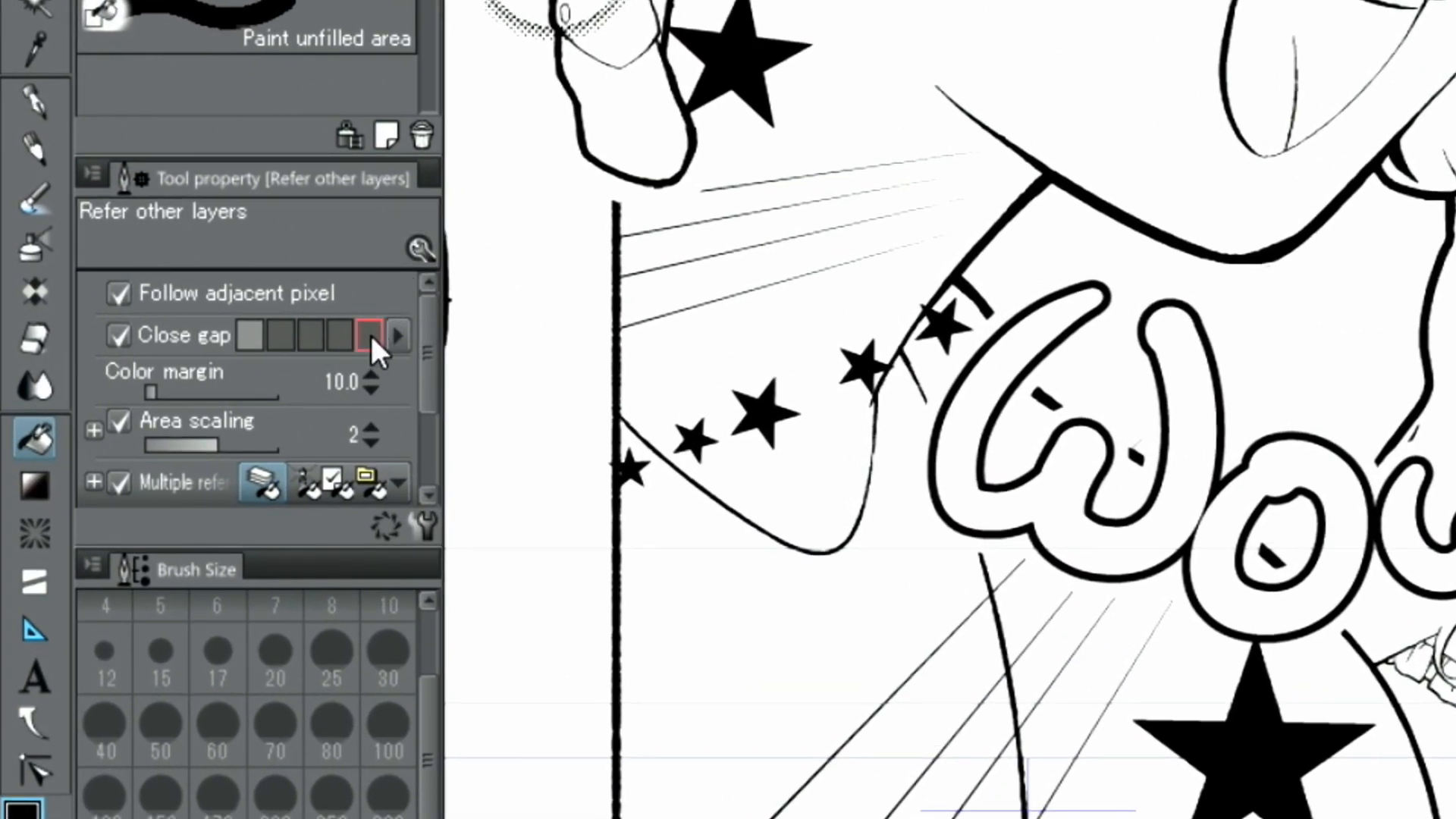
Set Fill's Close gap to maximum, fill the hair strand black, and toggle Folder 4 to check.
left_click(370, 333)
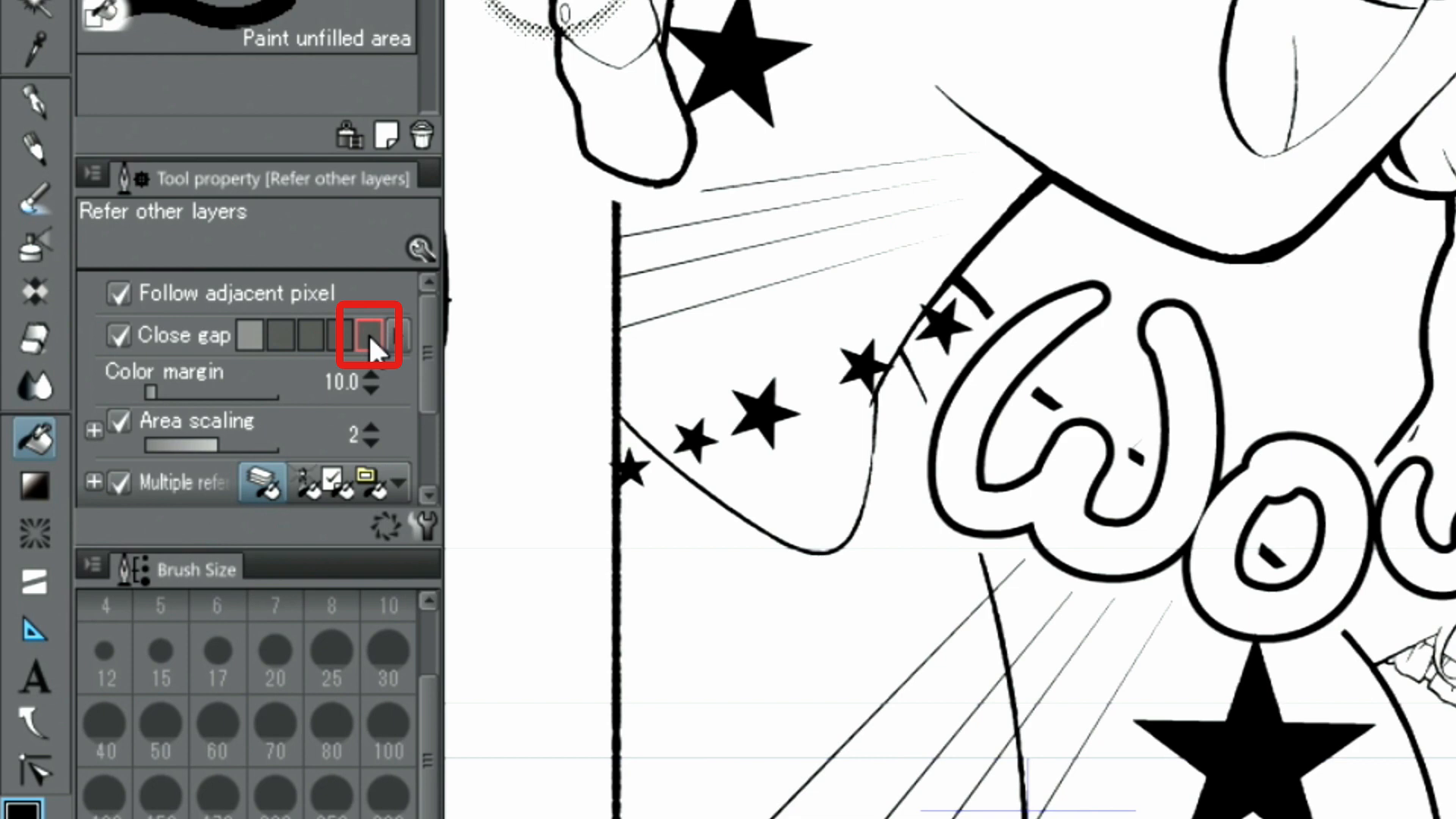
left_click(369, 335)
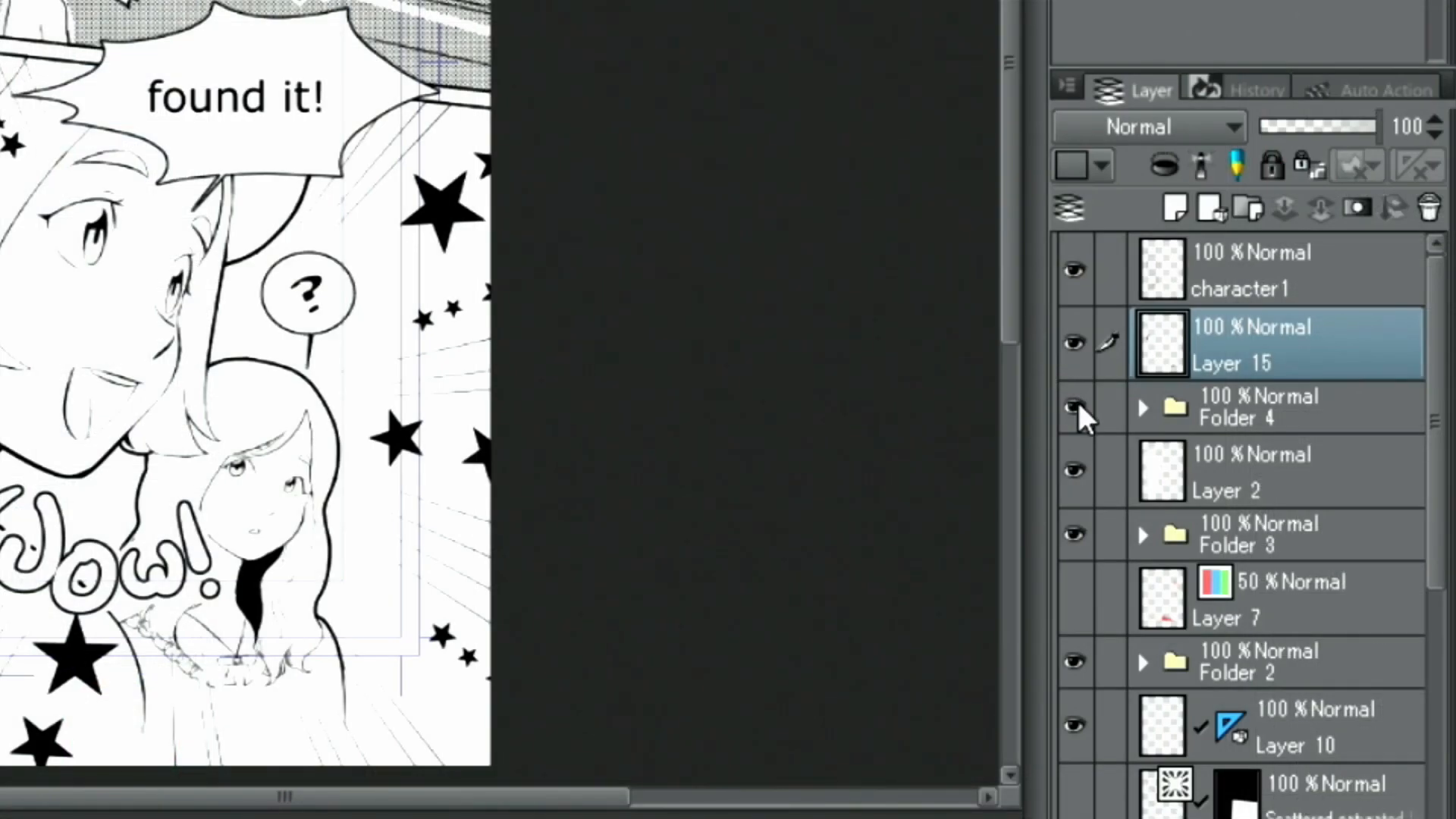
left_click(1074, 410)
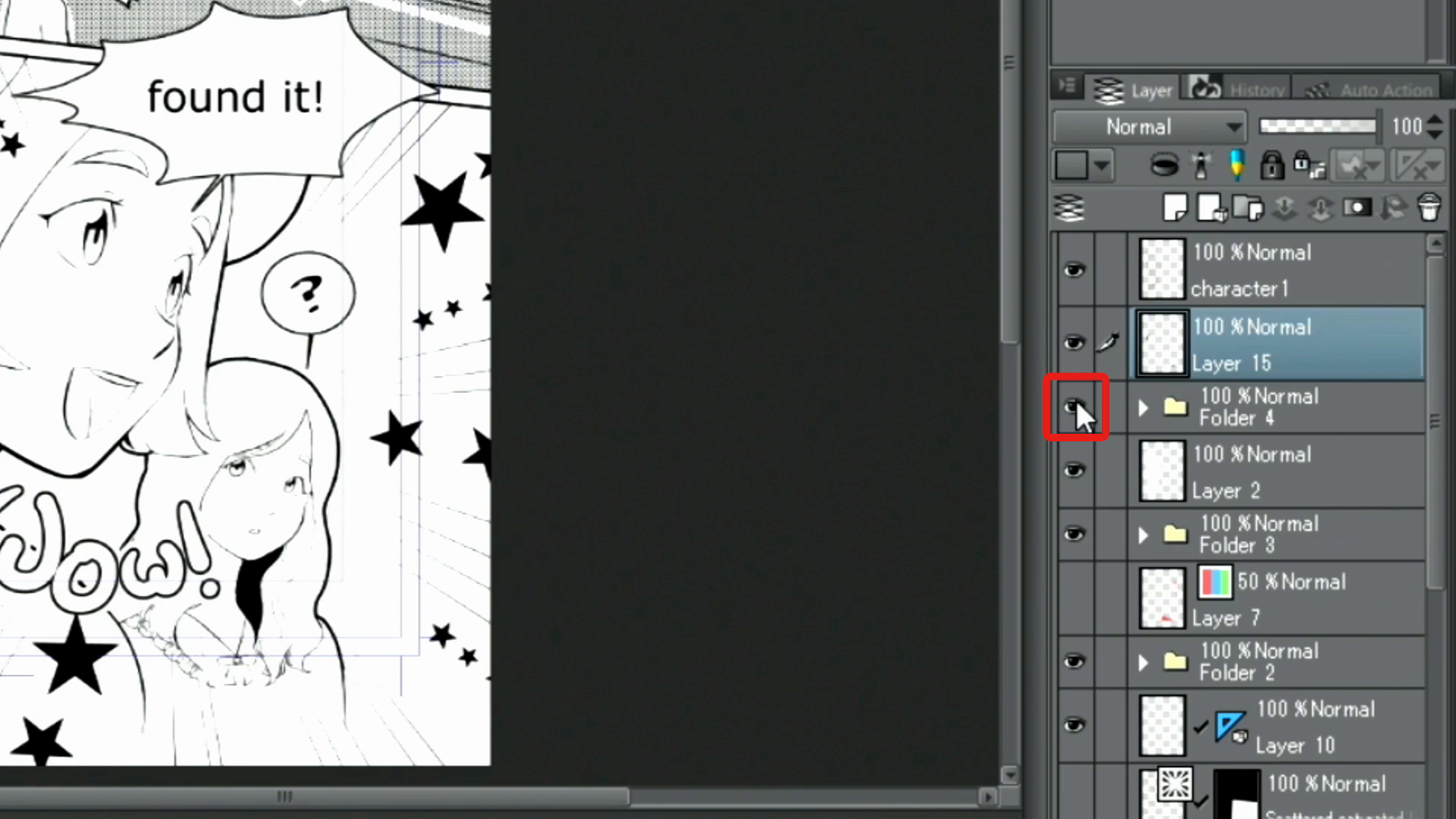
left_click(1074, 407)
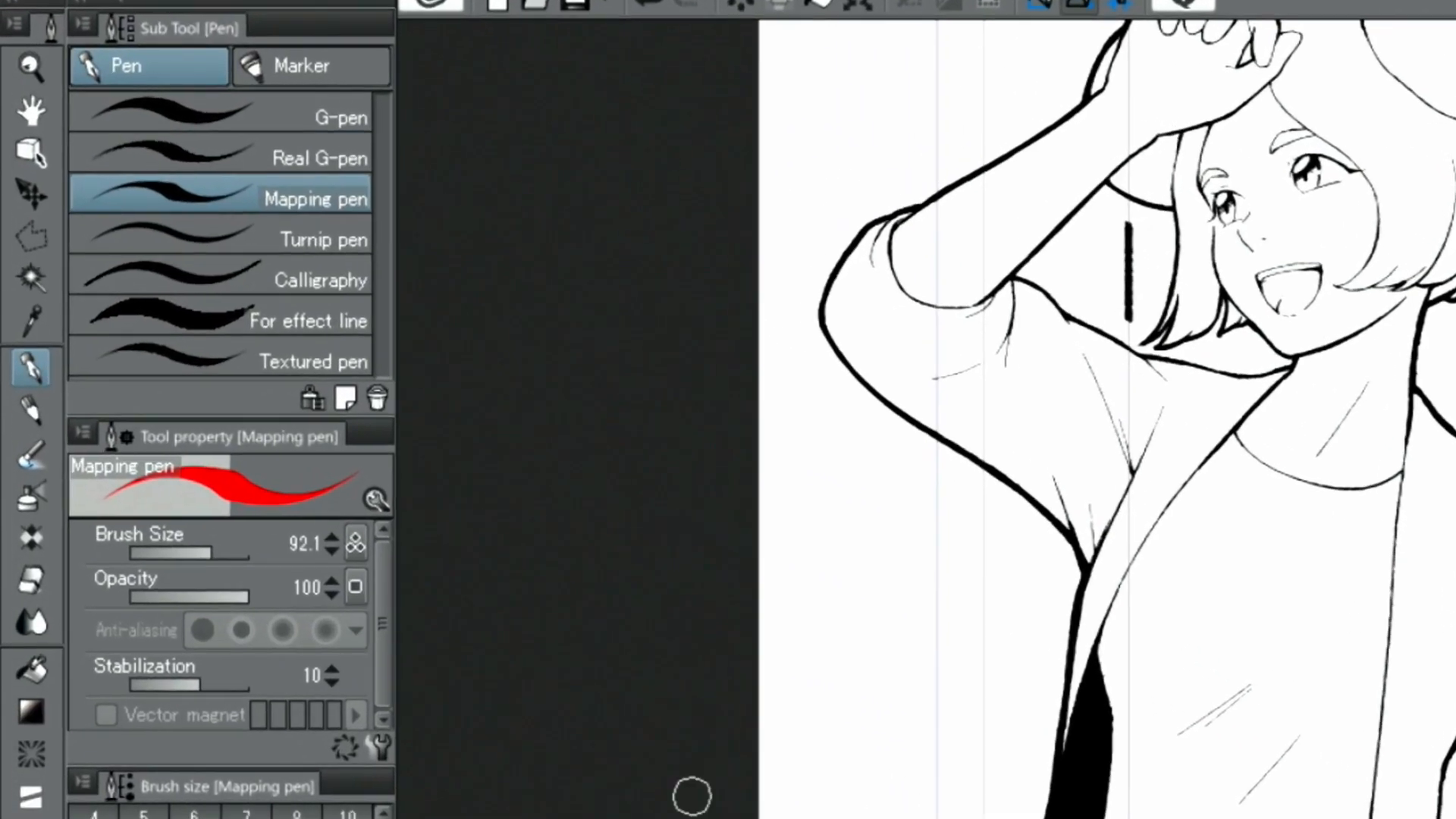
Auto-select both legs of the left girl's shorts (Refer other layers, Add to selection) for a new tone.
left_click(35, 303)
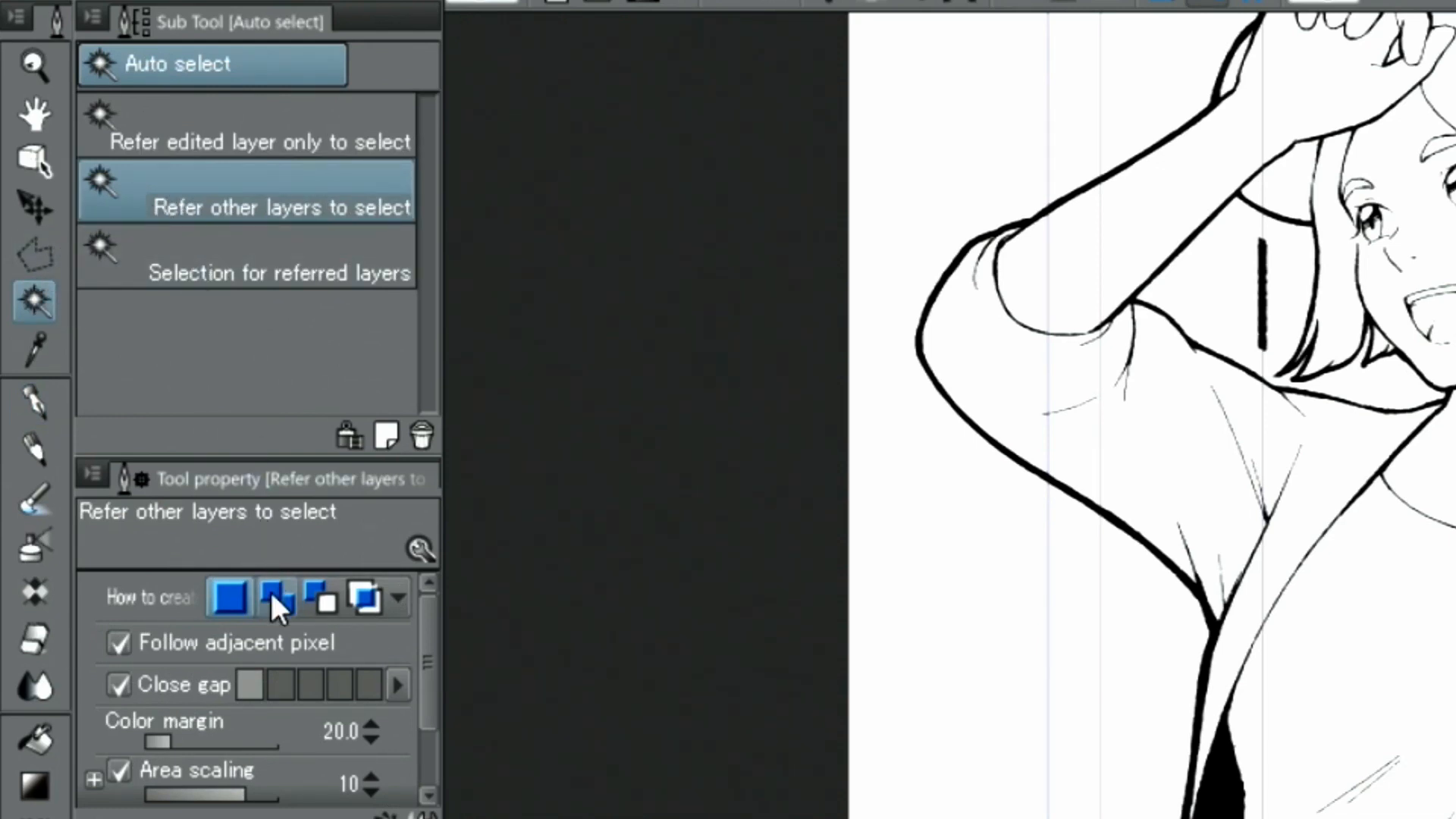
left_click(276, 598)
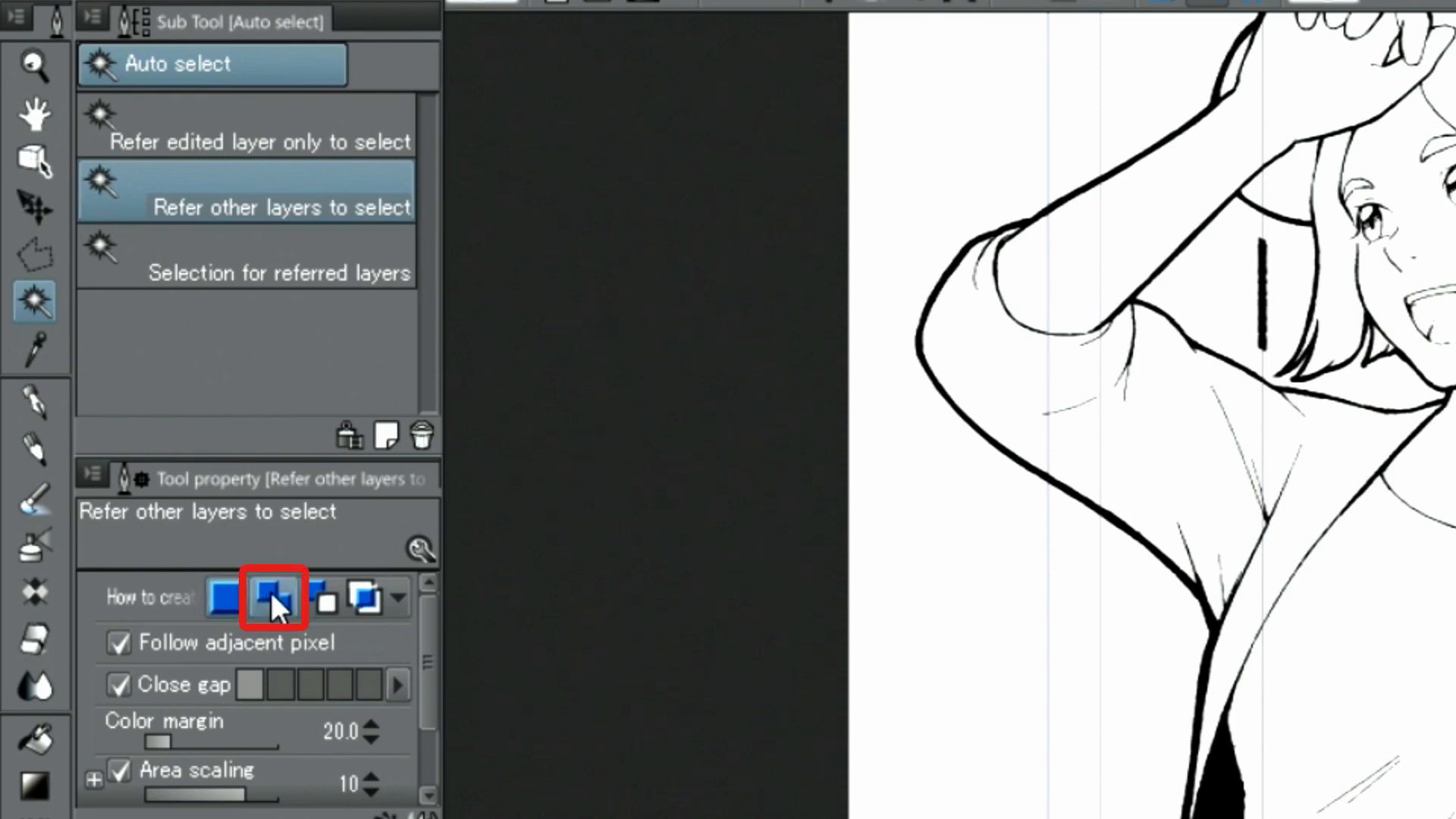
left_click(272, 597)
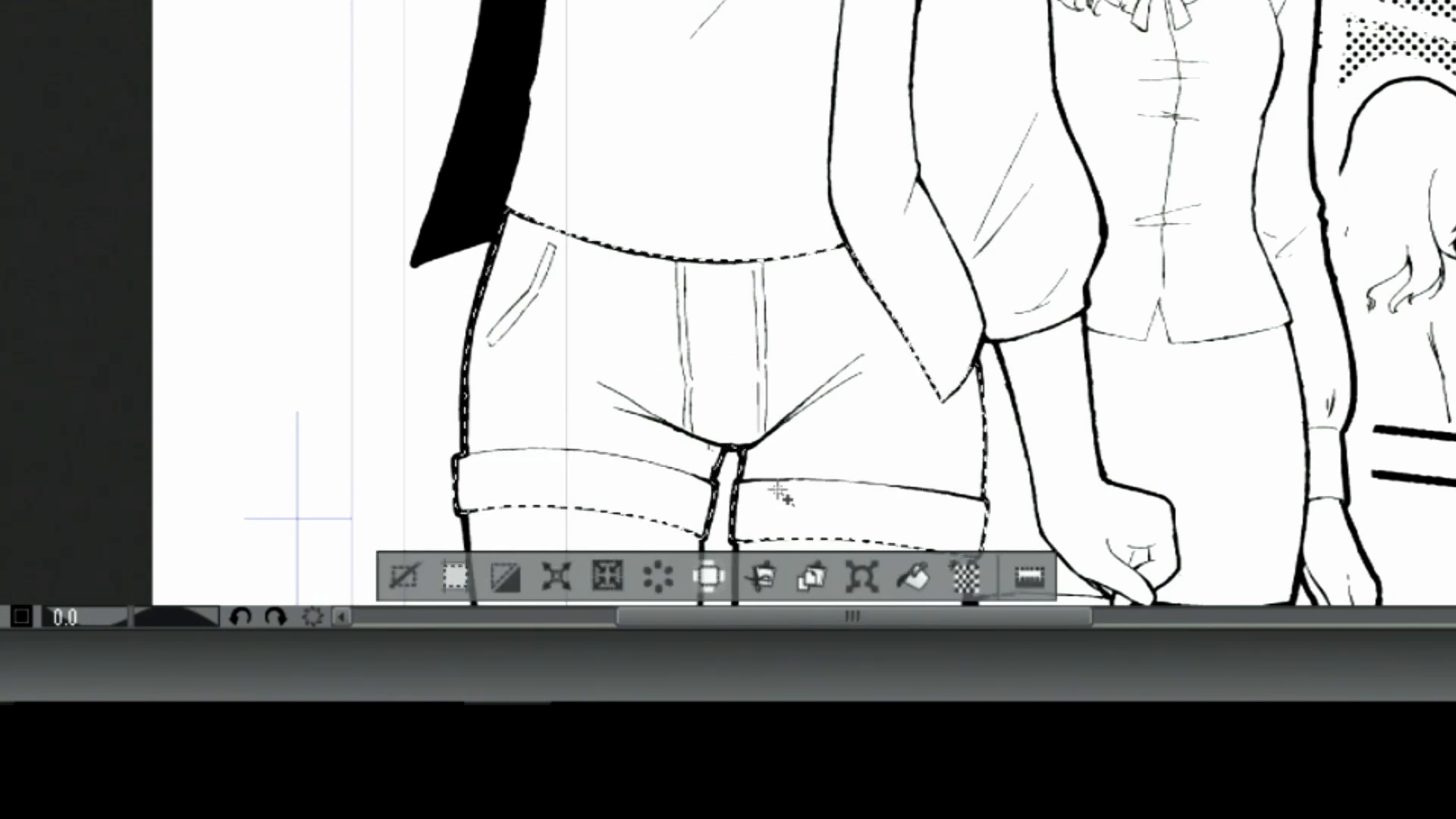
left_click(967, 578)
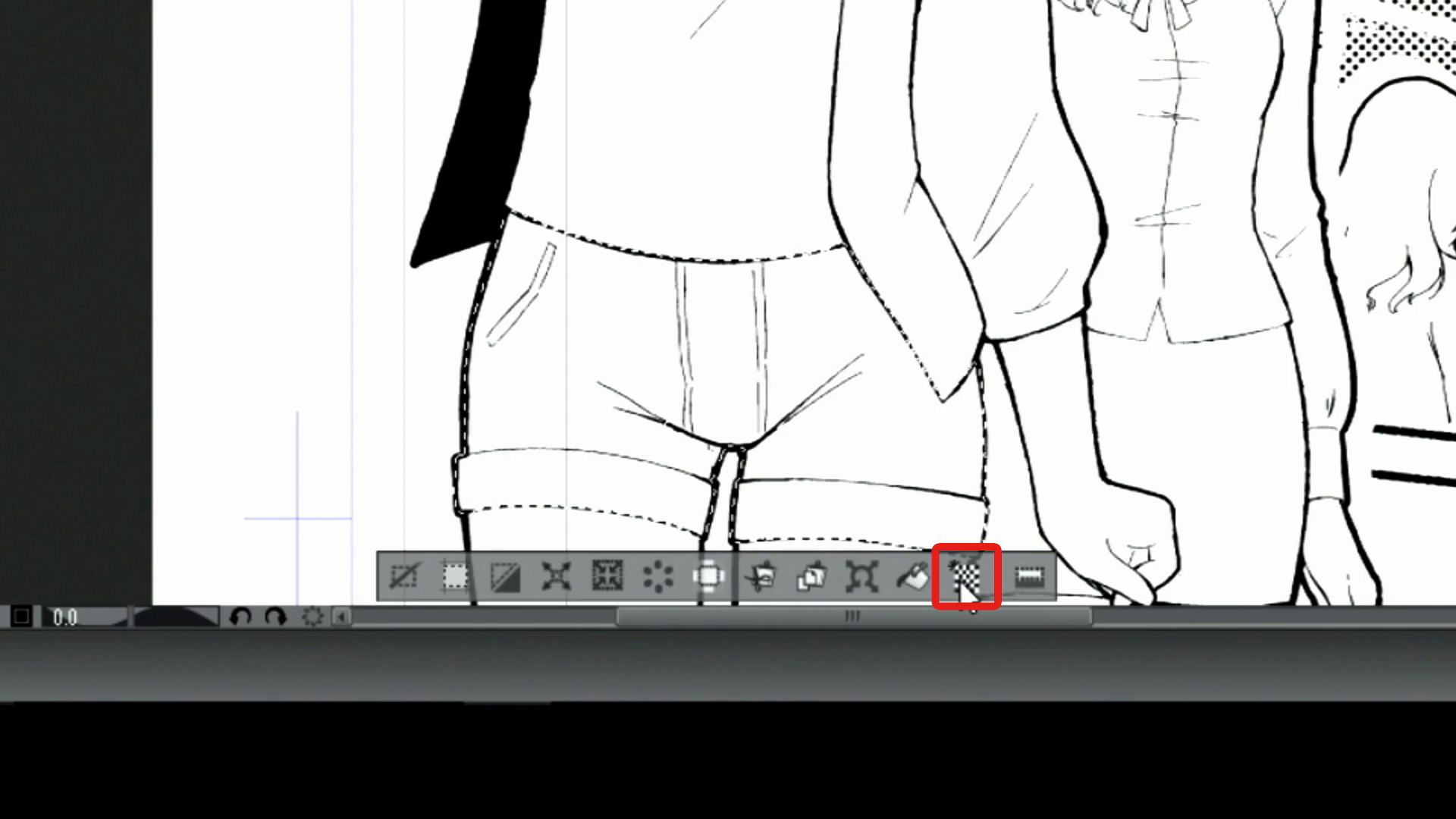
left_click(967, 577)
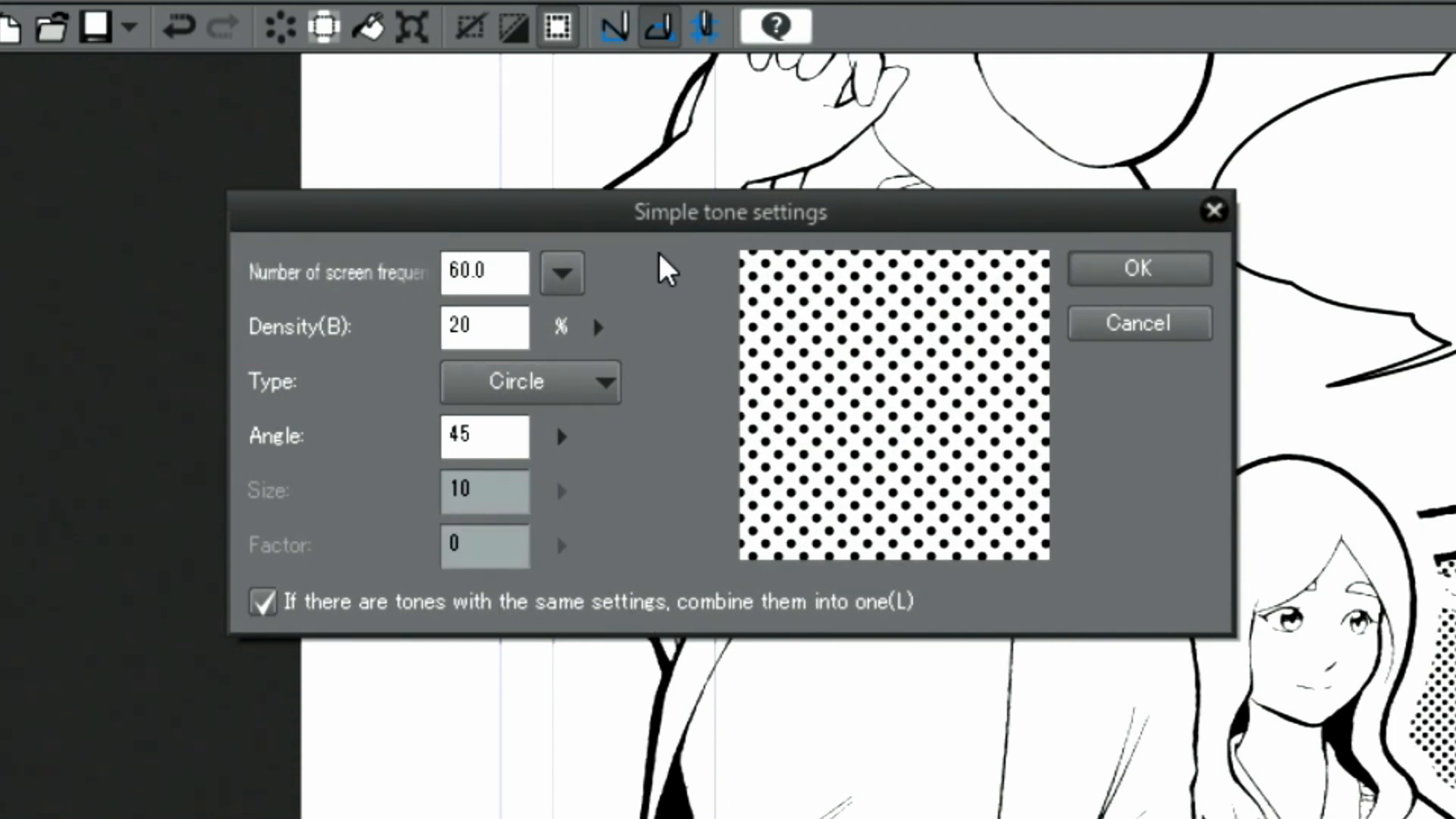
Tone the shorts with a 30-line, 40% density dot screen.
left_click(560, 272)
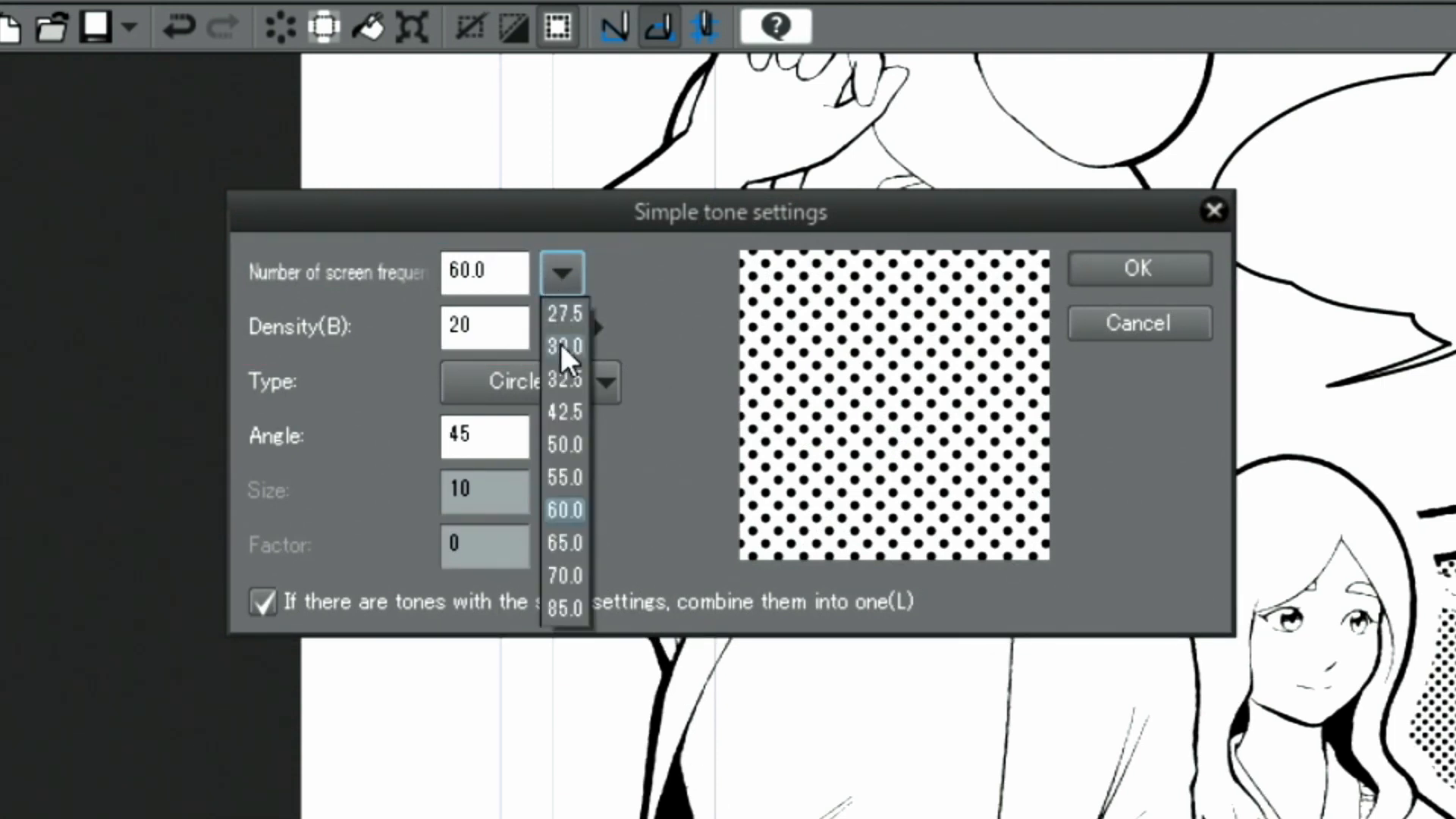
left_click(566, 346)
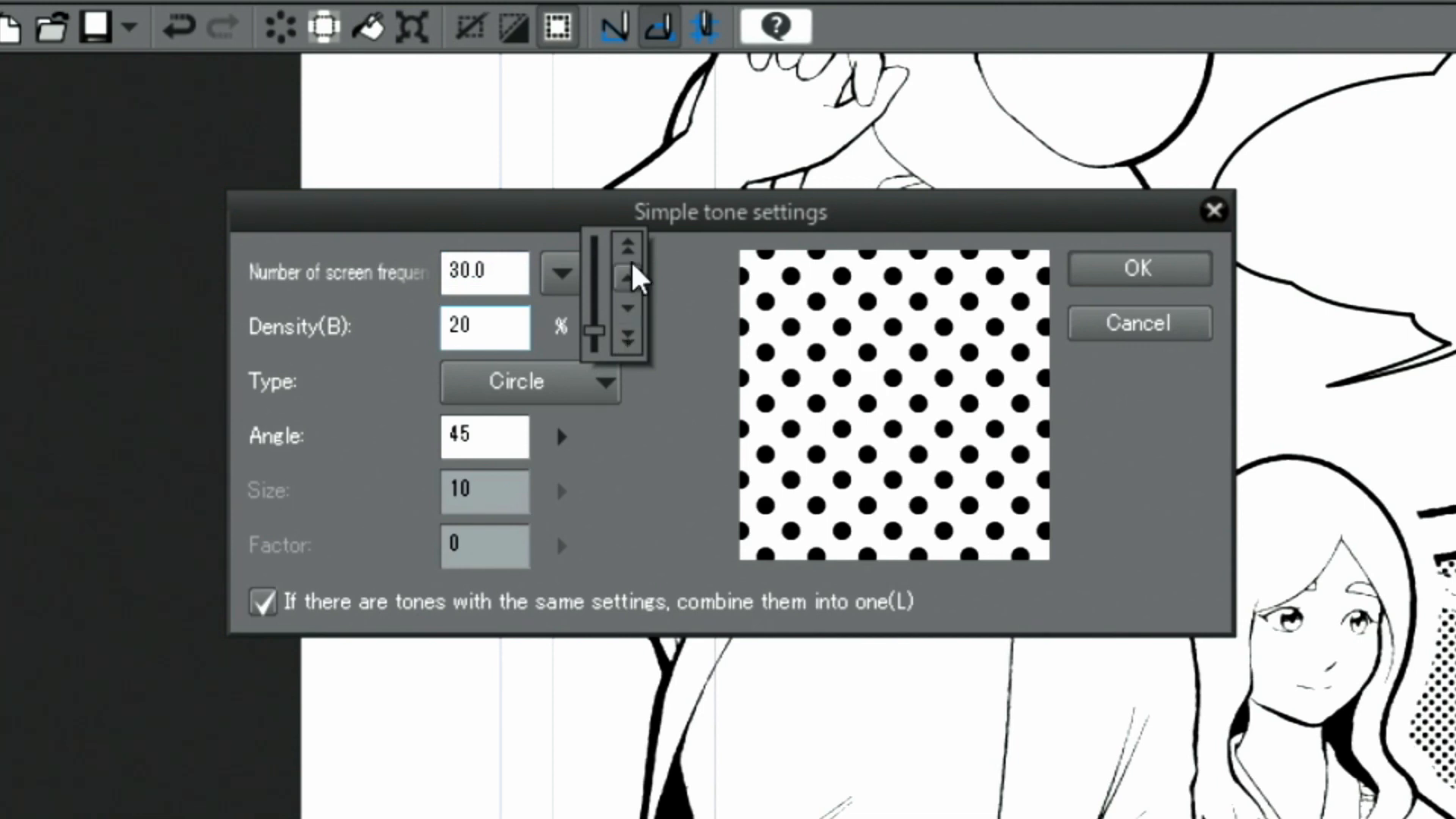
left_click(627, 251)
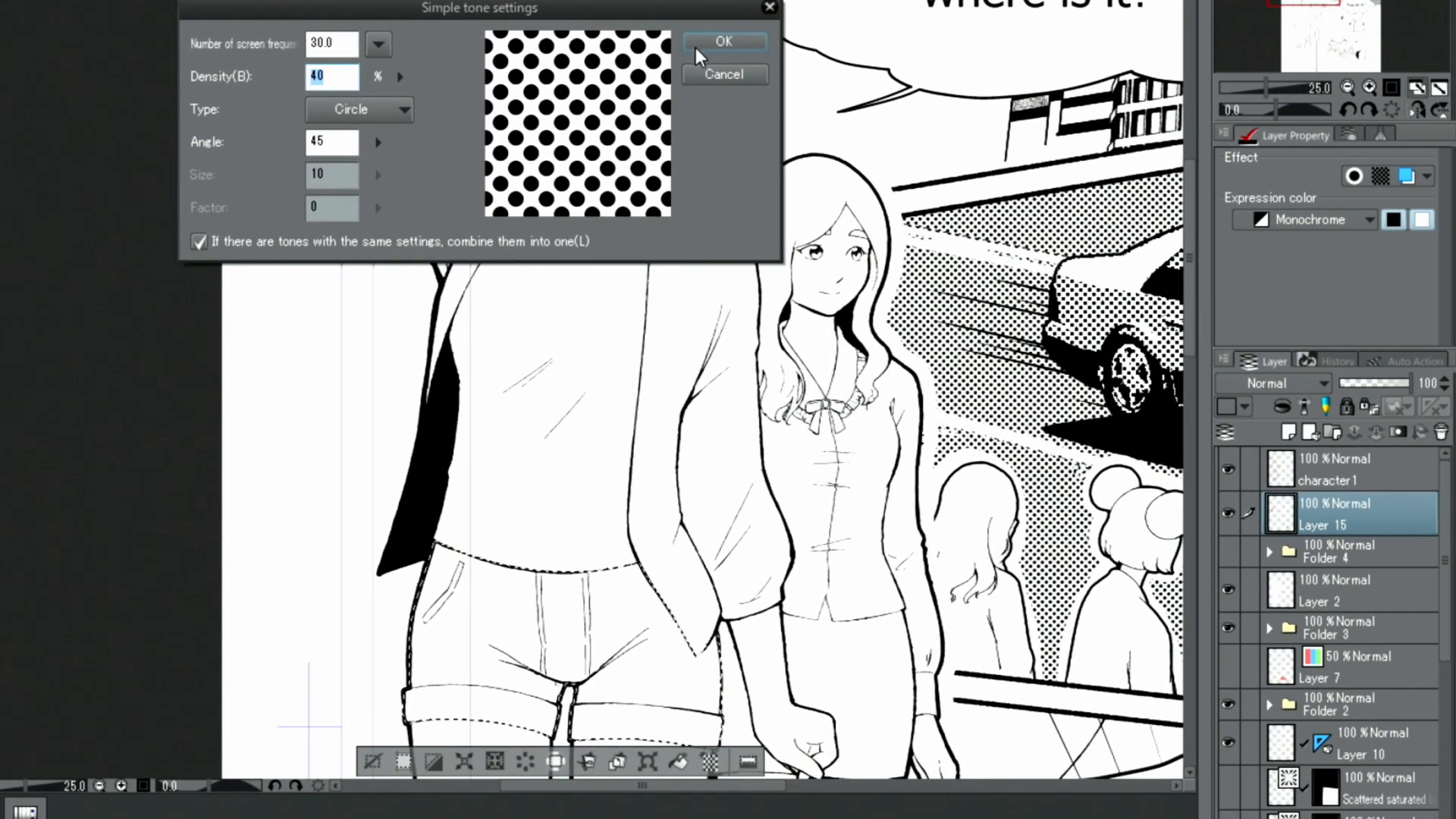
left_click(724, 41)
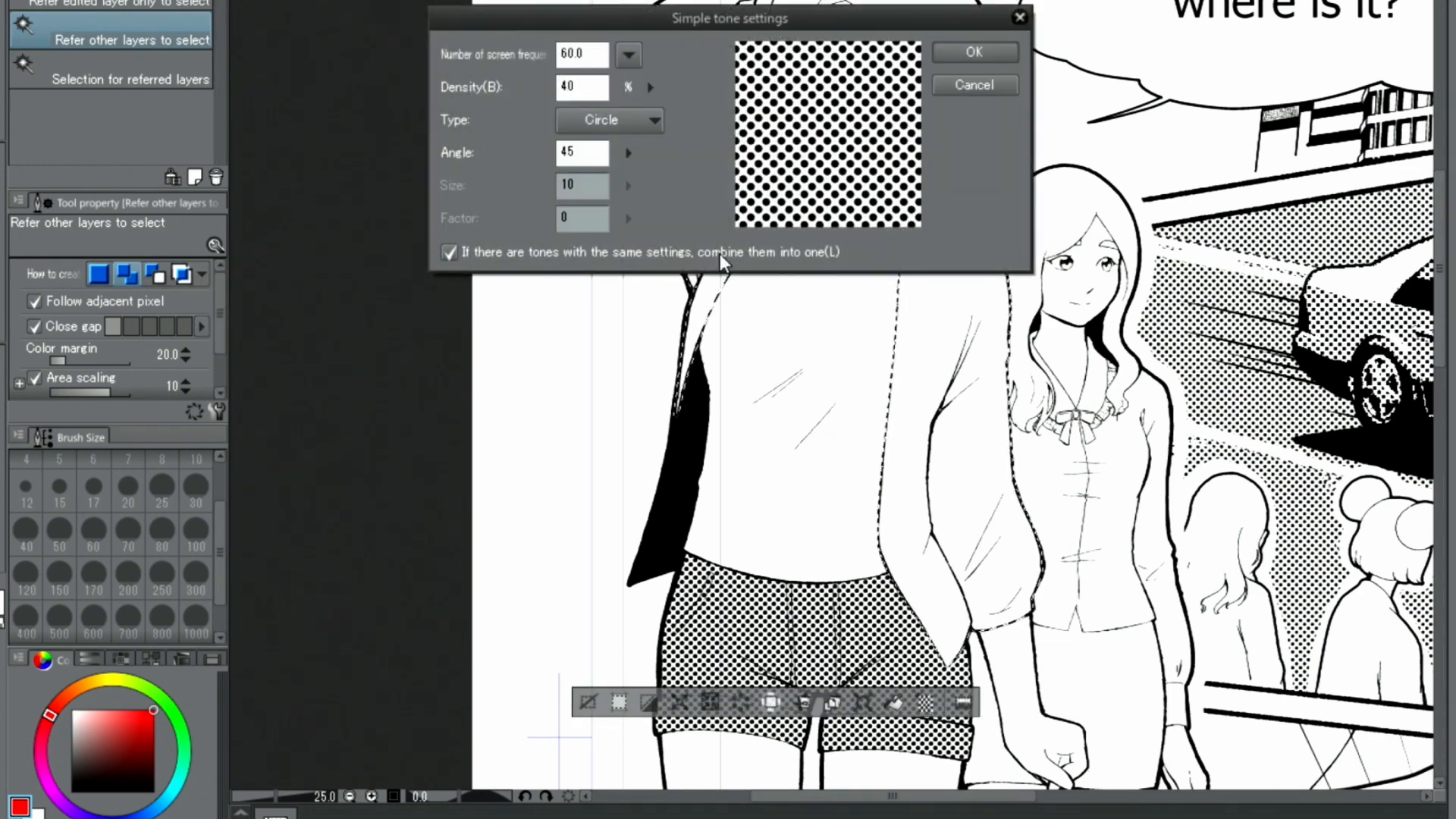
Tone the jacket with a lighter 30-line, 20% density dot screen.
left_click(628, 55)
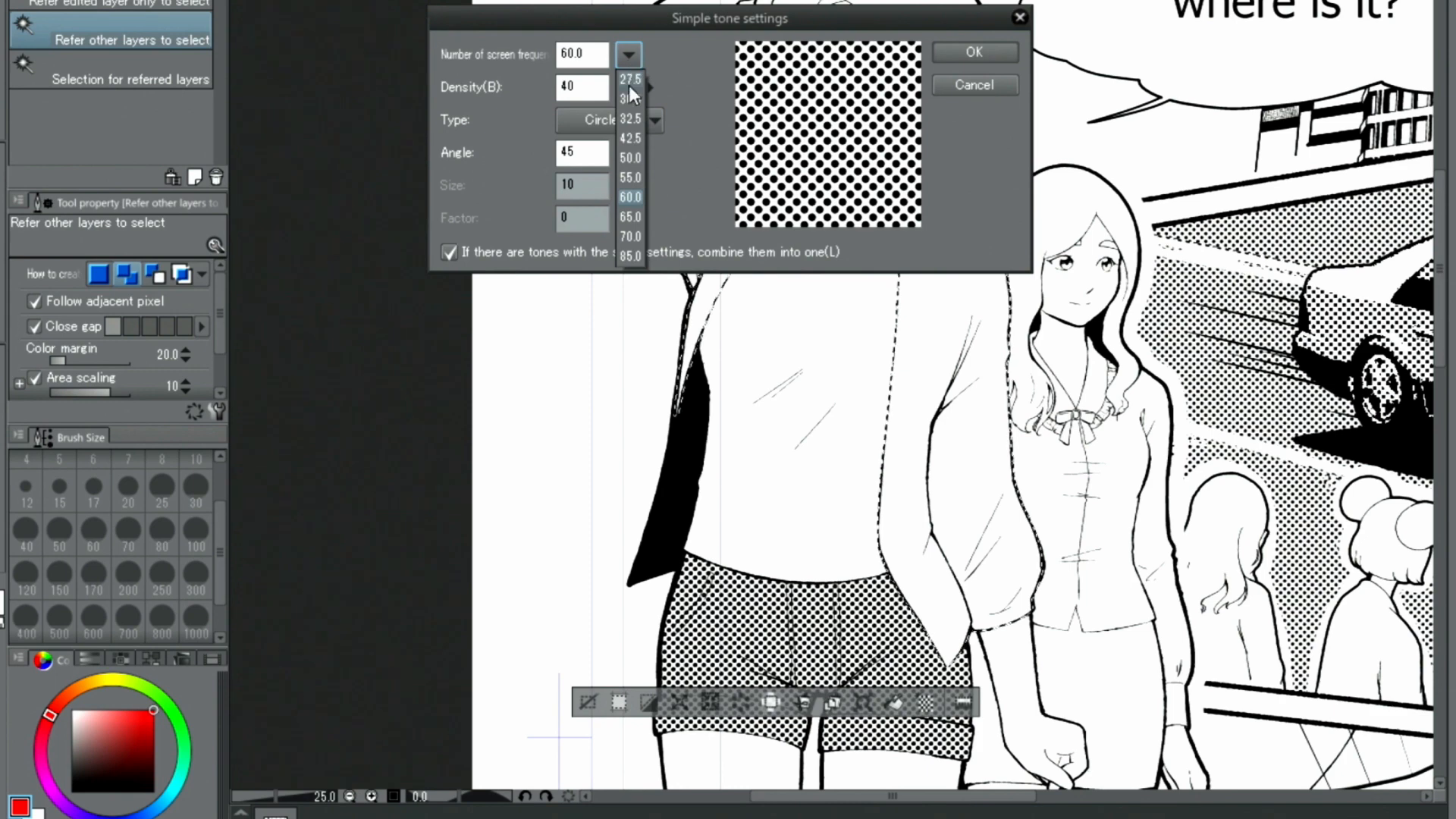
left_click(629, 100)
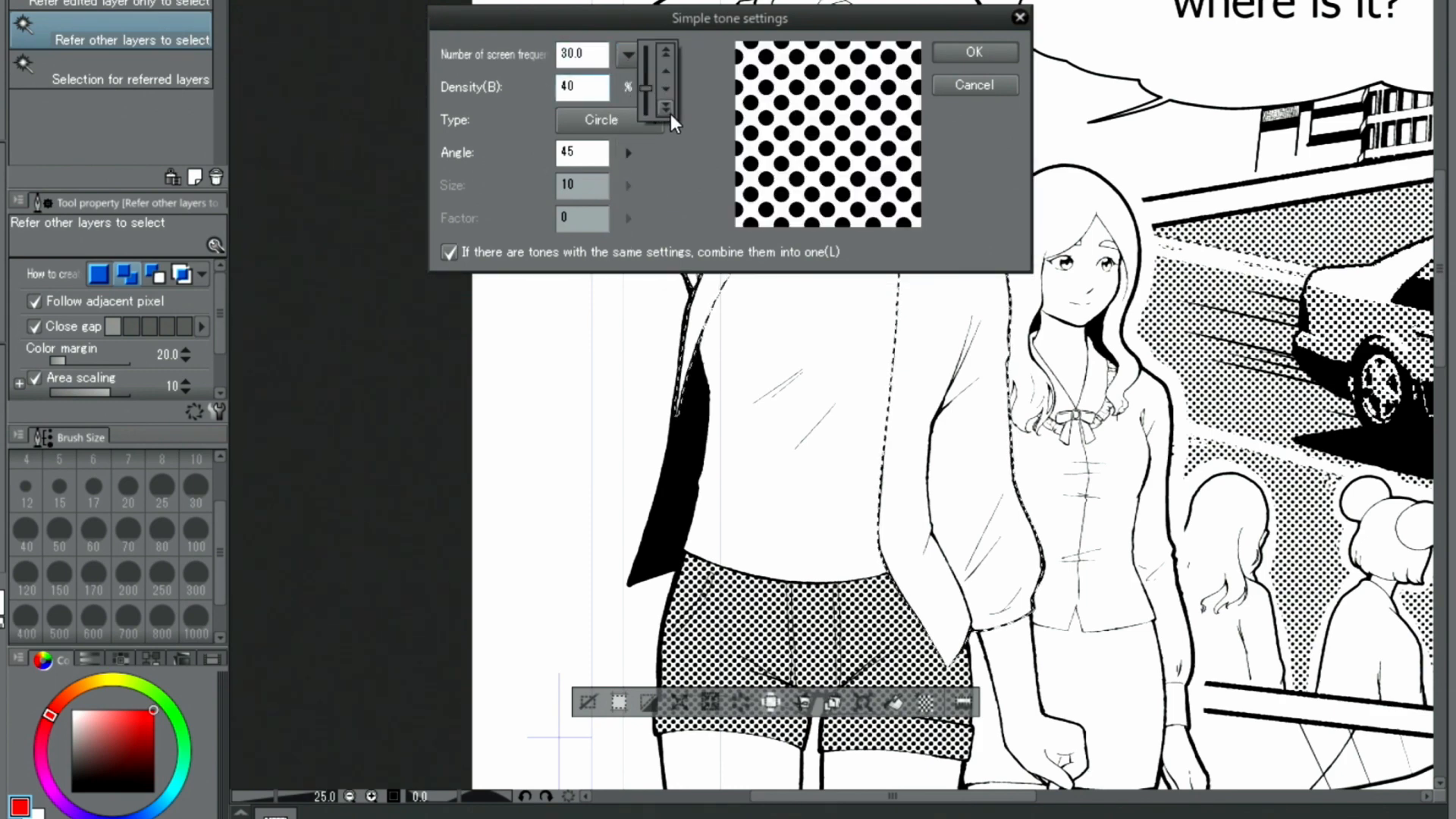
left_click(664, 92)
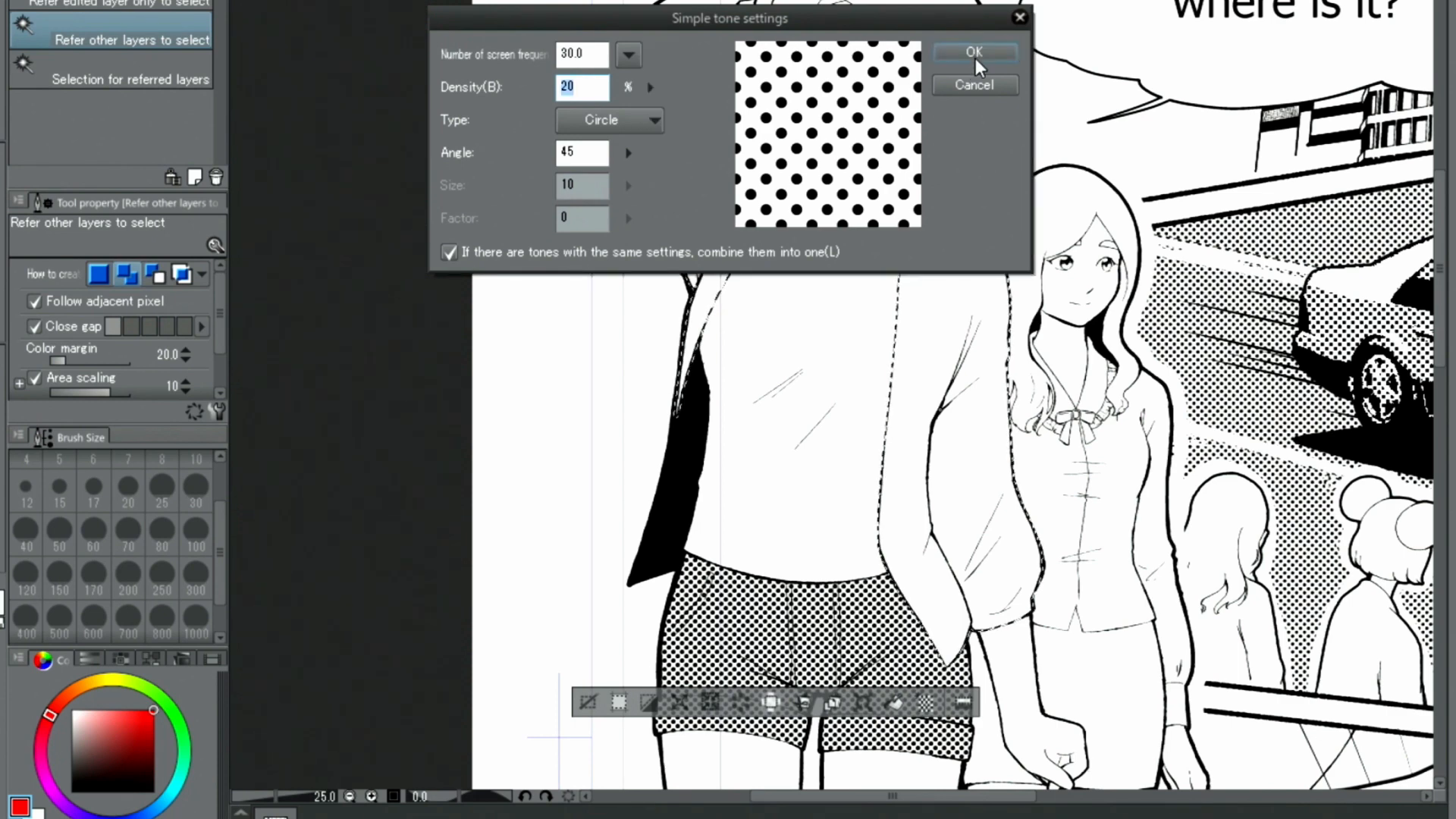
left_click(974, 51)
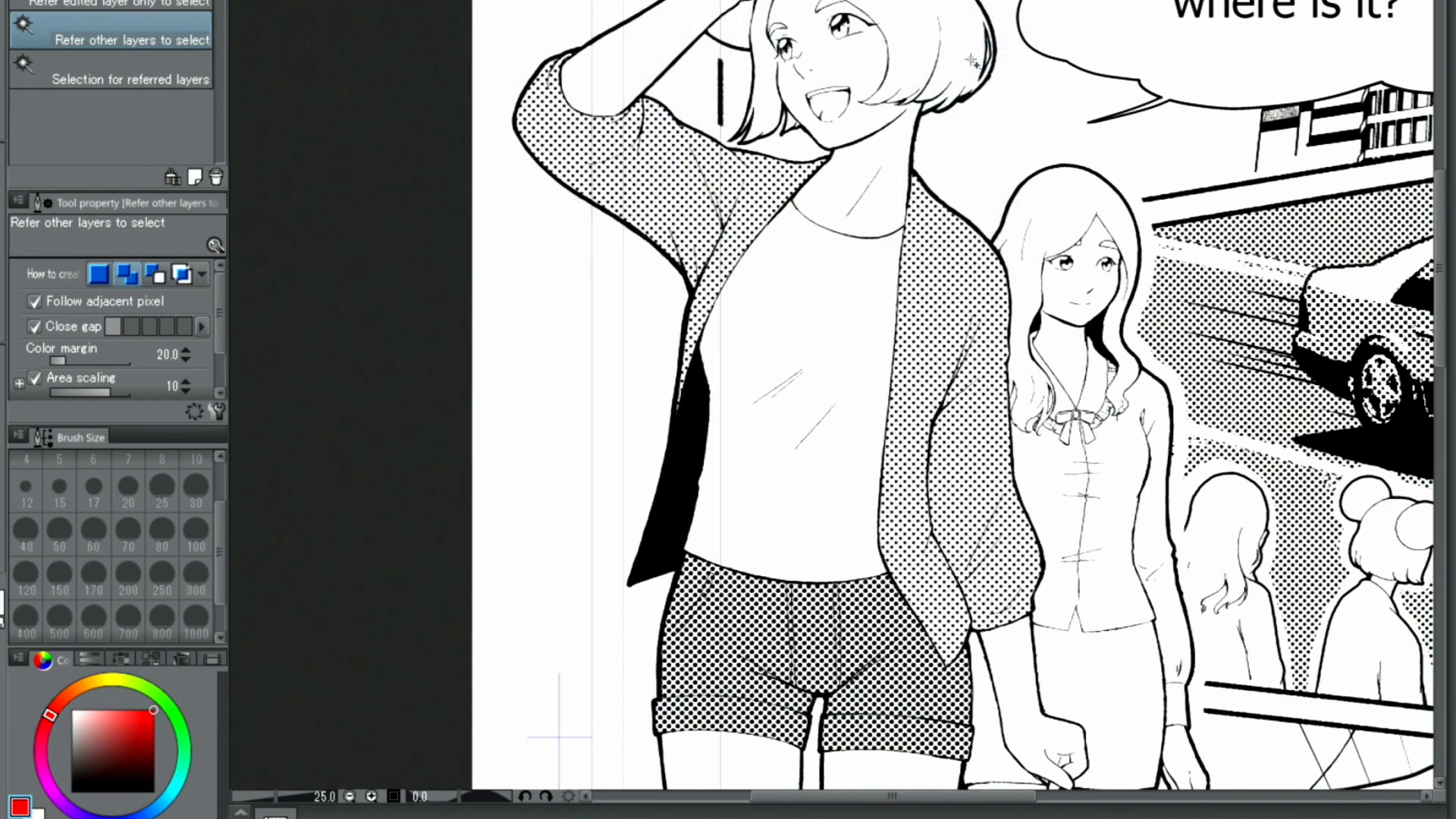
mouse_move(1041, 102)
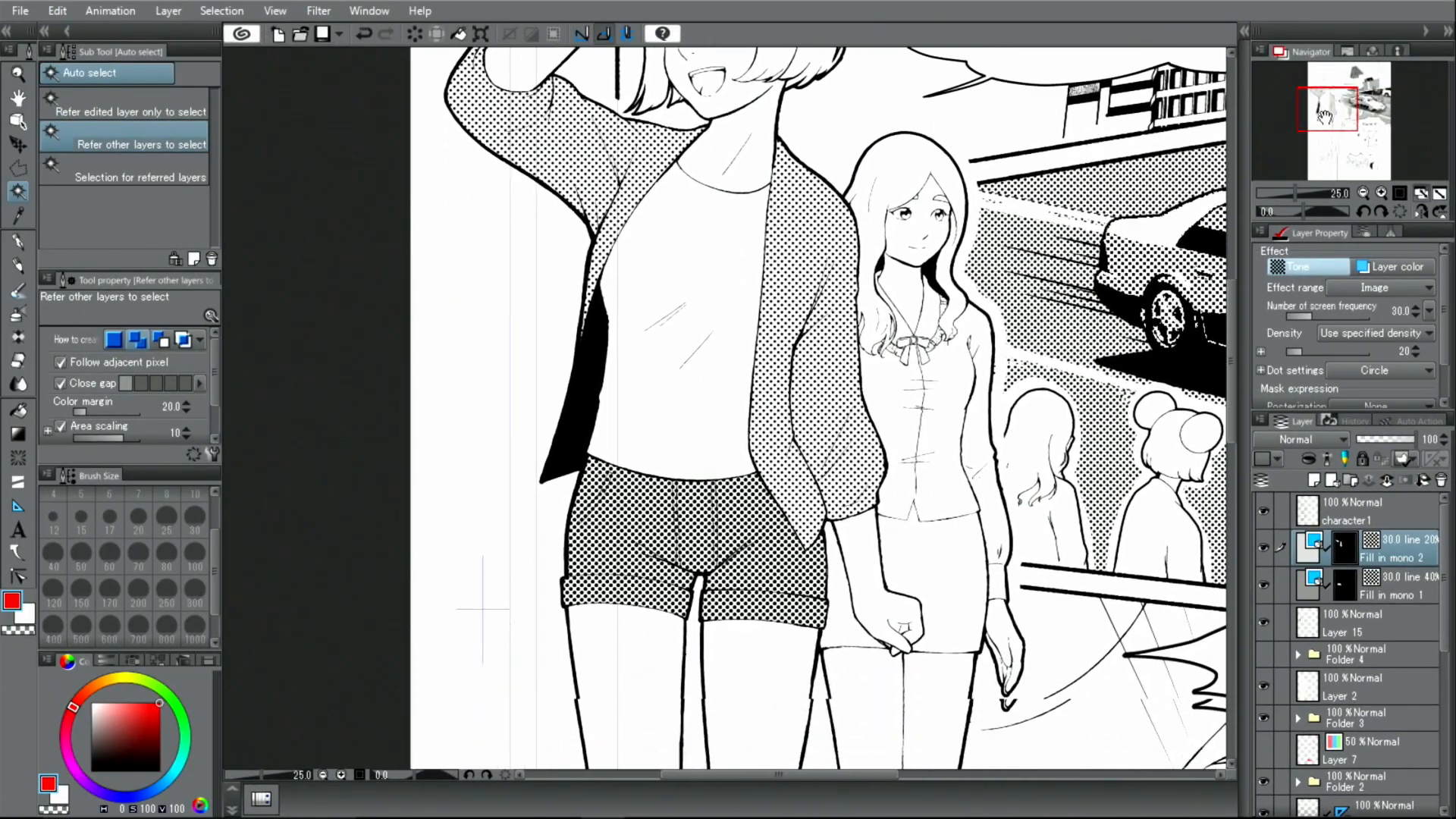
Fill the sneakers on the tone layer with dot tone using Fill with Refer other layers.
scroll("down", 3)
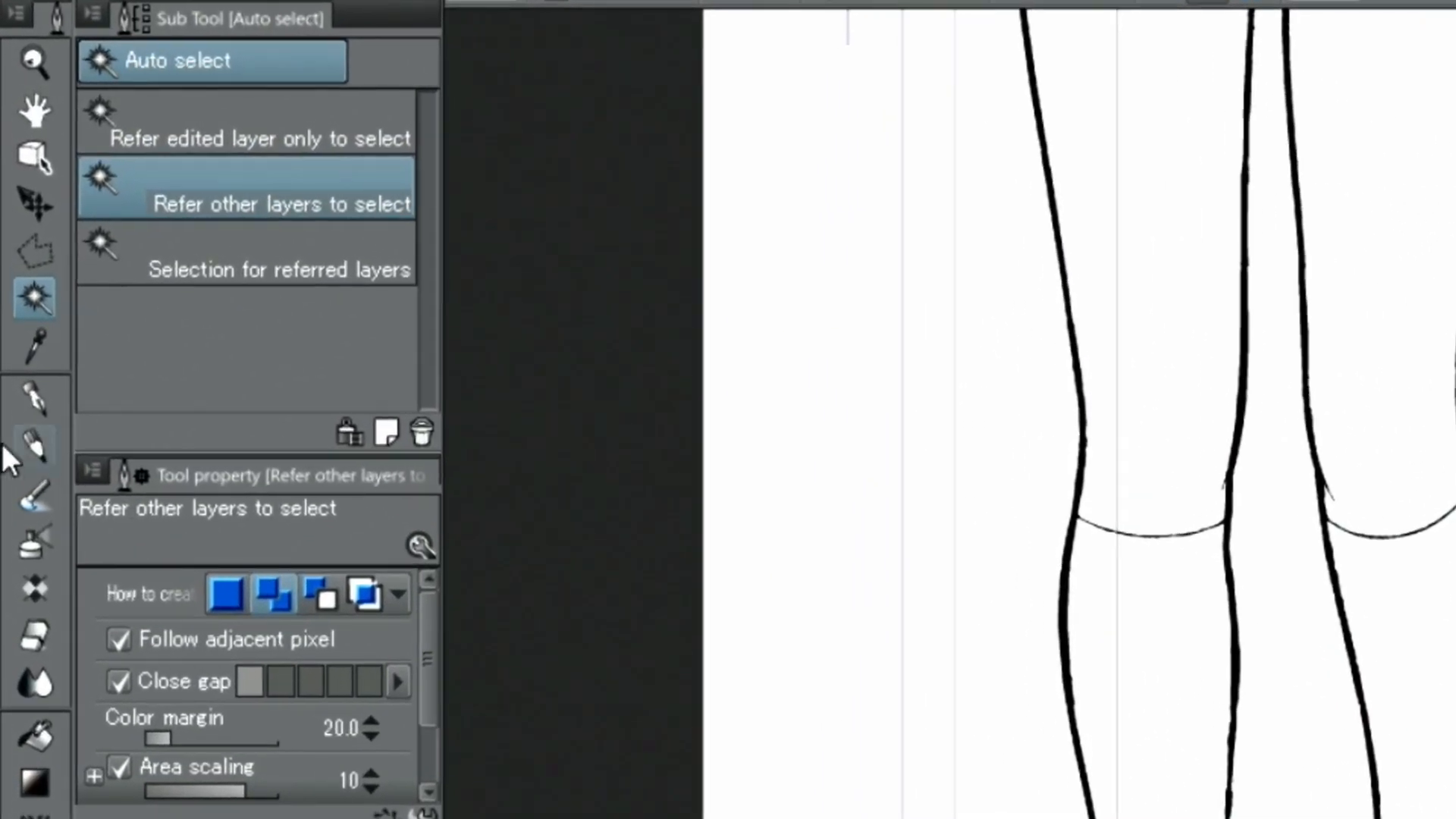
left_click(35, 399)
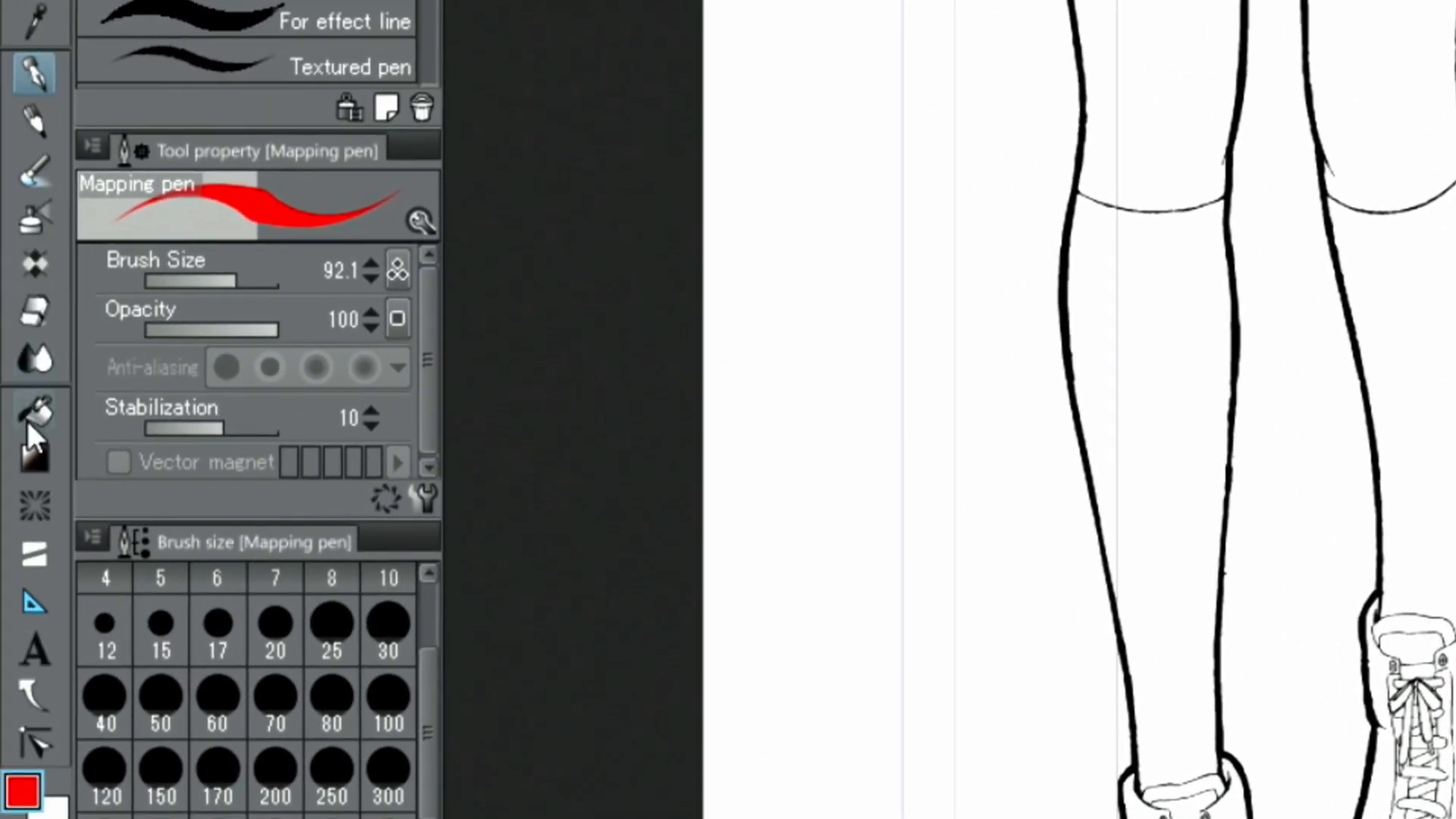
left_click(35, 411)
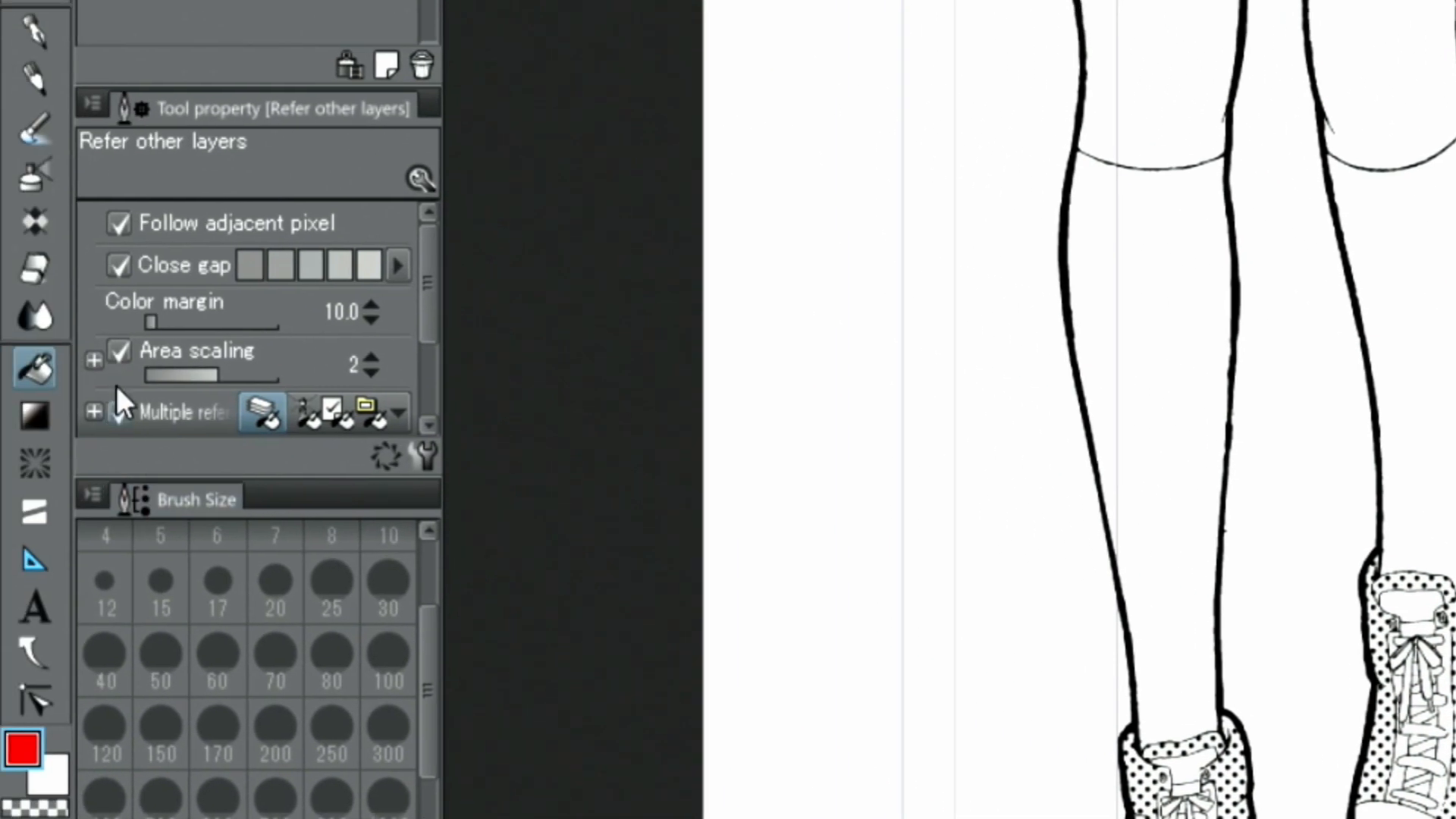
left_click(34, 270)
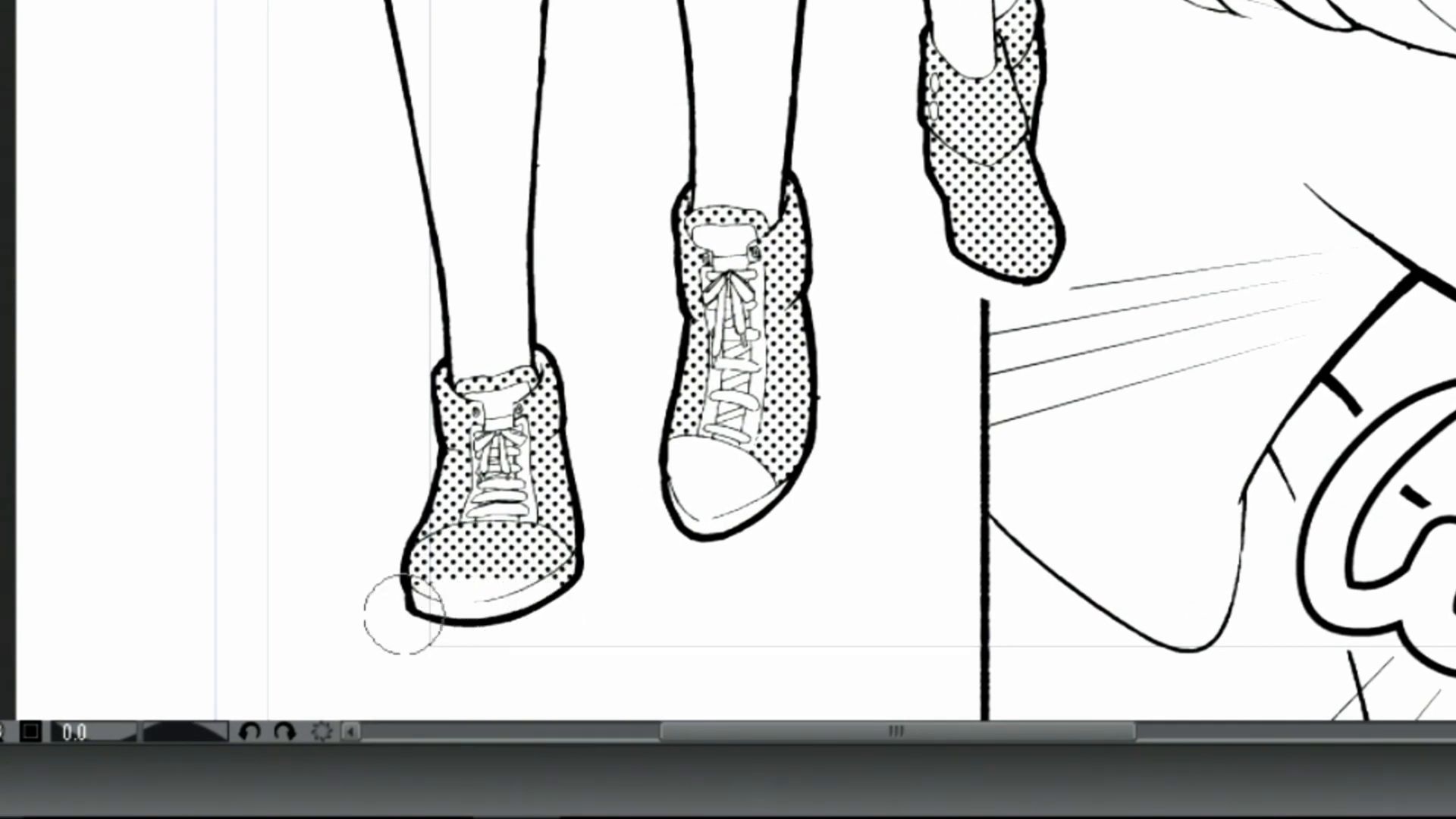
left_click_drag(399, 631, 483, 557)
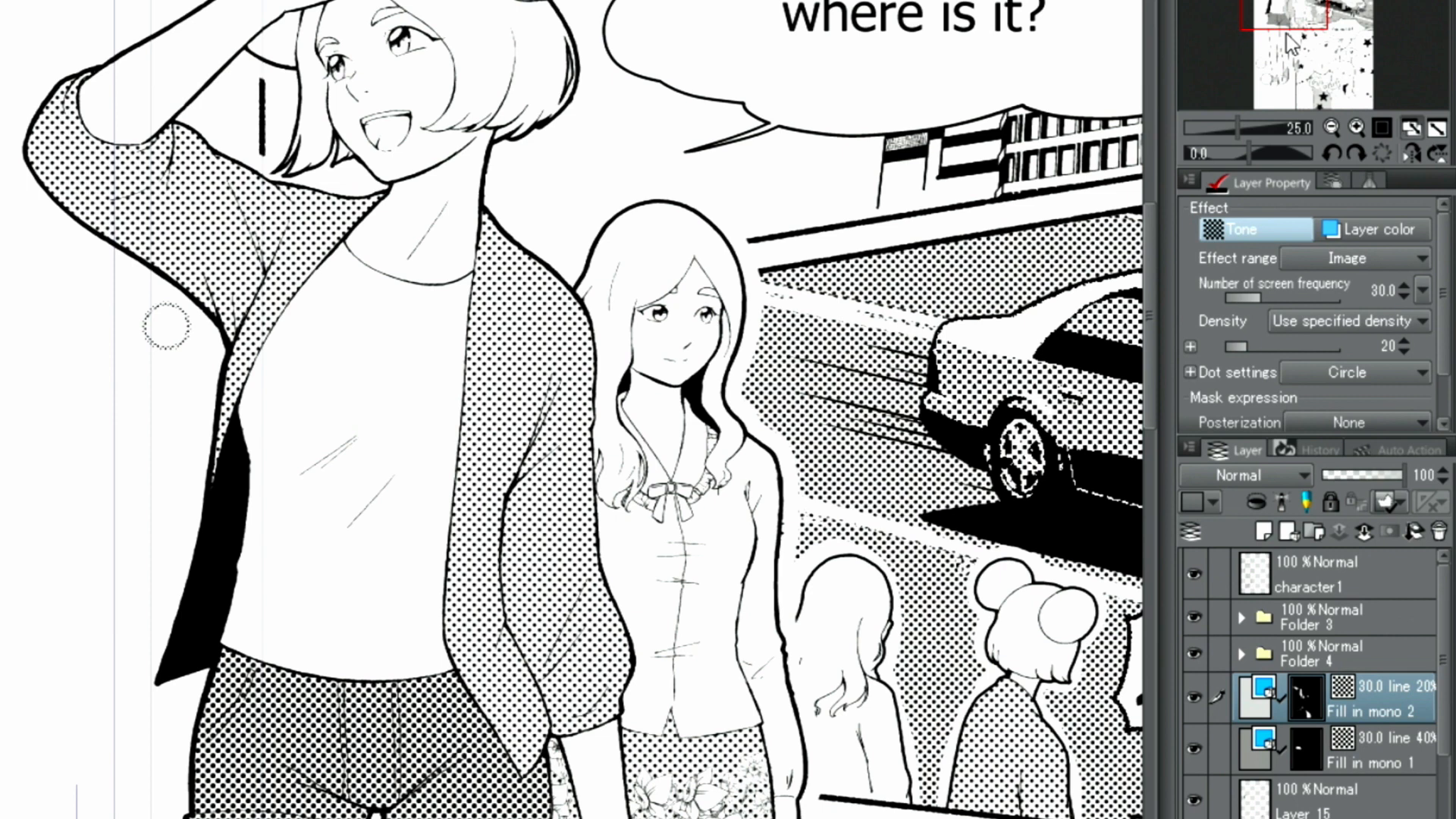
mouse_move(1334, 122)
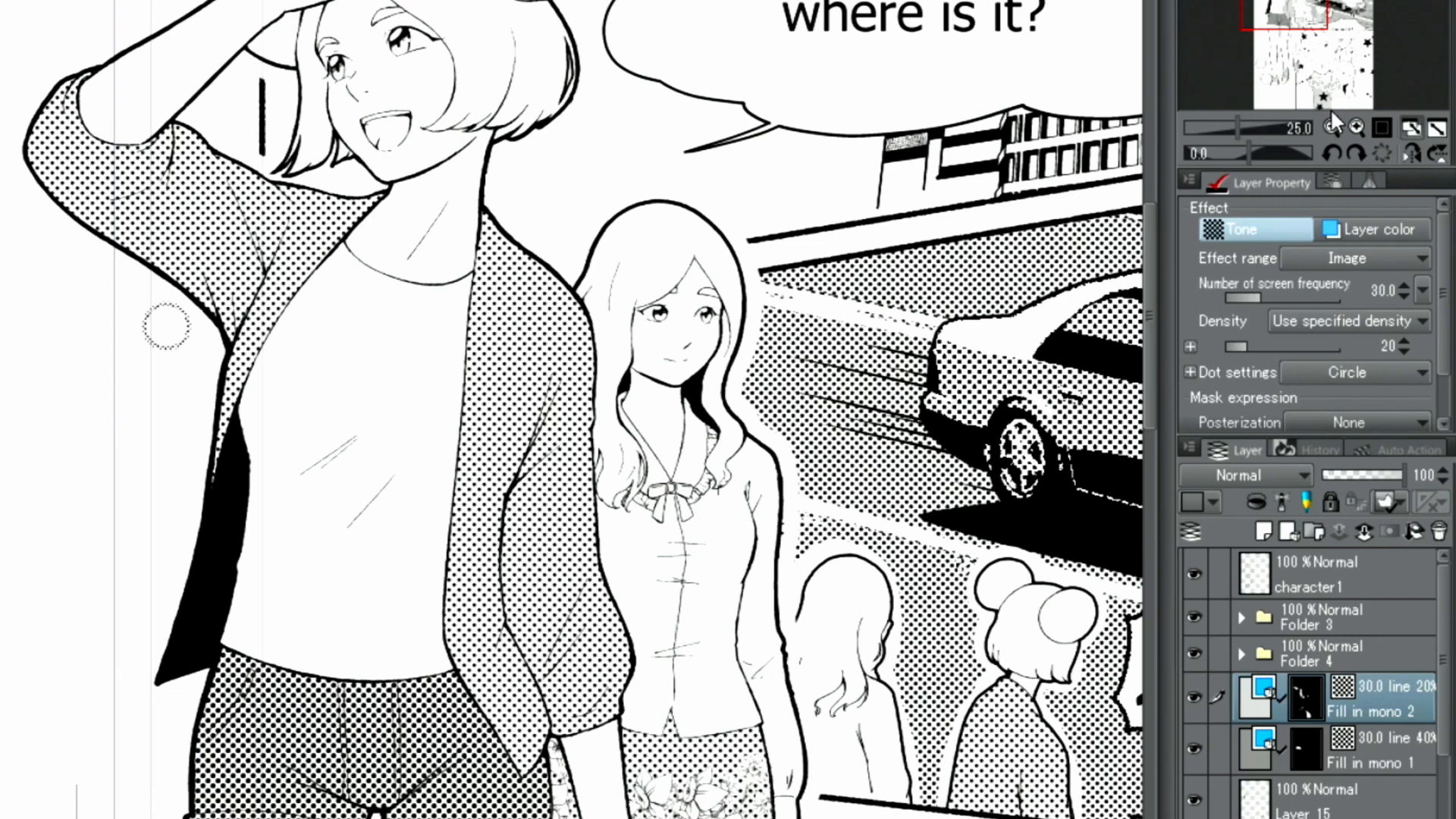
mouse_move(1256, 299)
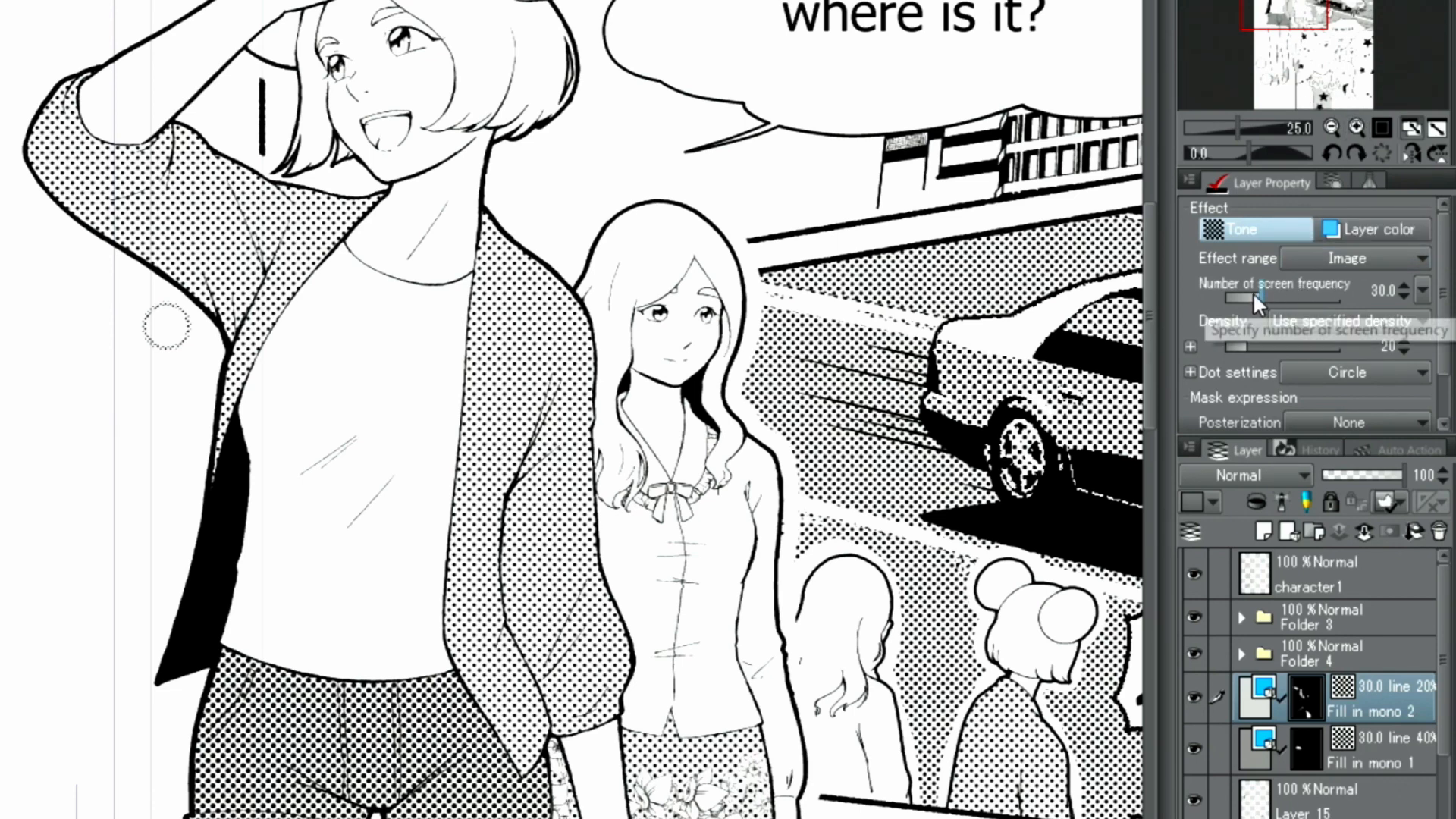
Adjust the jacket tone's screen frequency and lighten its density in Layer Property.
left_click_drag(1233, 299, 1300, 299)
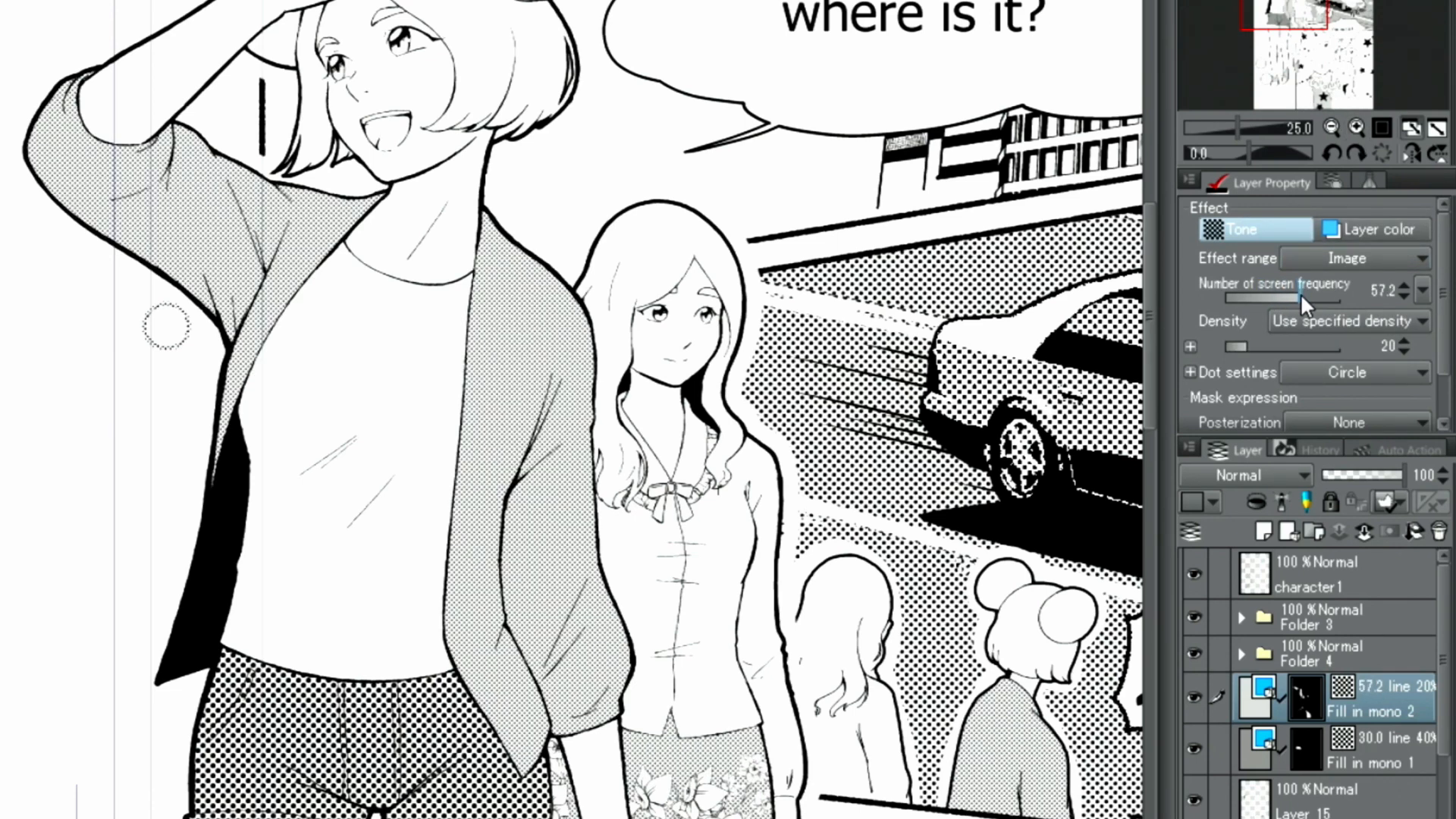
left_click_drag(1300, 299, 1235, 299)
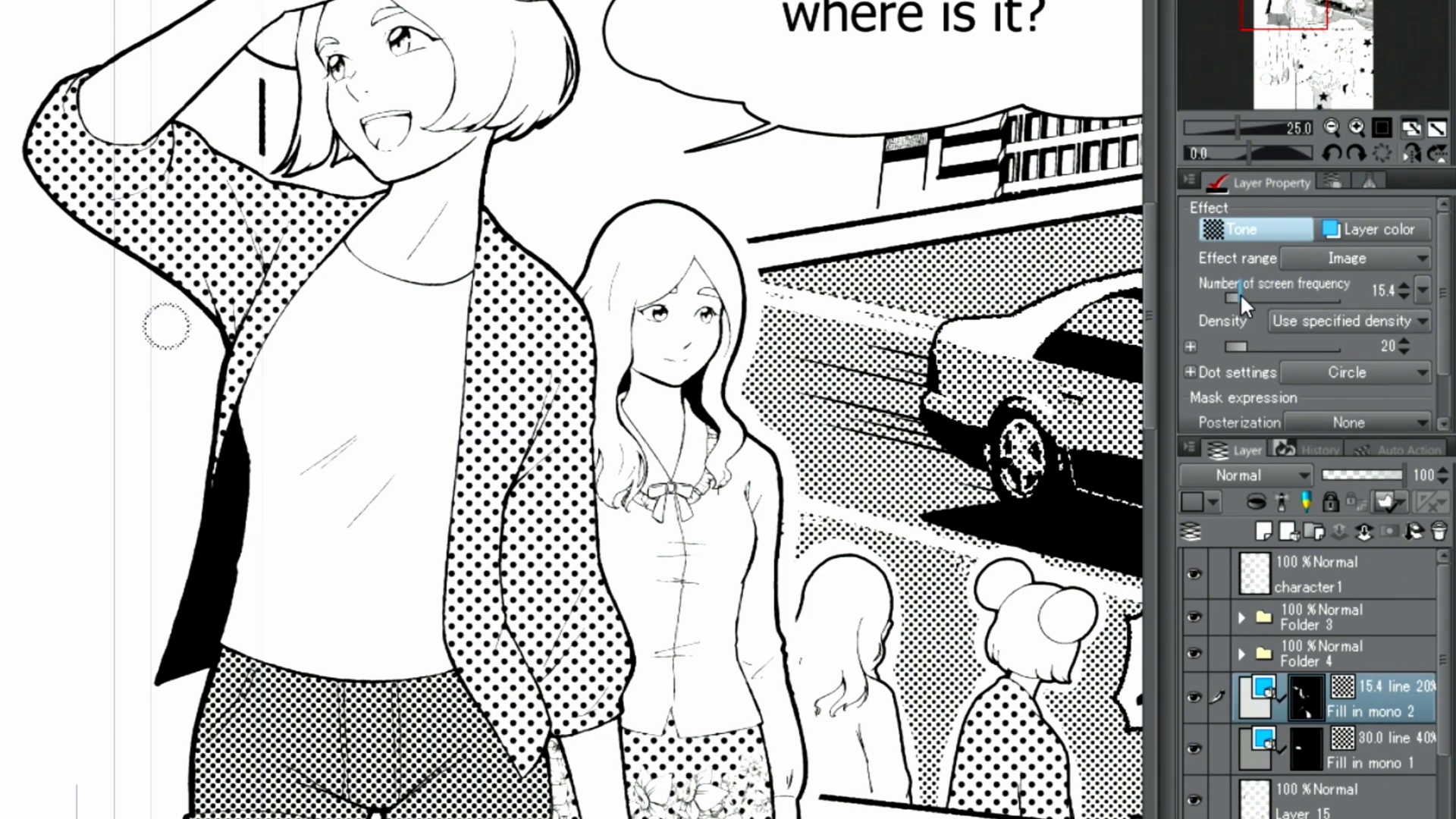
left_click_drag(1239, 300, 1248, 298)
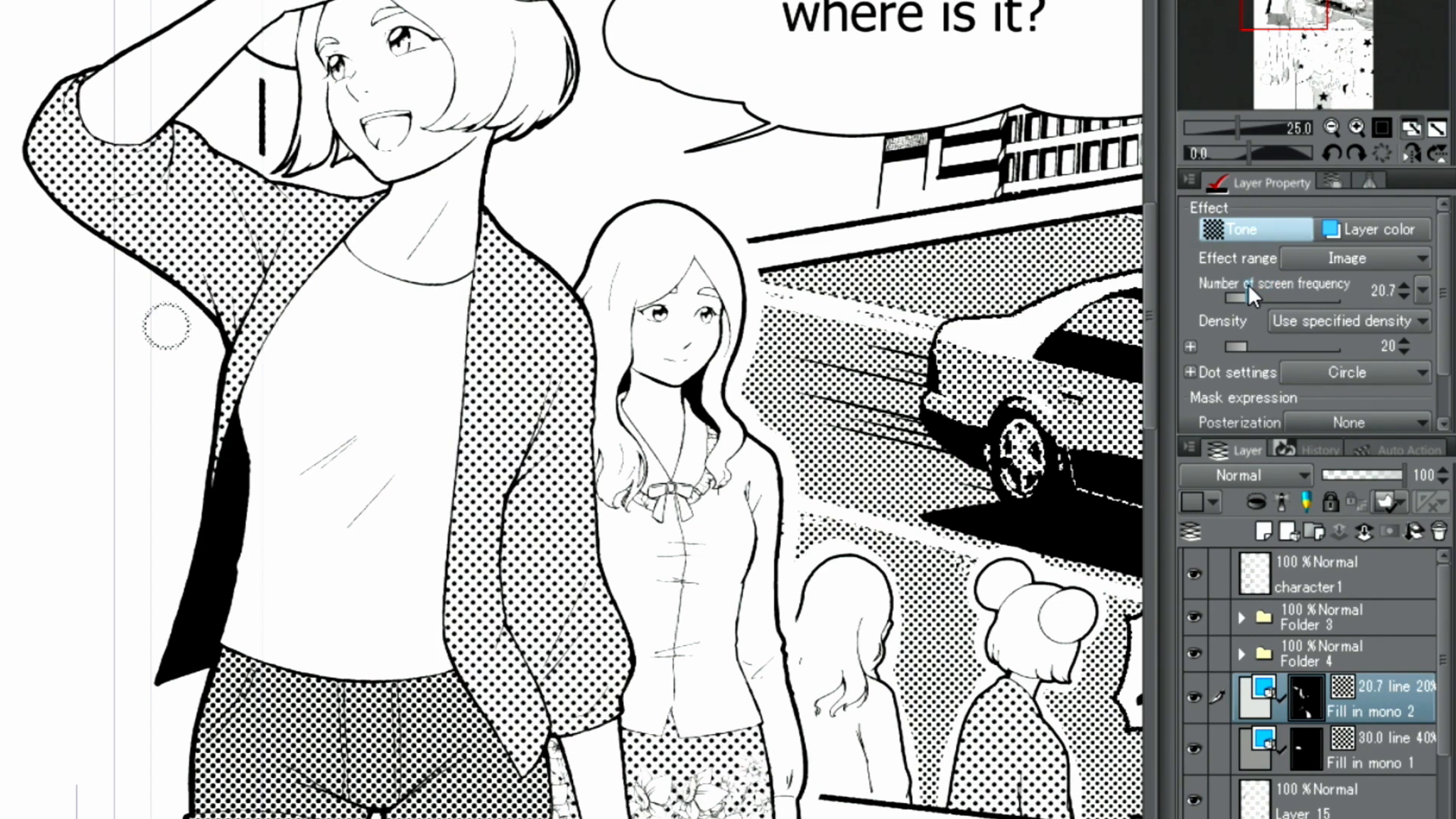
left_click_drag(1235, 348, 1296, 347)
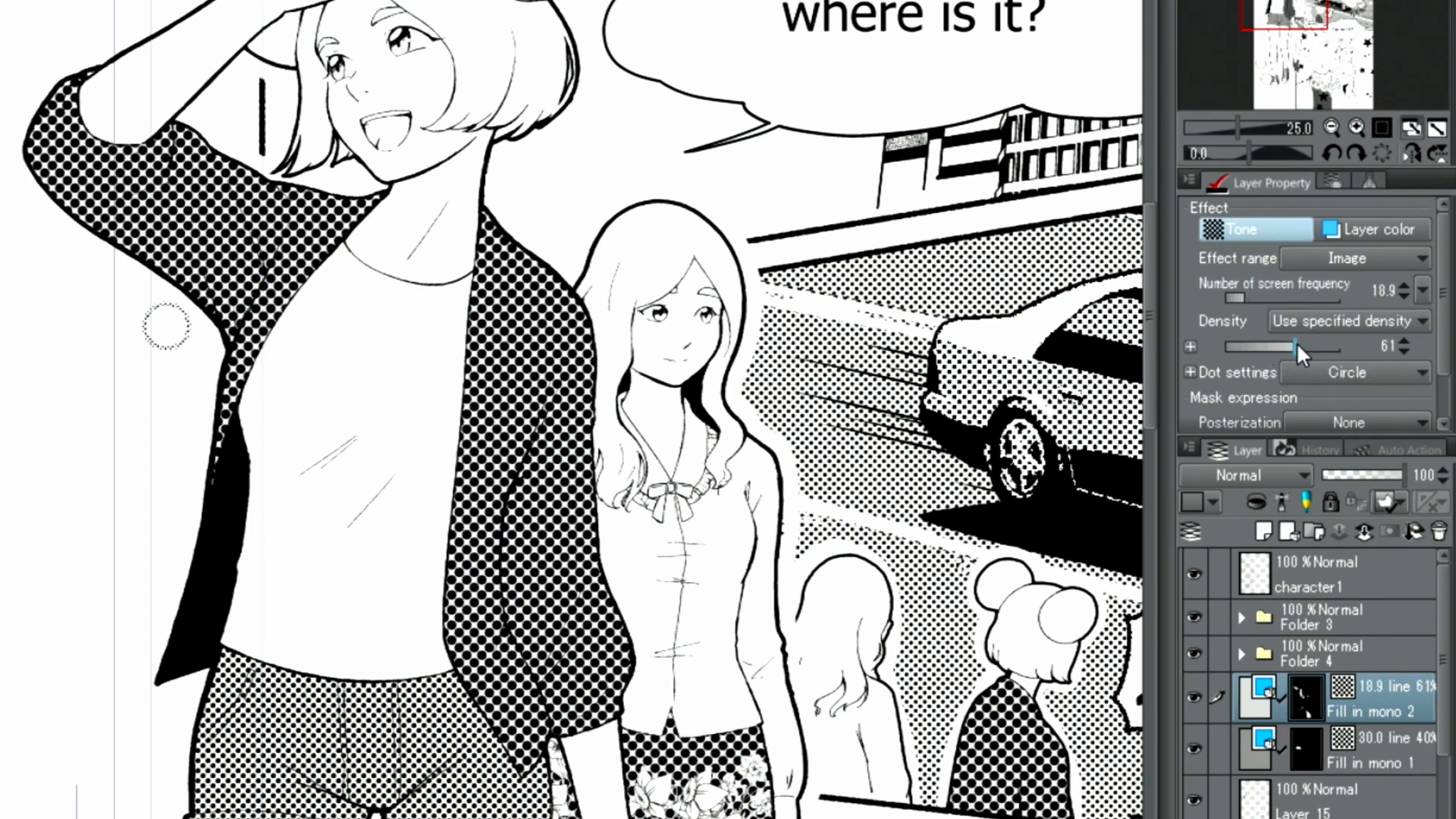
left_click_drag(1290, 347, 1259, 348)
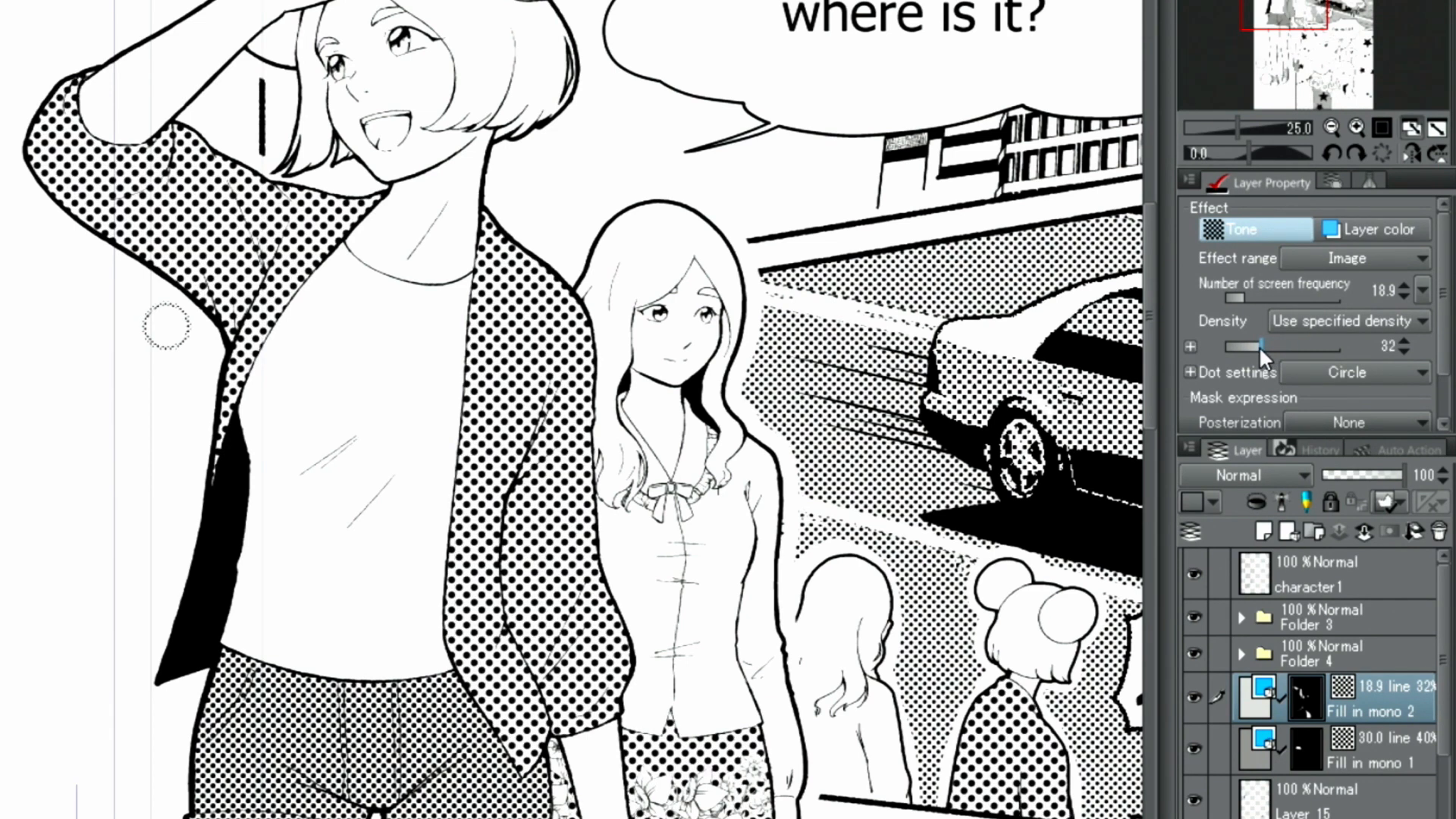
left_click_drag(1264, 347, 1235, 347)
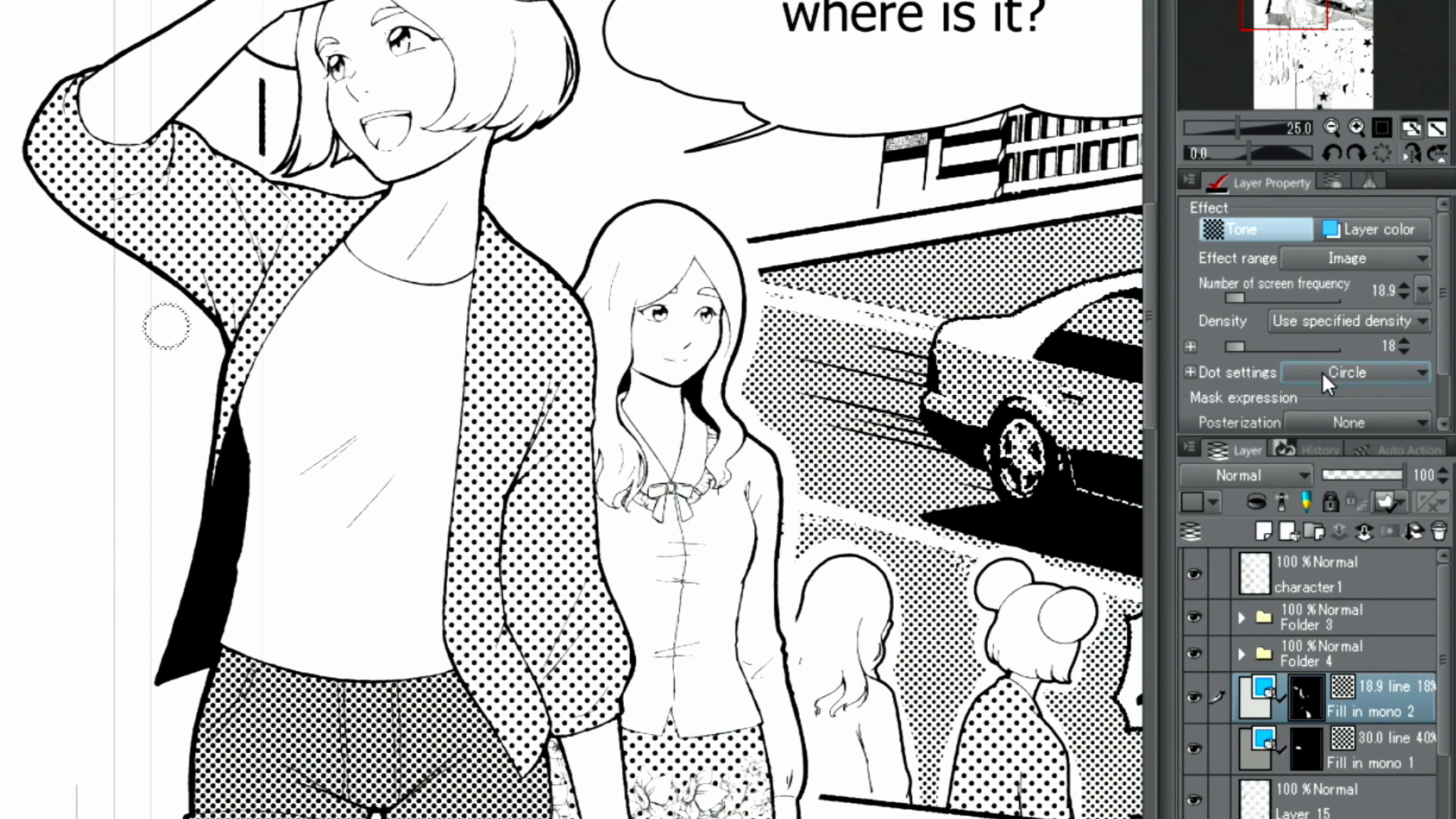
Try Line, Cross and Noise dot shapes on the jacket tone, then return to Circle.
left_click(1356, 373)
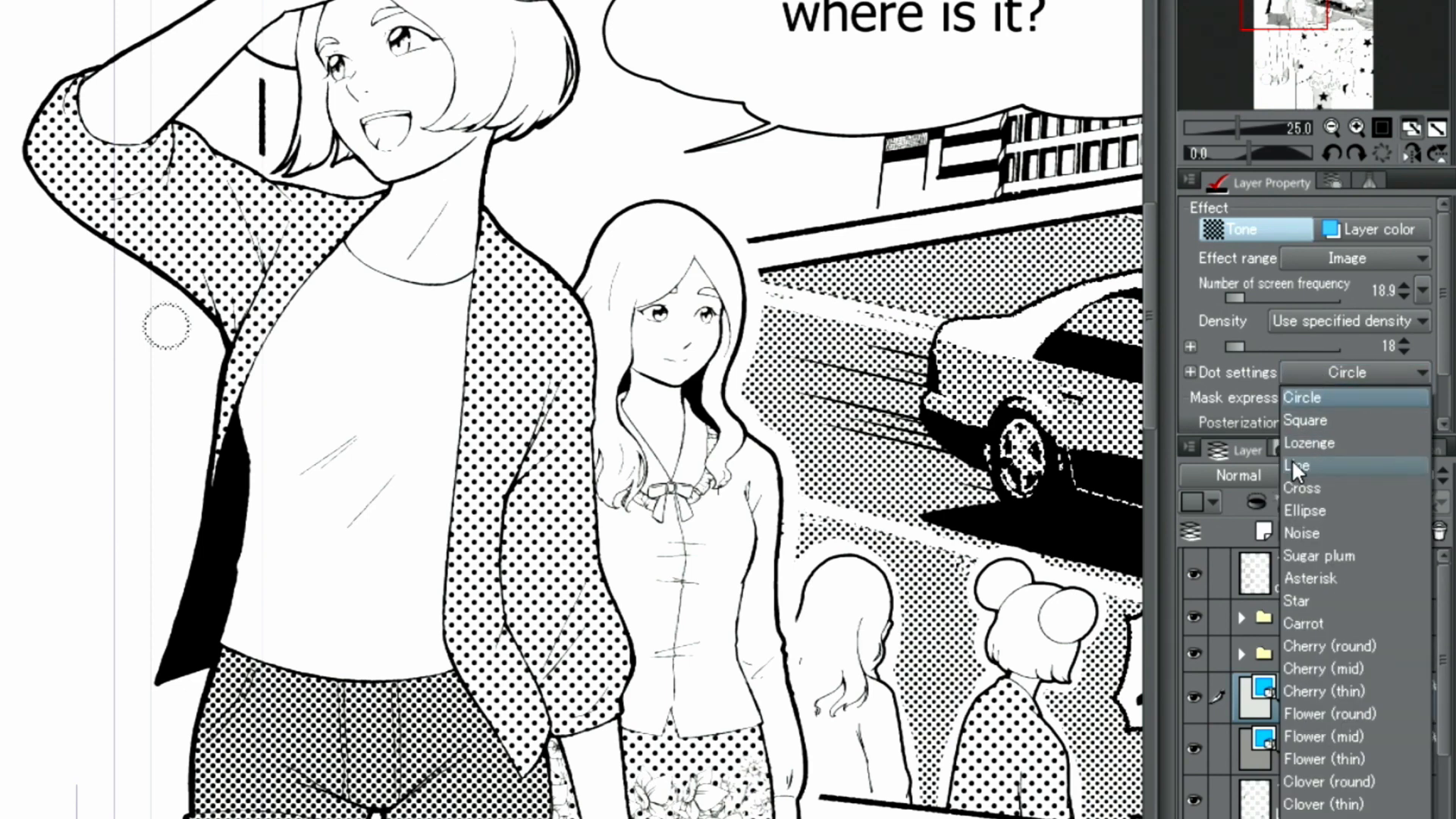
left_click(1298, 465)
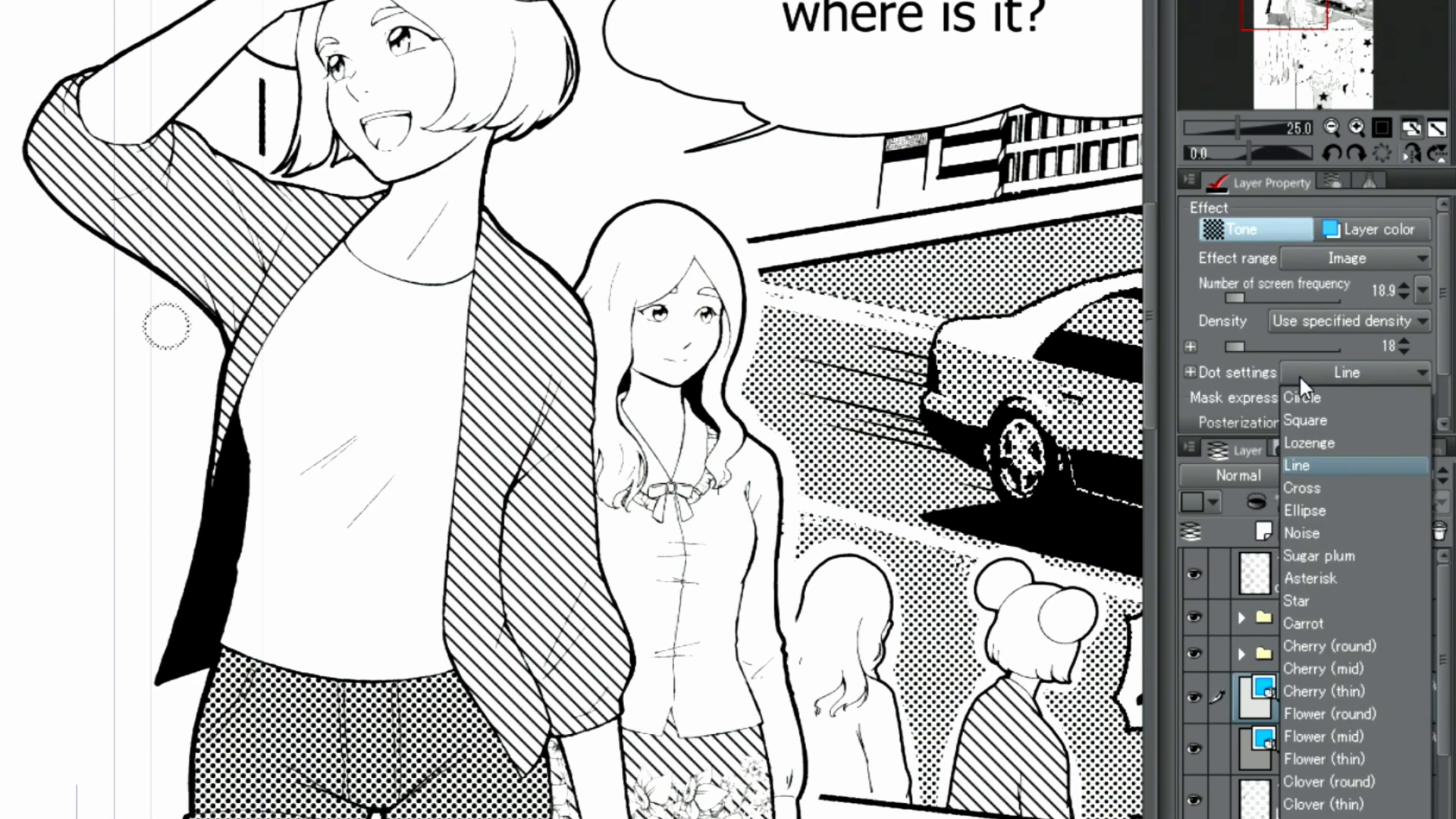
left_click(1301, 487)
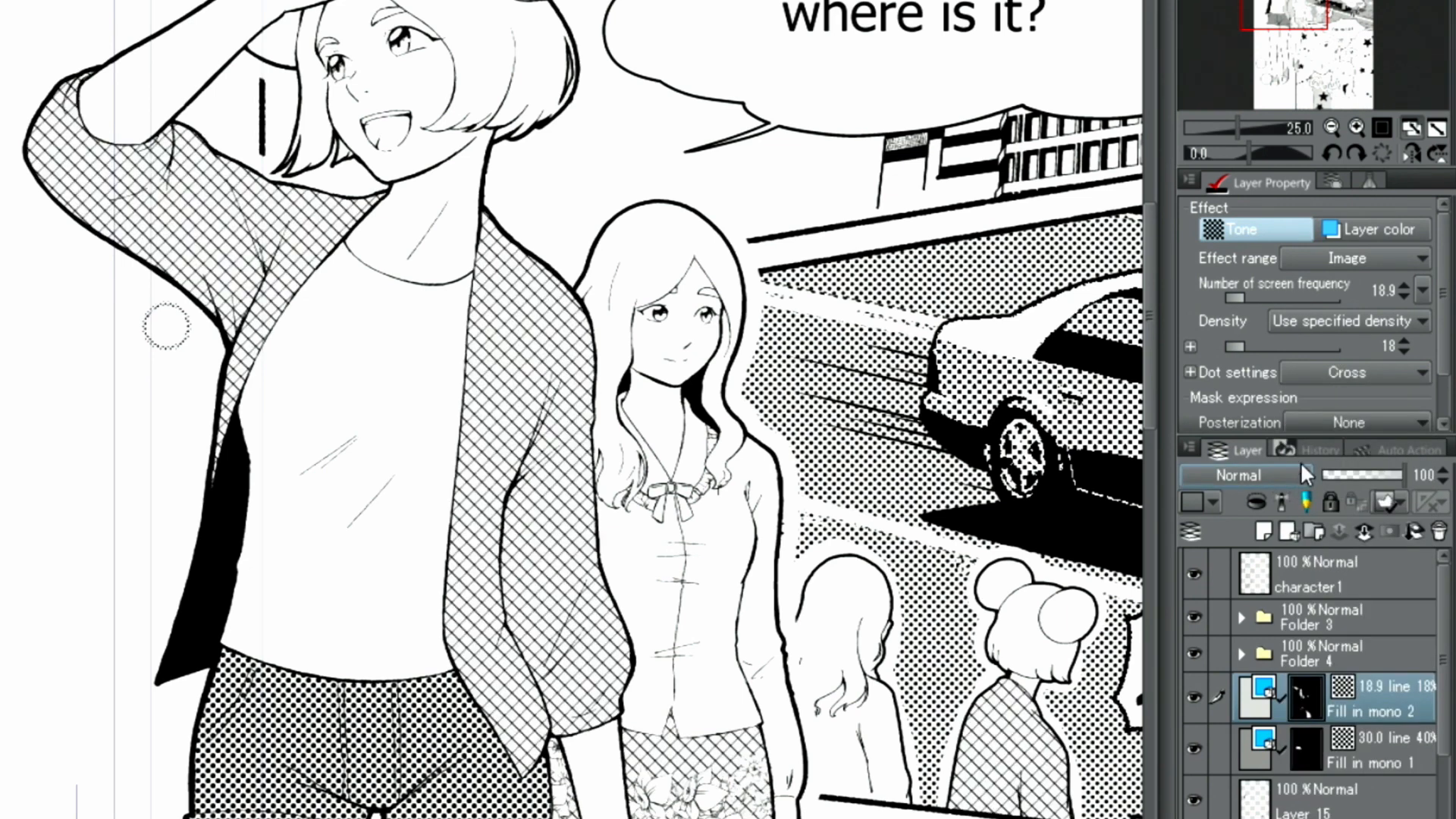
left_click(1354, 373)
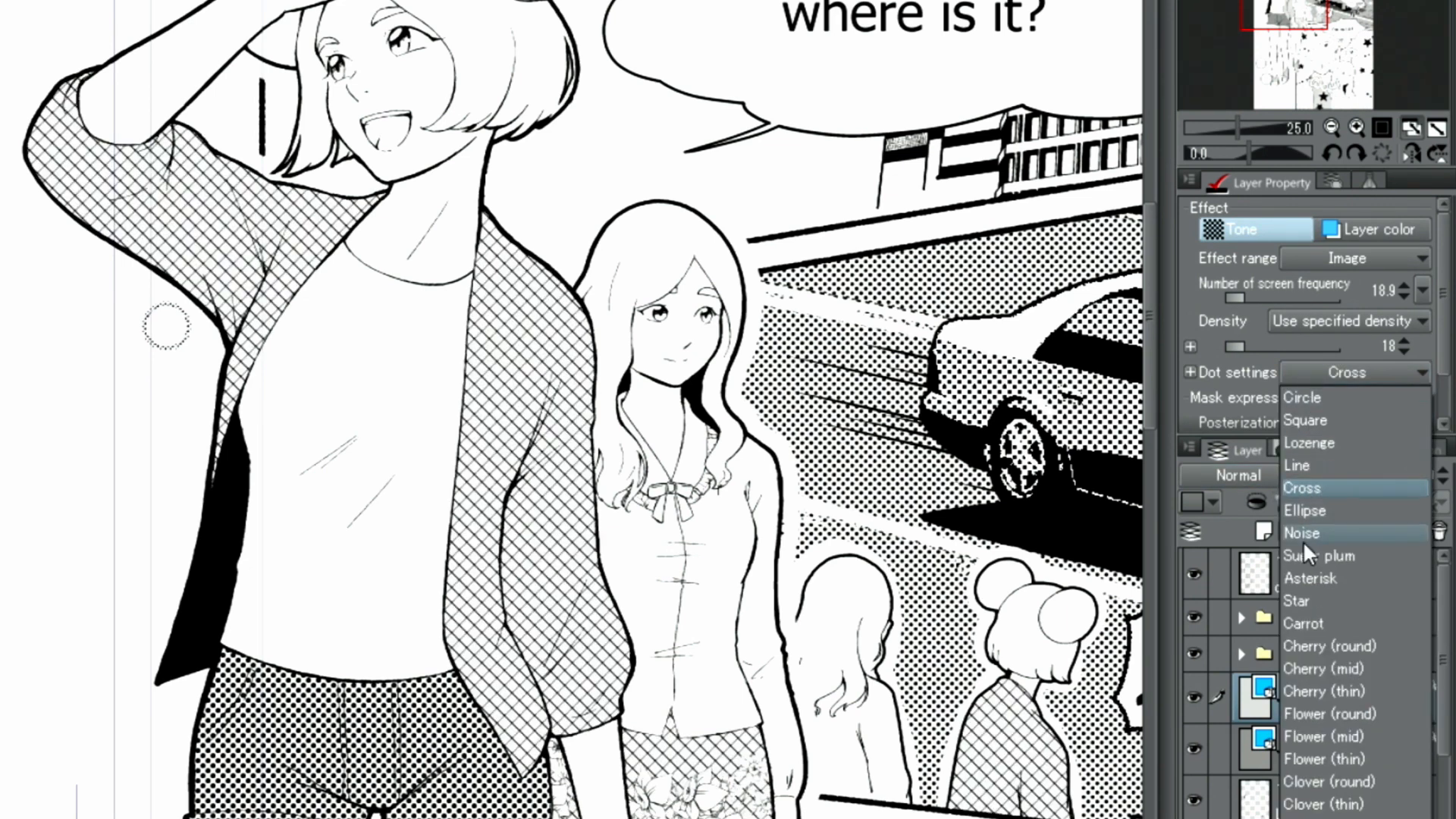
left_click(1302, 533)
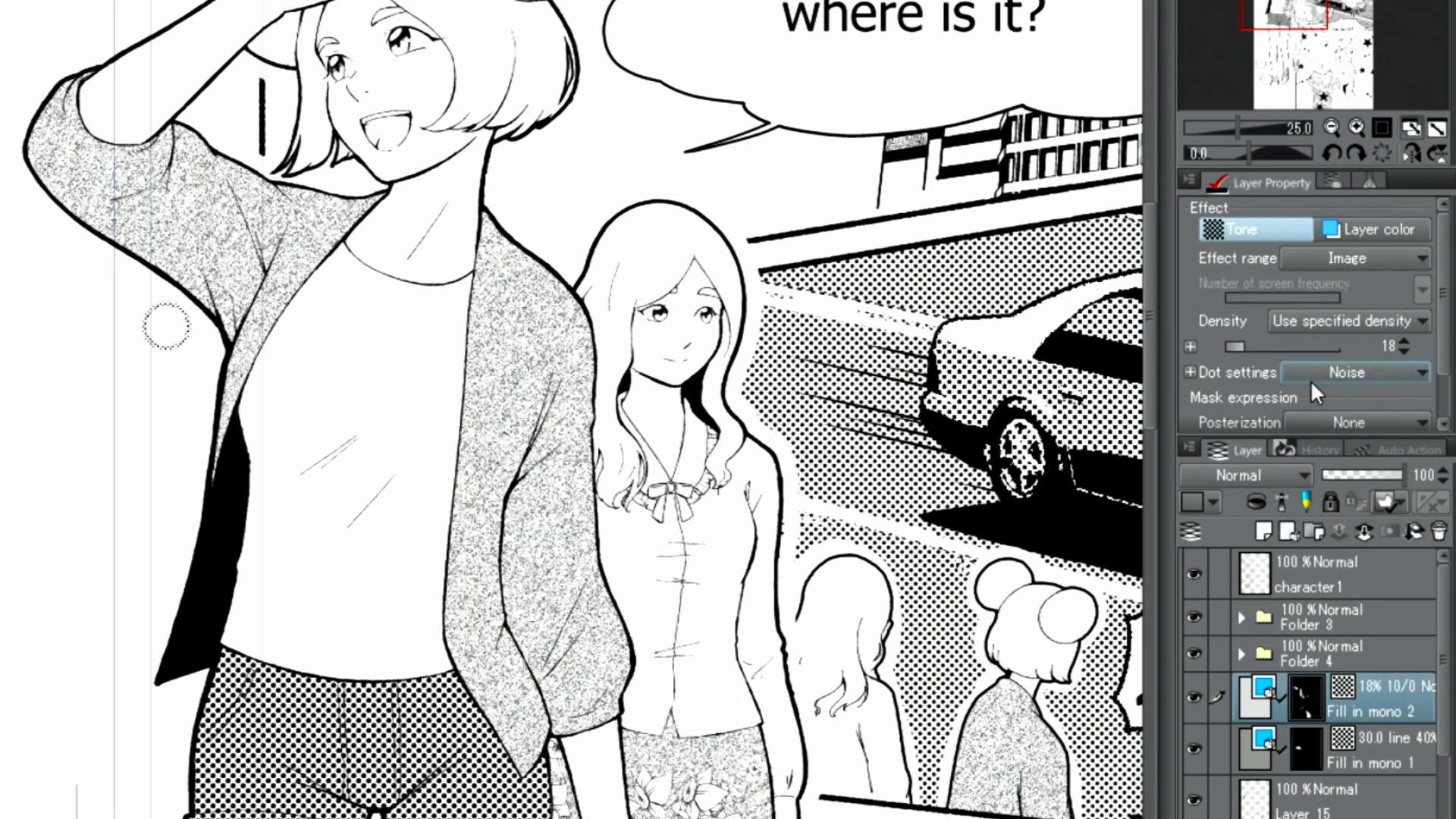
left_click(1355, 372)
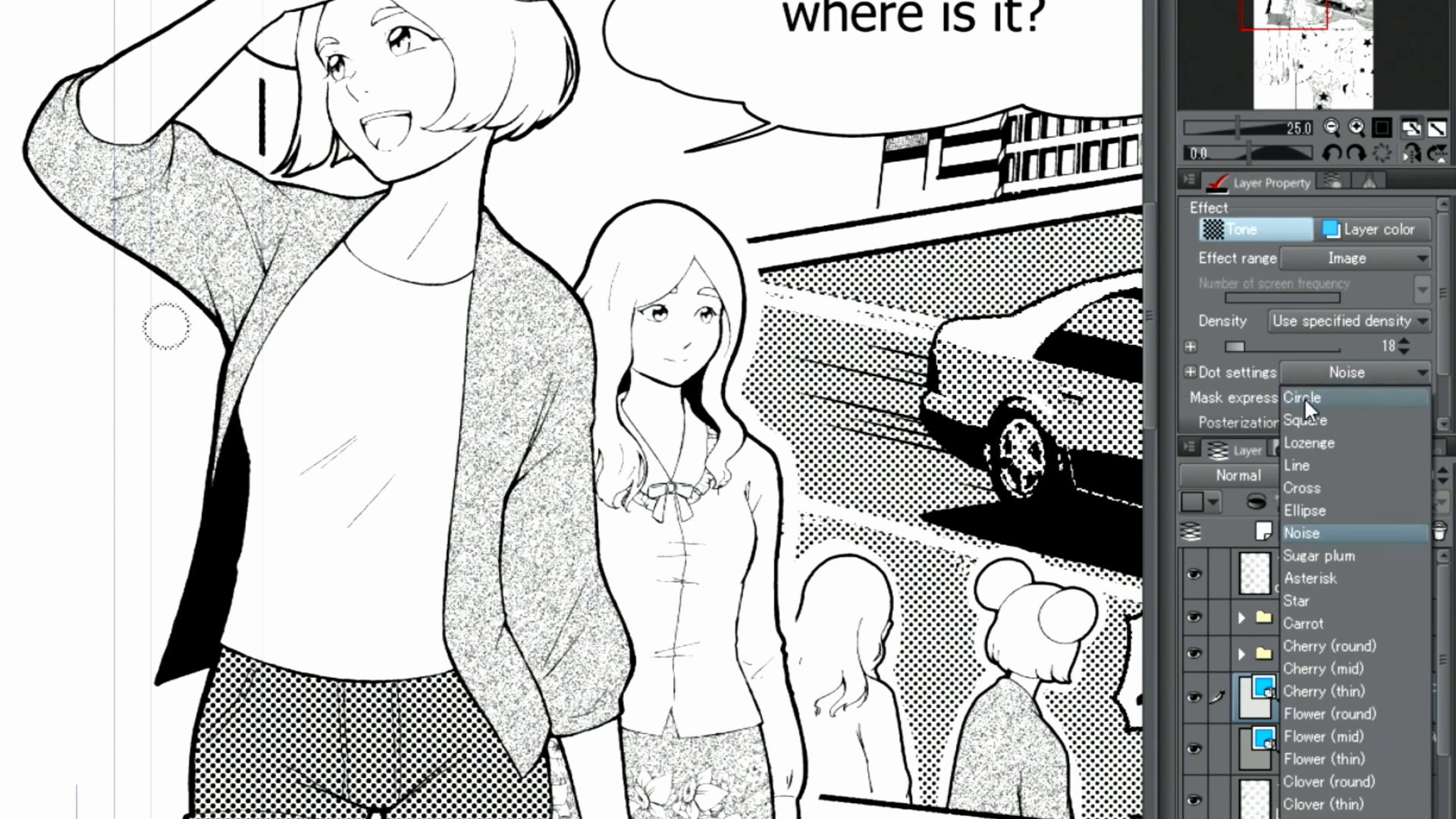
left_click(1301, 396)
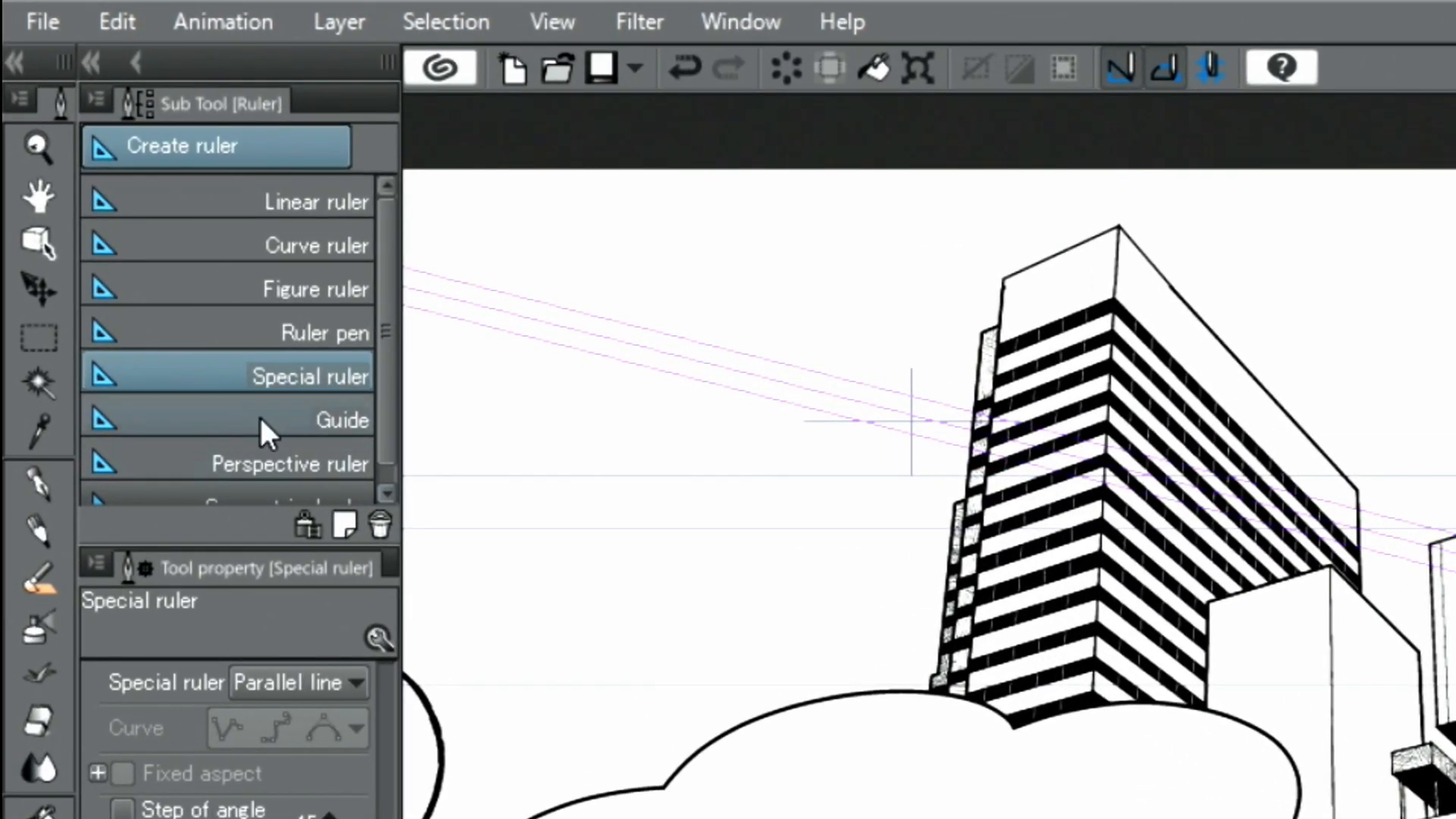
Show the Material palette with the Monochromatic pattern collection via the Window menu.
left_click(39, 384)
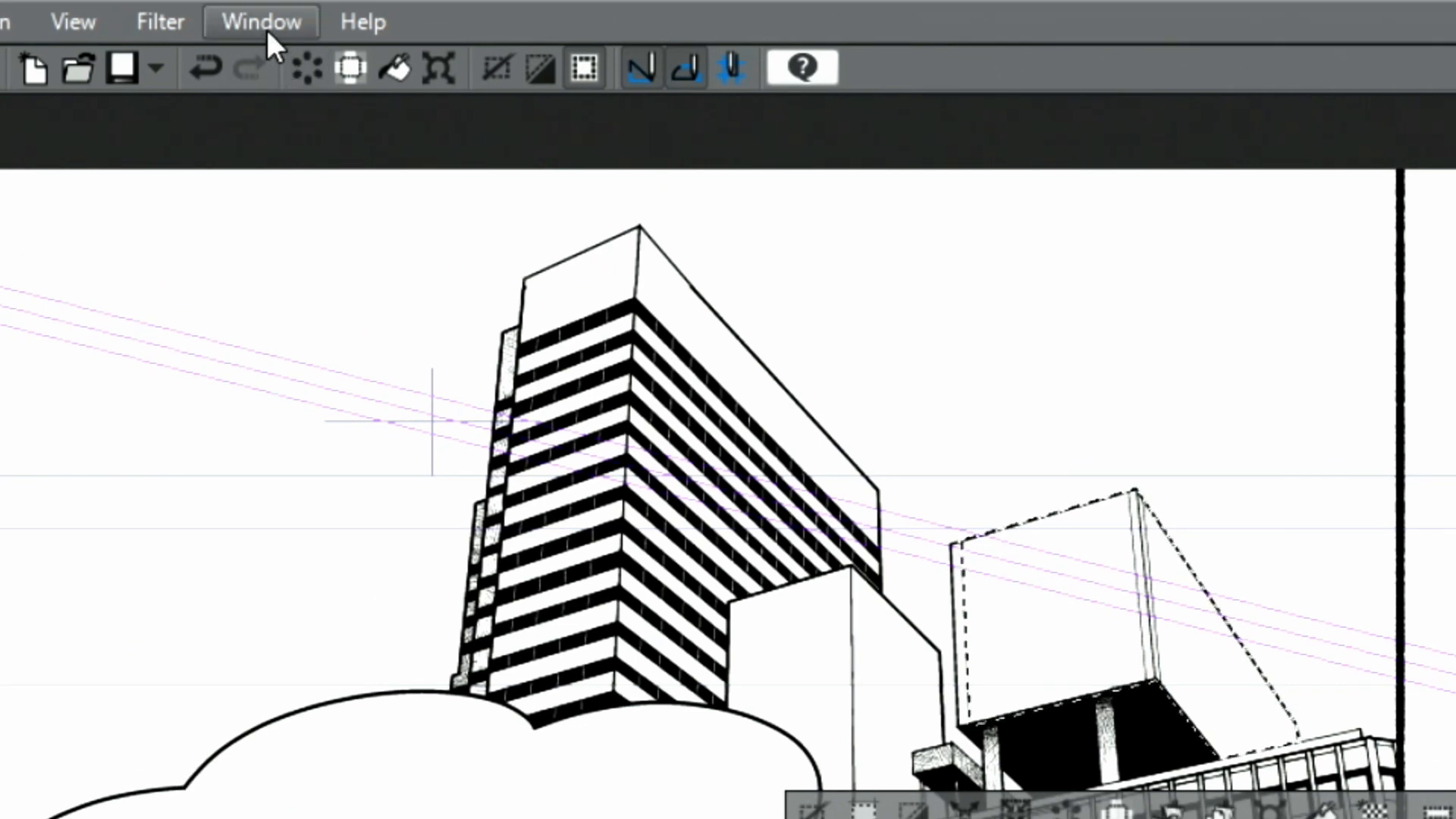
left_click(261, 20)
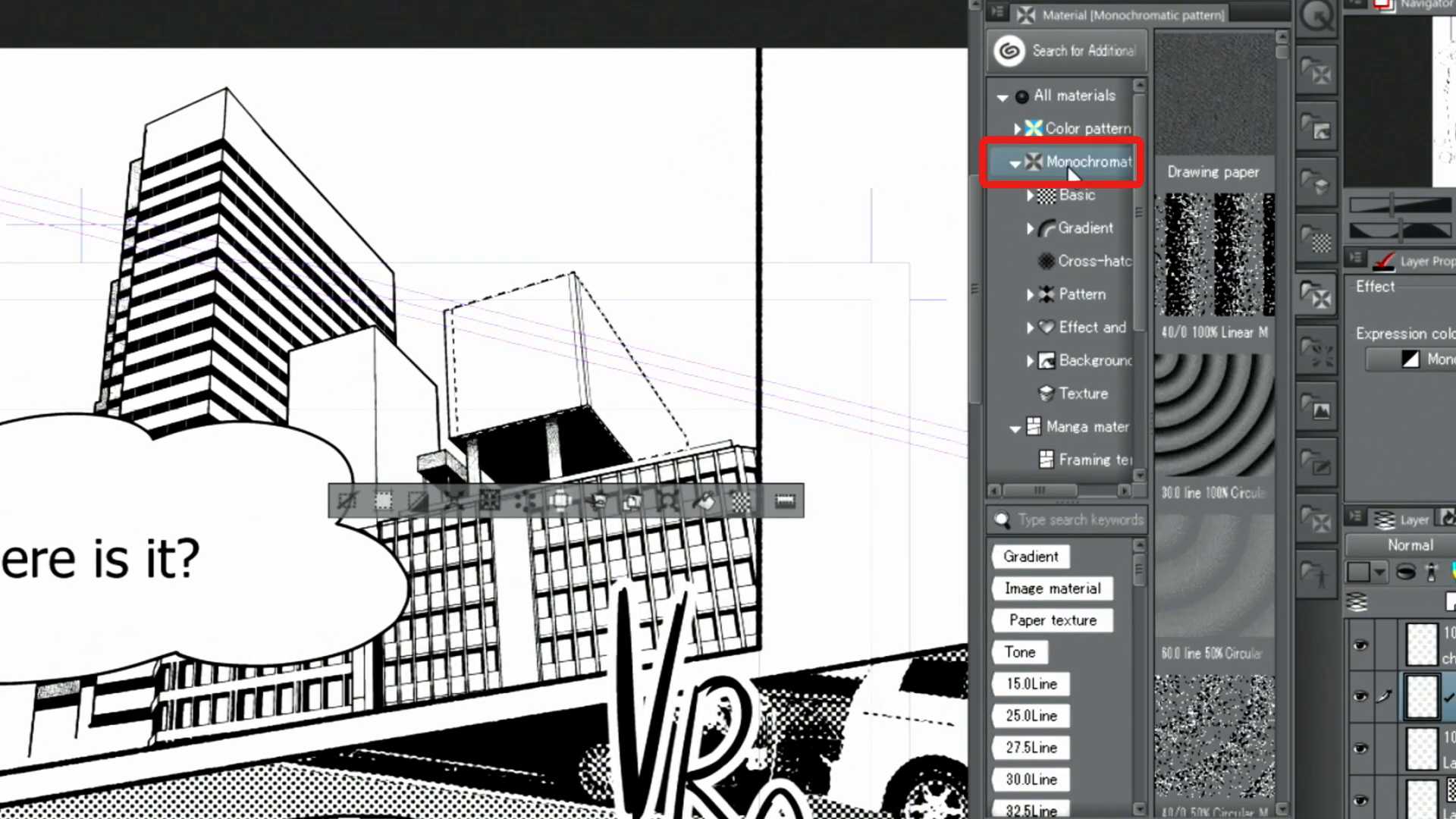
Drag the Vortex and circle gray pattern onto the selected rooftop structure as its own layer.
left_click(1081, 293)
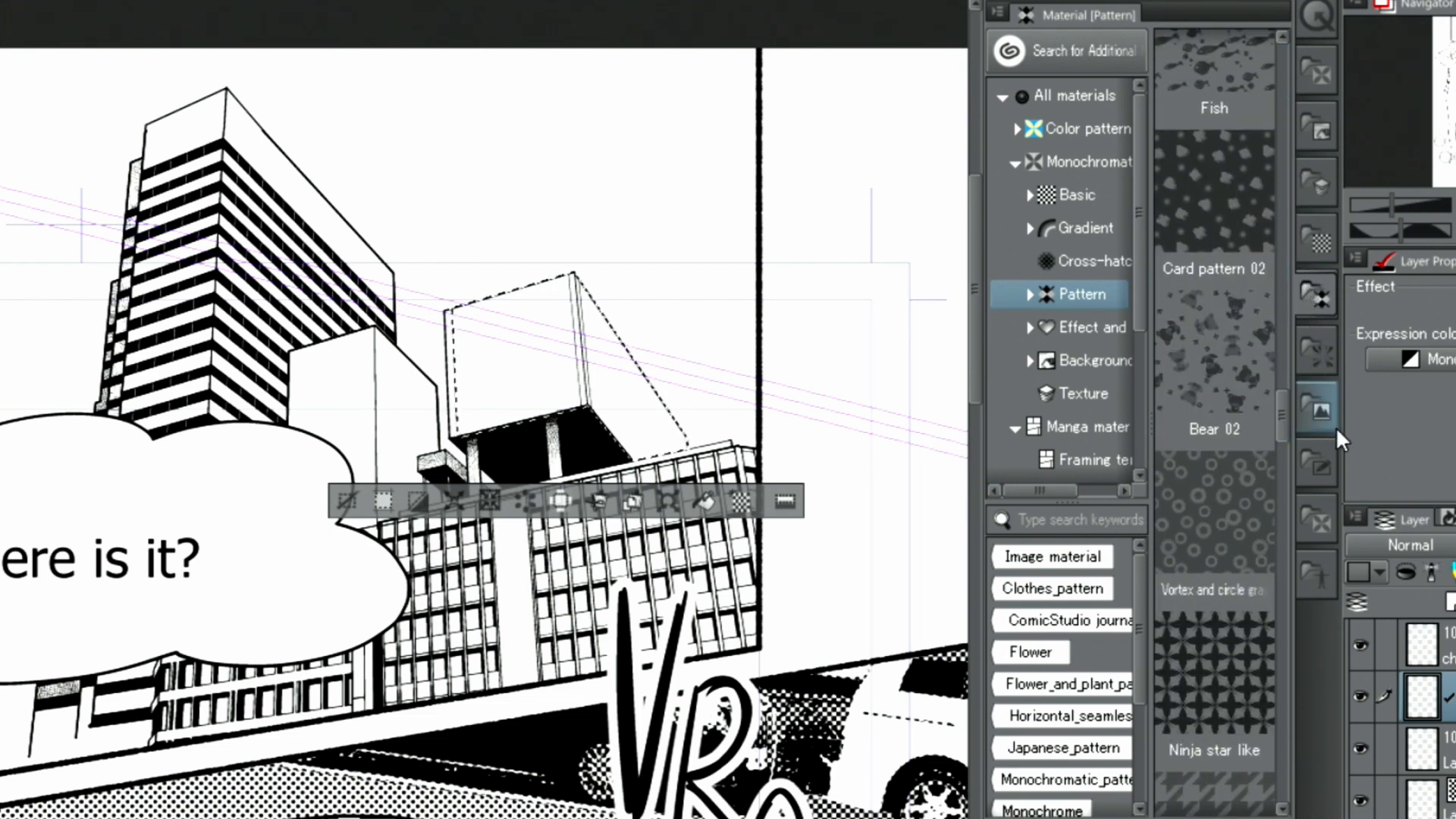
left_click(1214, 525)
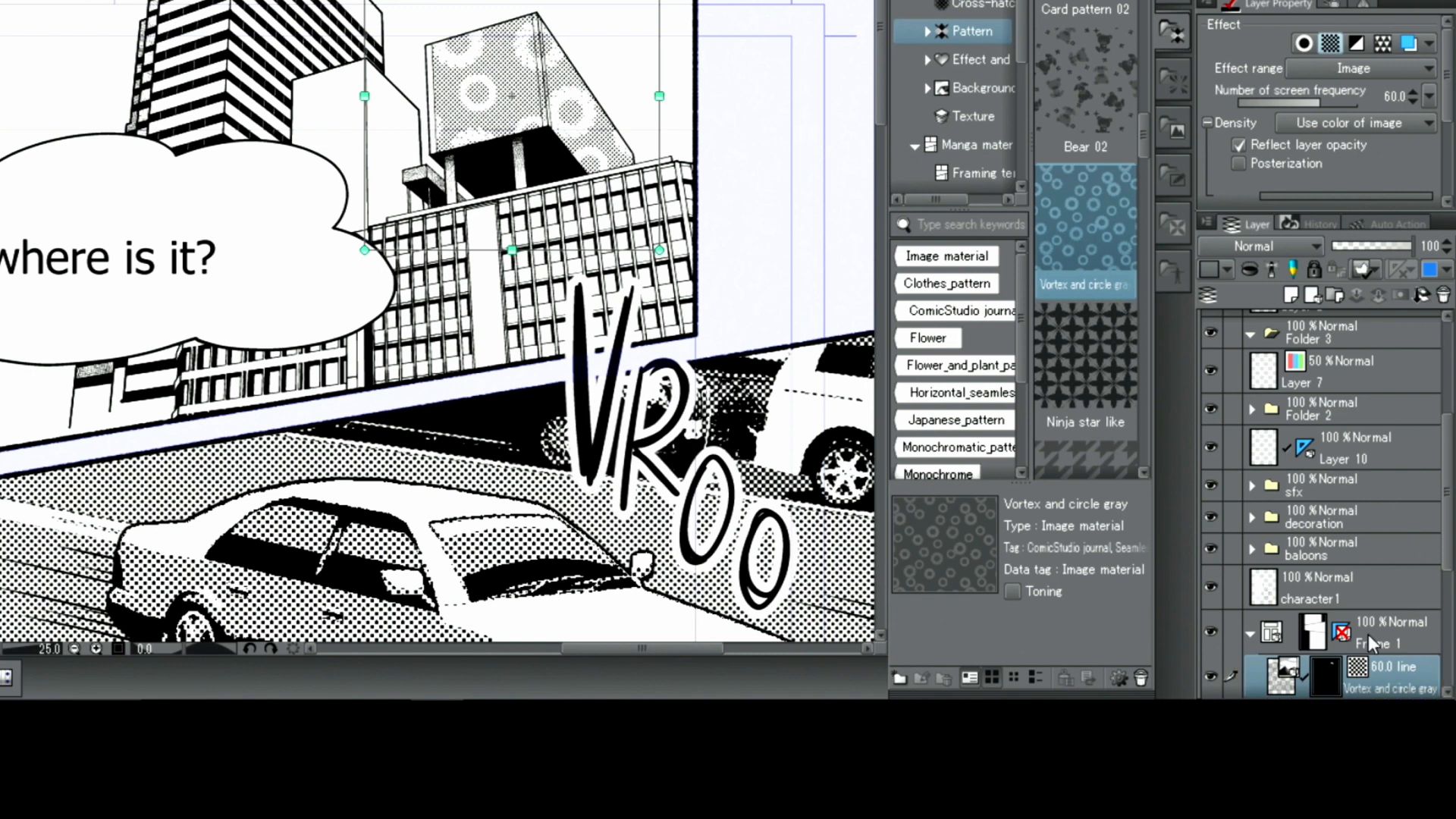
right_click(1327, 674)
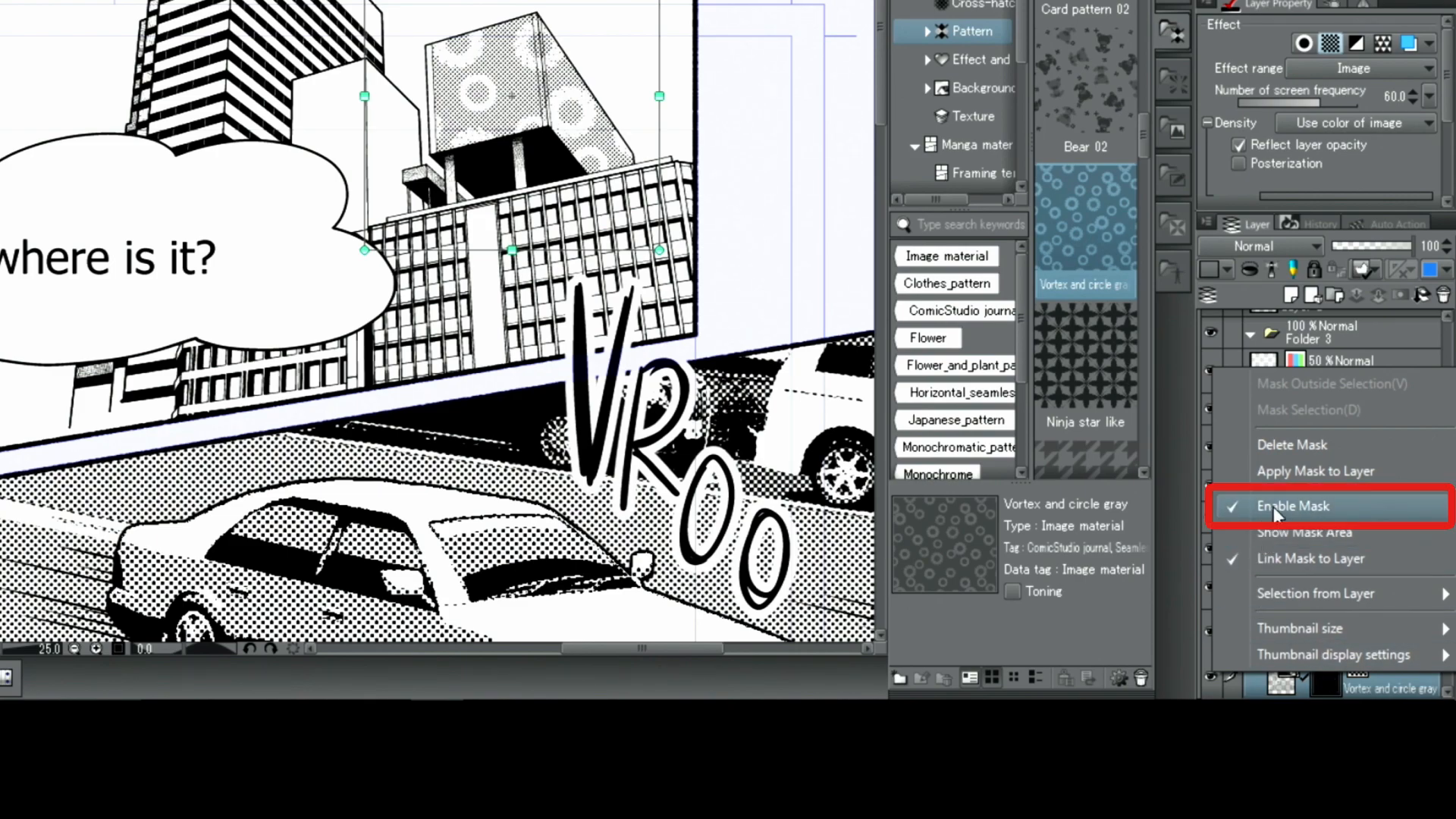
left_click(1293, 505)
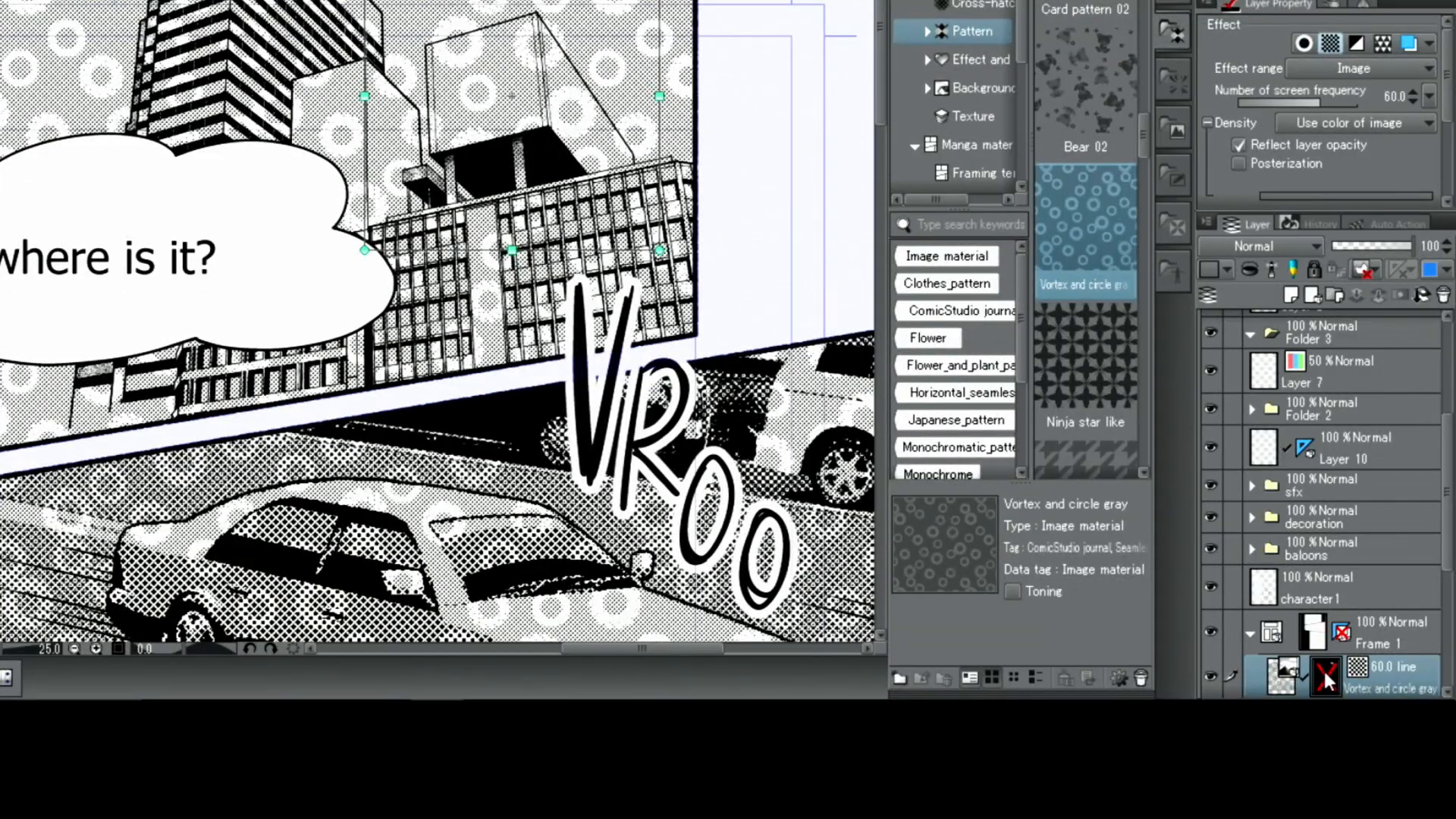
left_click(1326, 677)
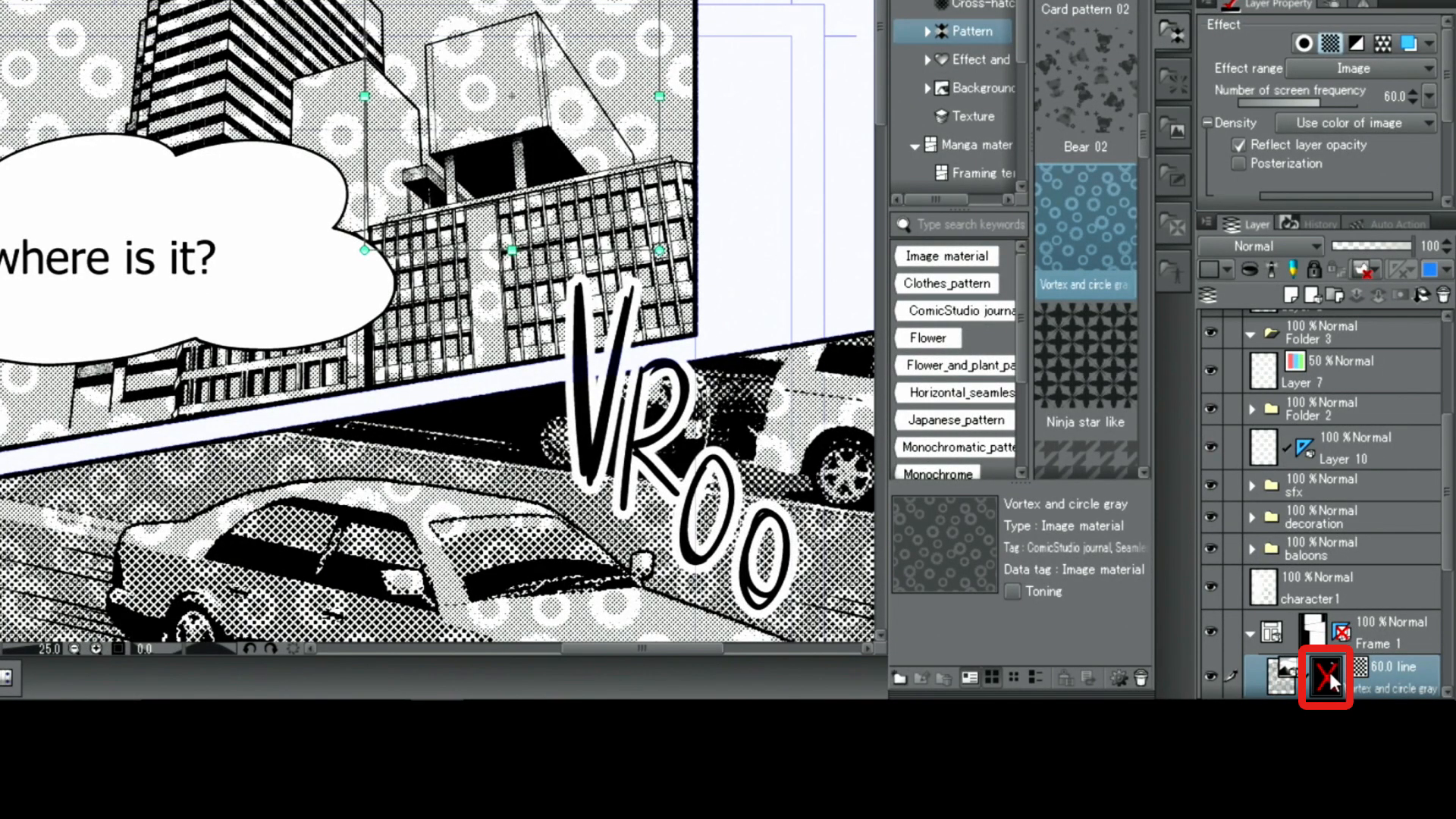
left_click(1326, 675)
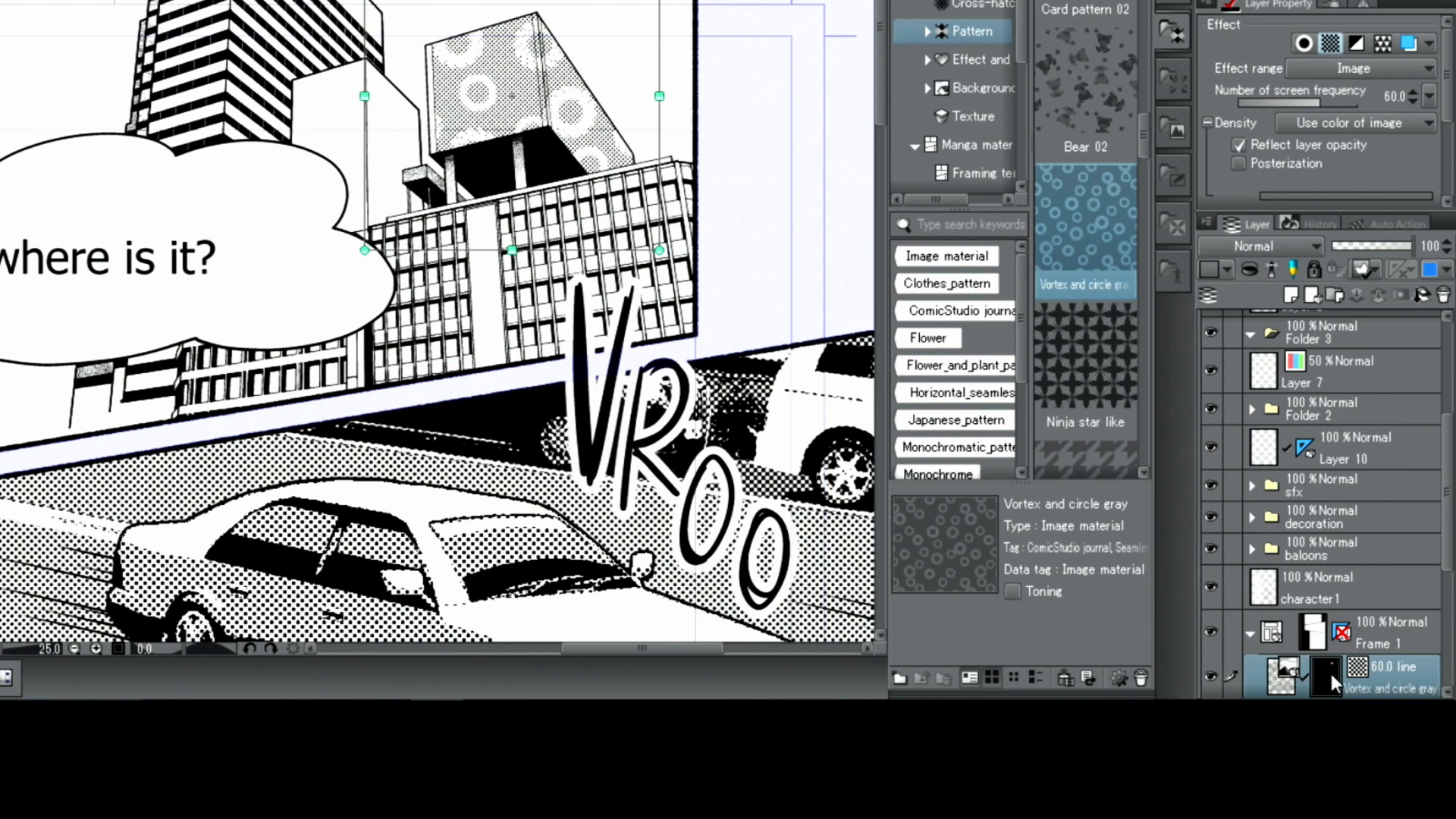
left_click(1338, 677)
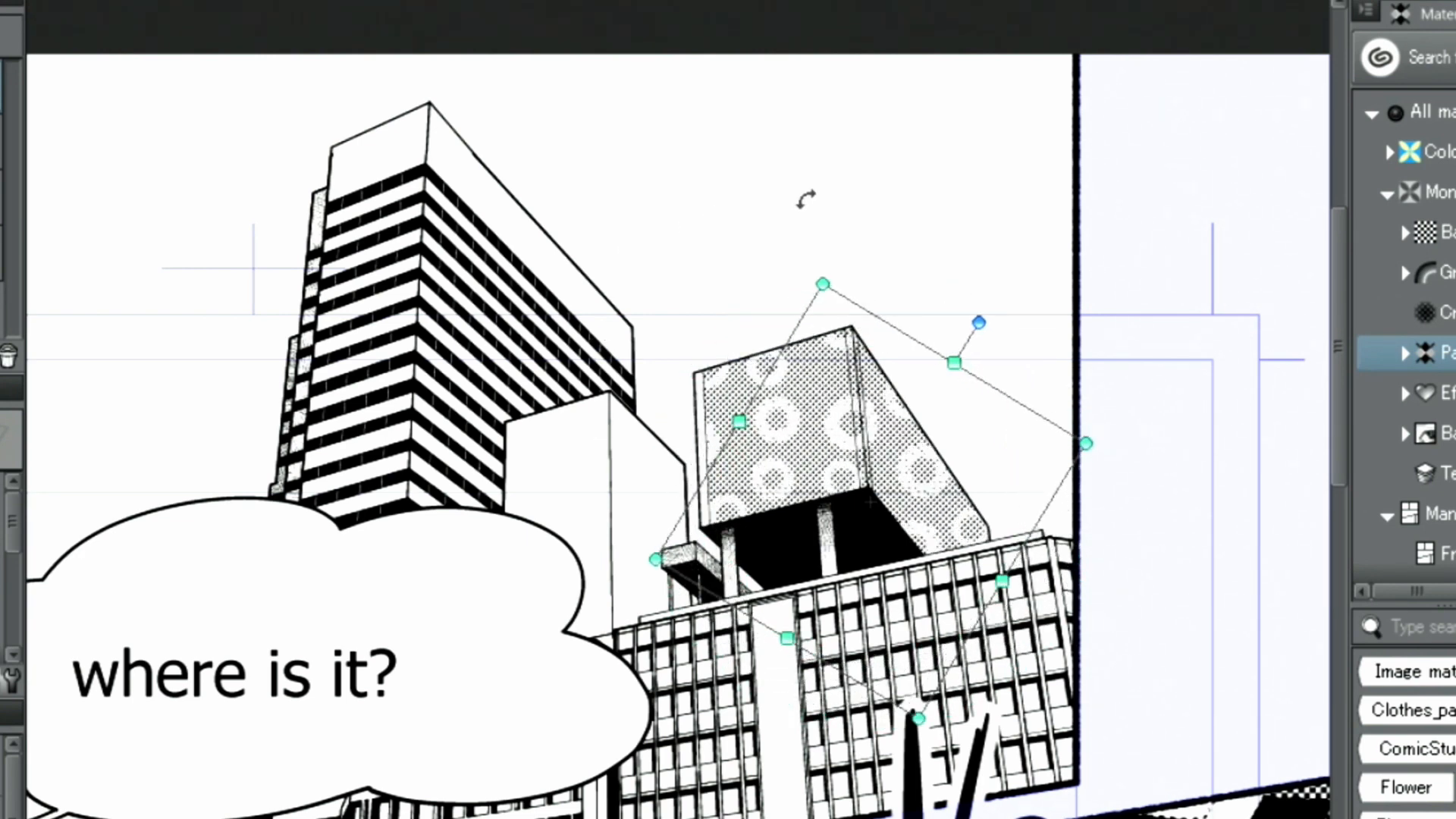
mouse_move(710, 246)
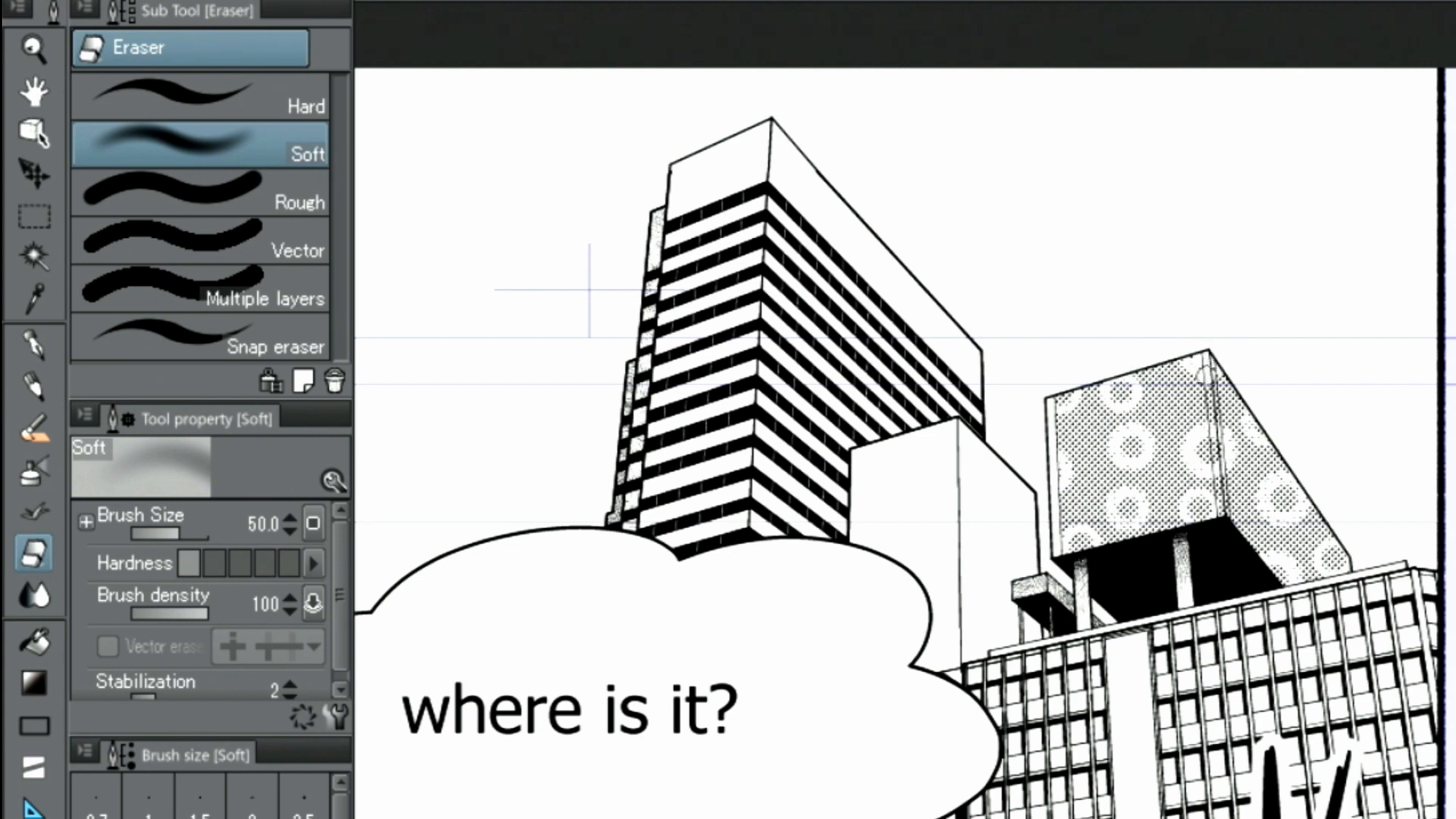
mouse_move(276, 126)
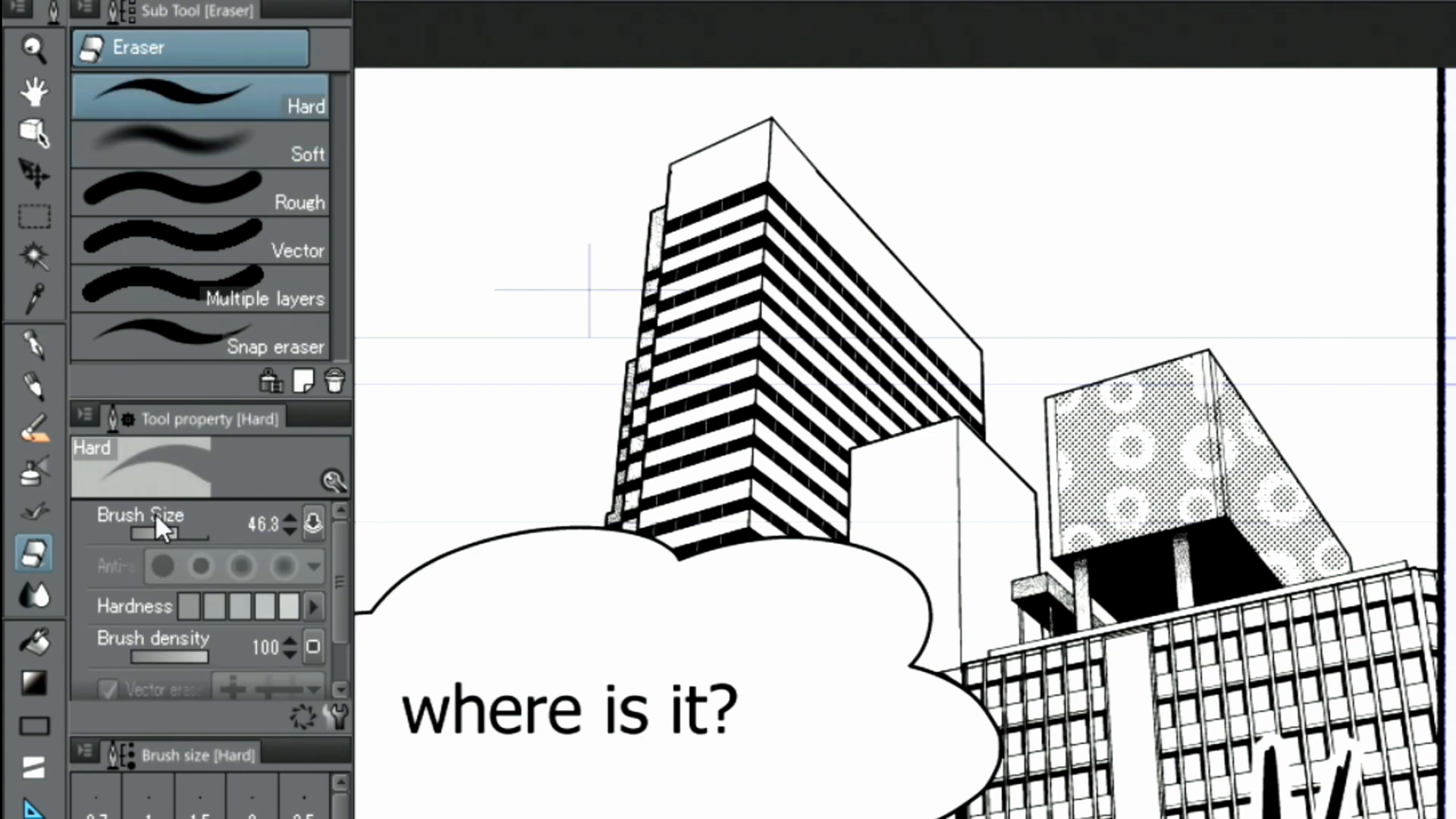
Enlarge the Hard eraser's brush size to about 46.
left_click_drag(185, 525, 148, 525)
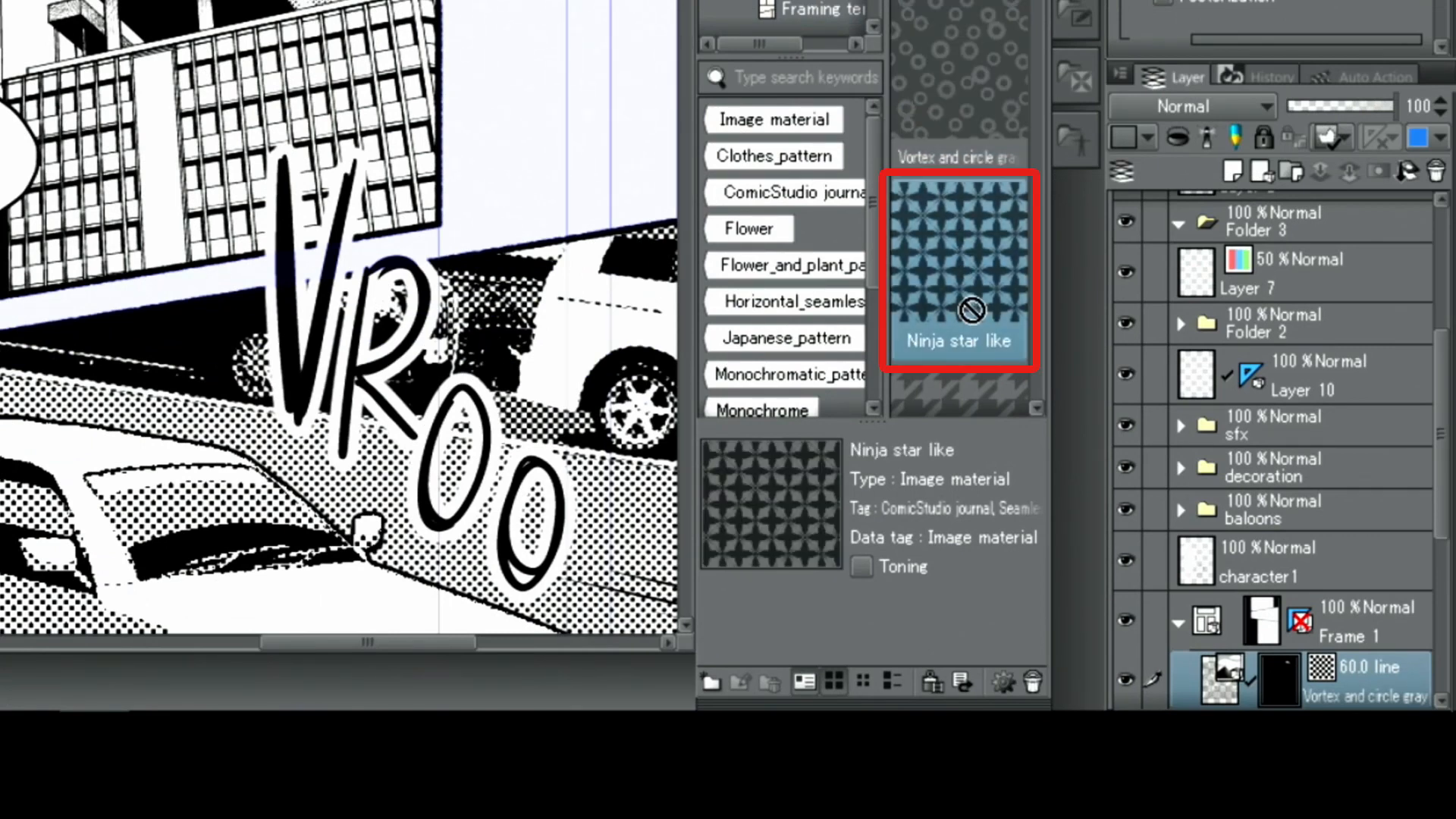
Drag the 'Ninja star like' pattern onto the building's tone layer, replacing the circle pattern.
left_click_drag(962, 270, 1226, 678)
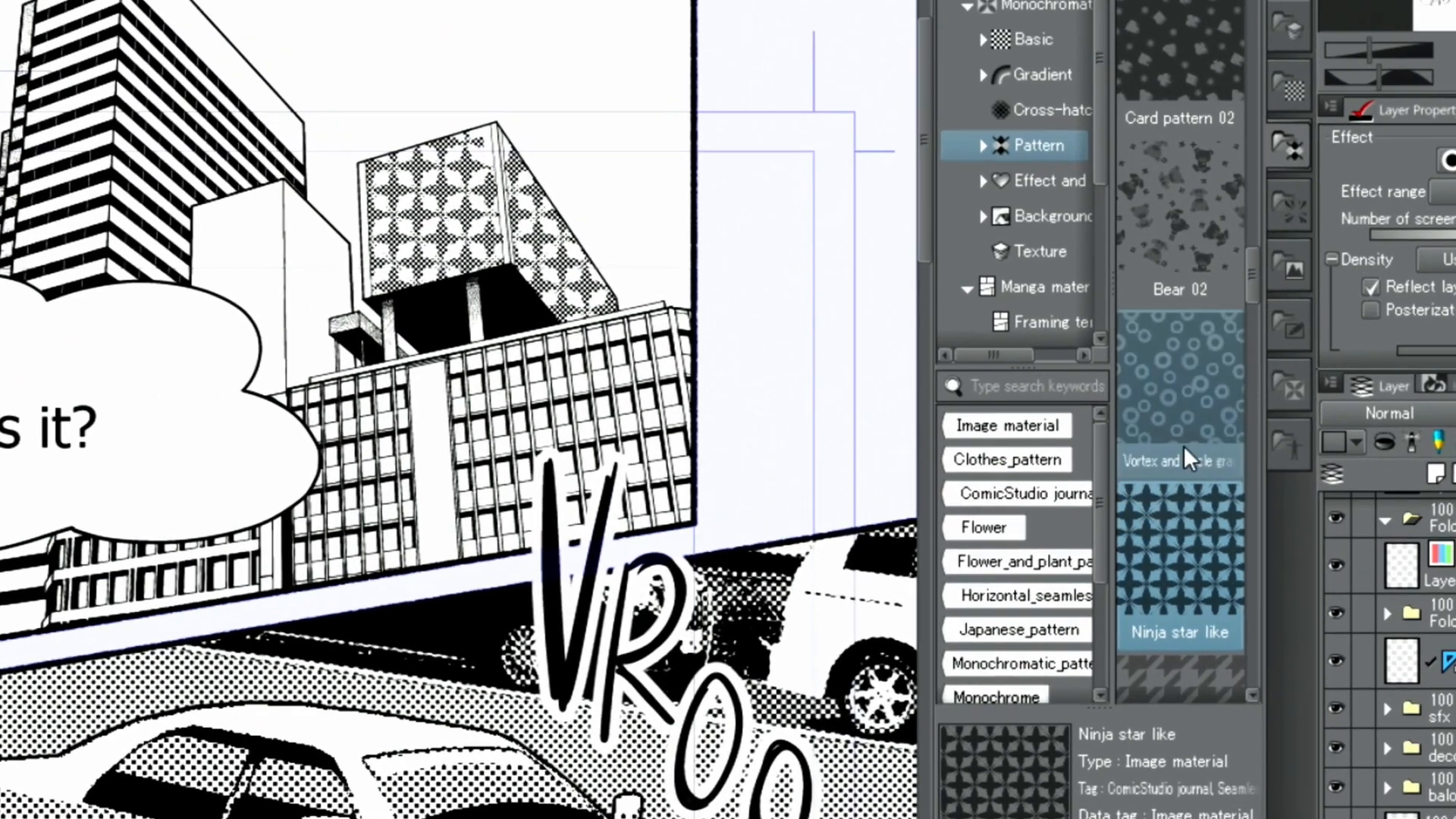
Paste the Monochromatic 100% Circular gradient tone onto the page.
left_click(1151, 217)
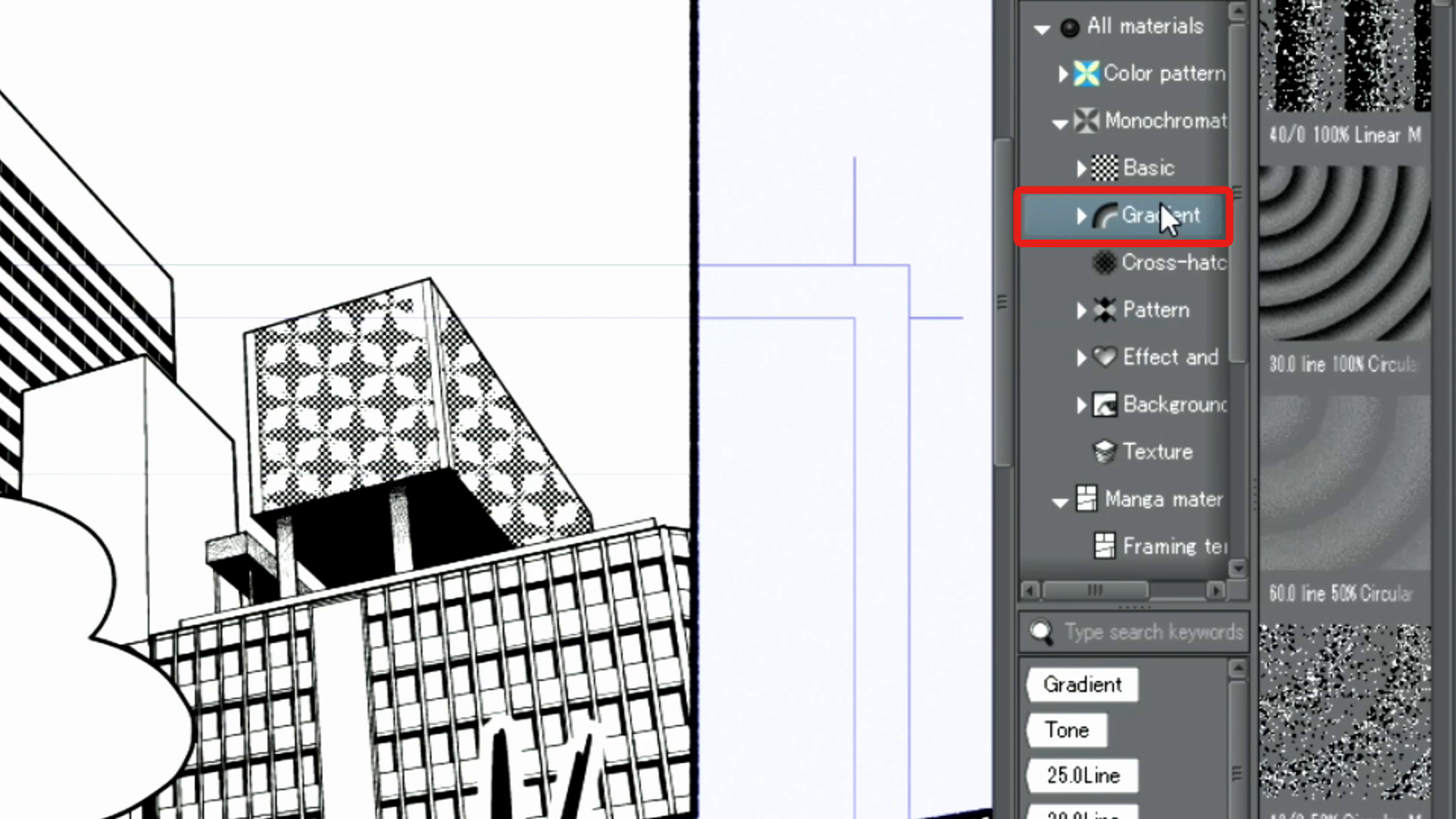
left_click(1343, 262)
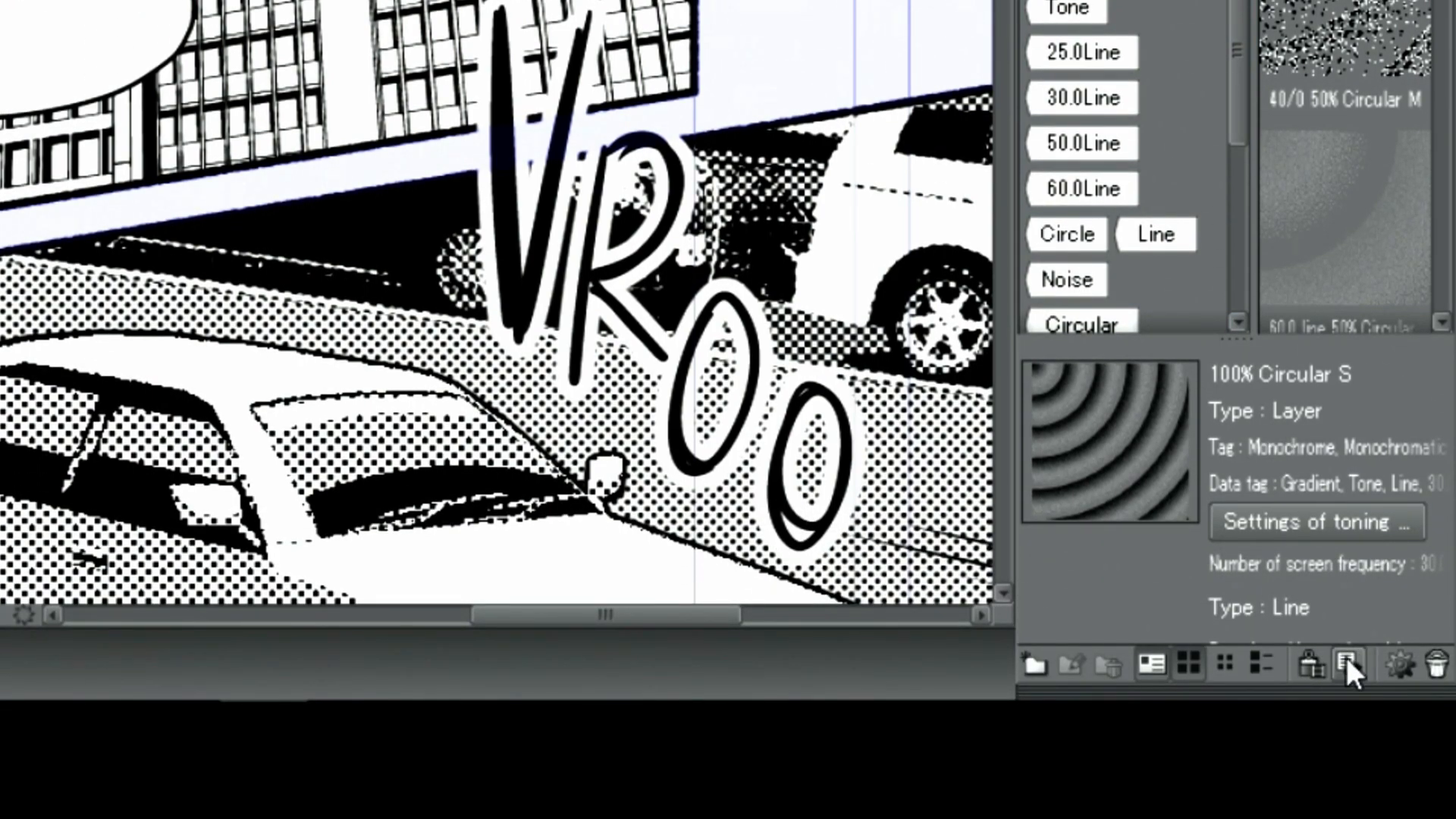
left_click(1347, 664)
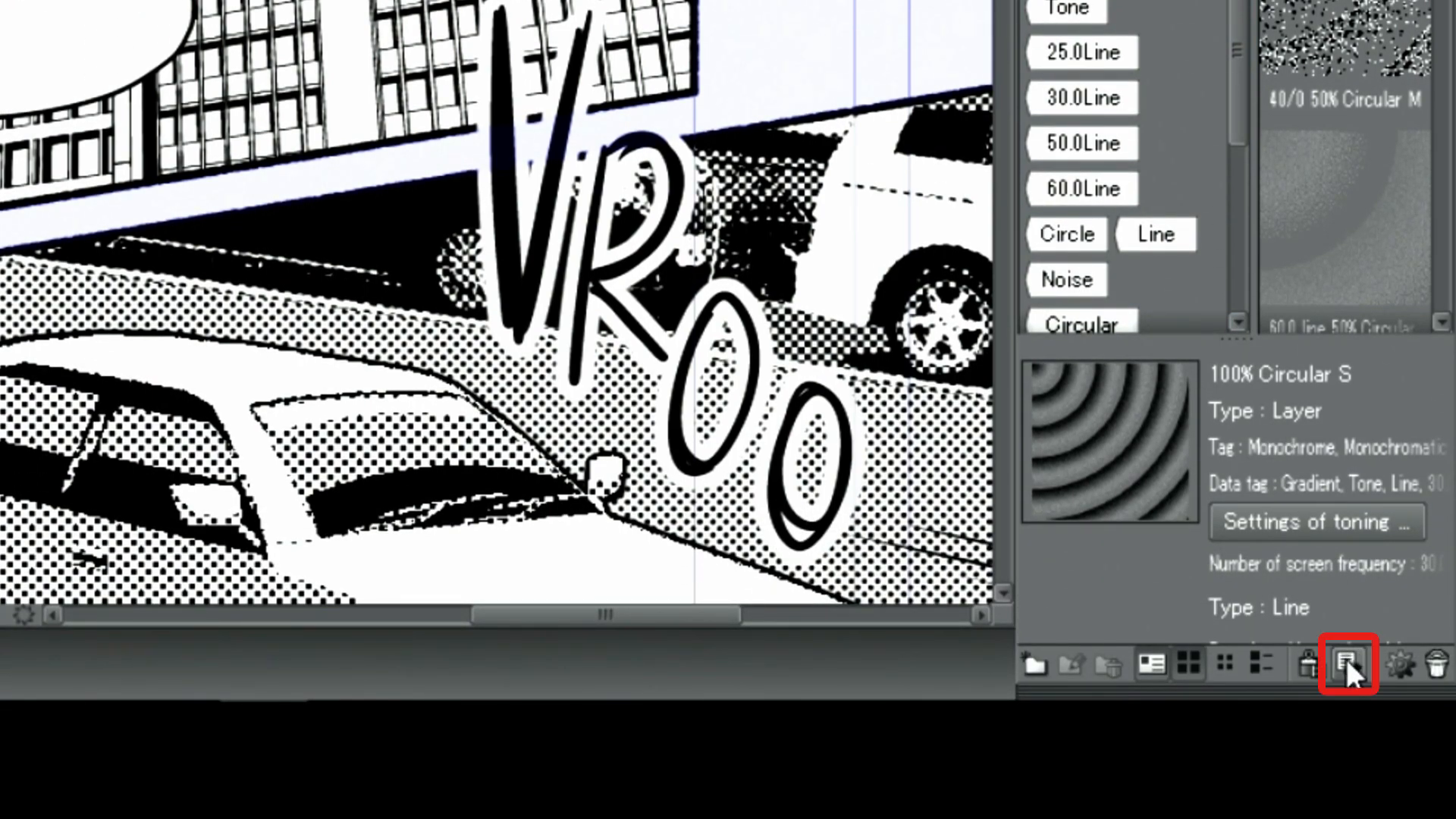
left_click(1347, 665)
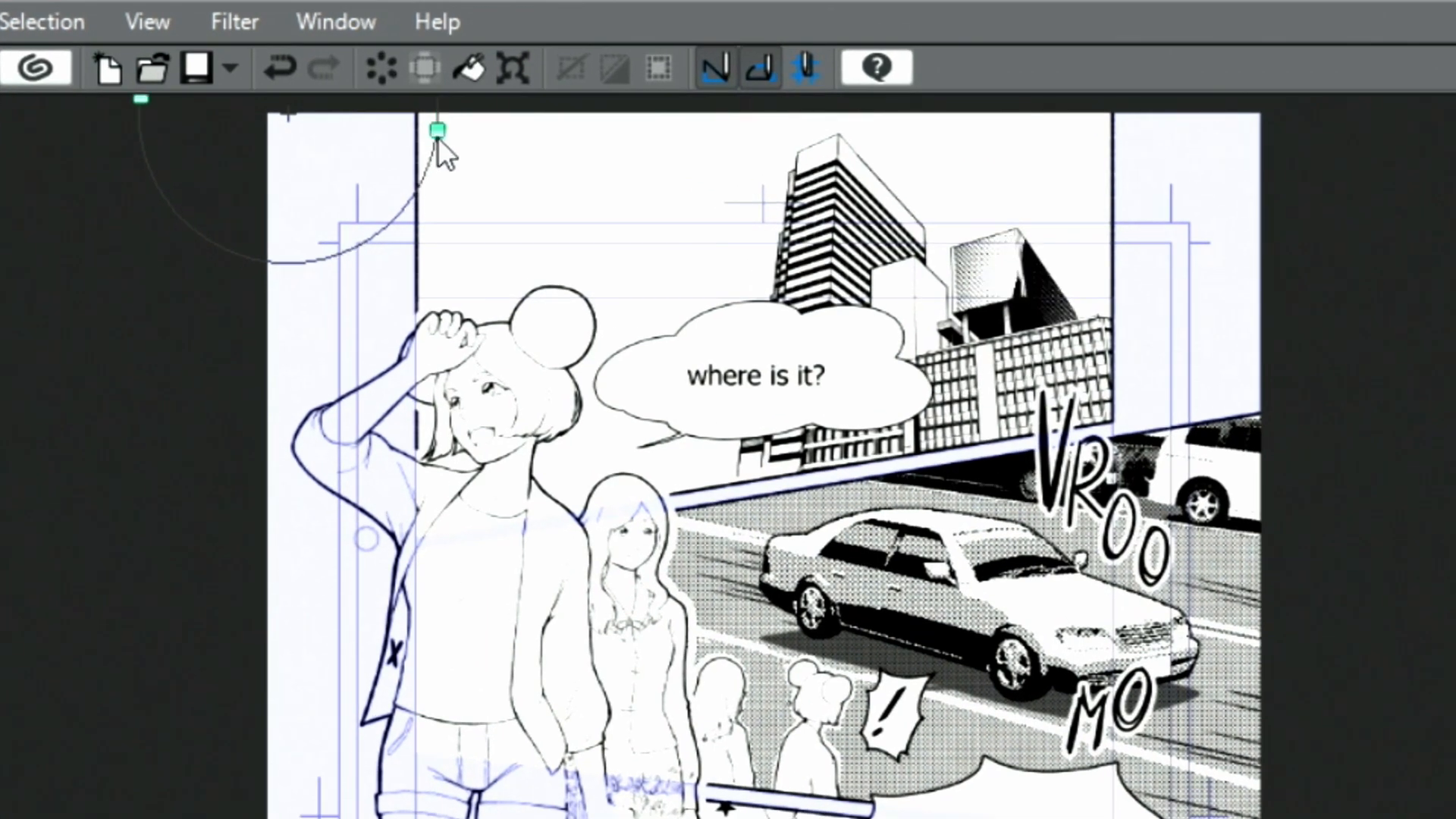
Try the gradient centre at the panel's top edge and near the character's head, then undo.
left_click_drag(437, 131, 547, 298)
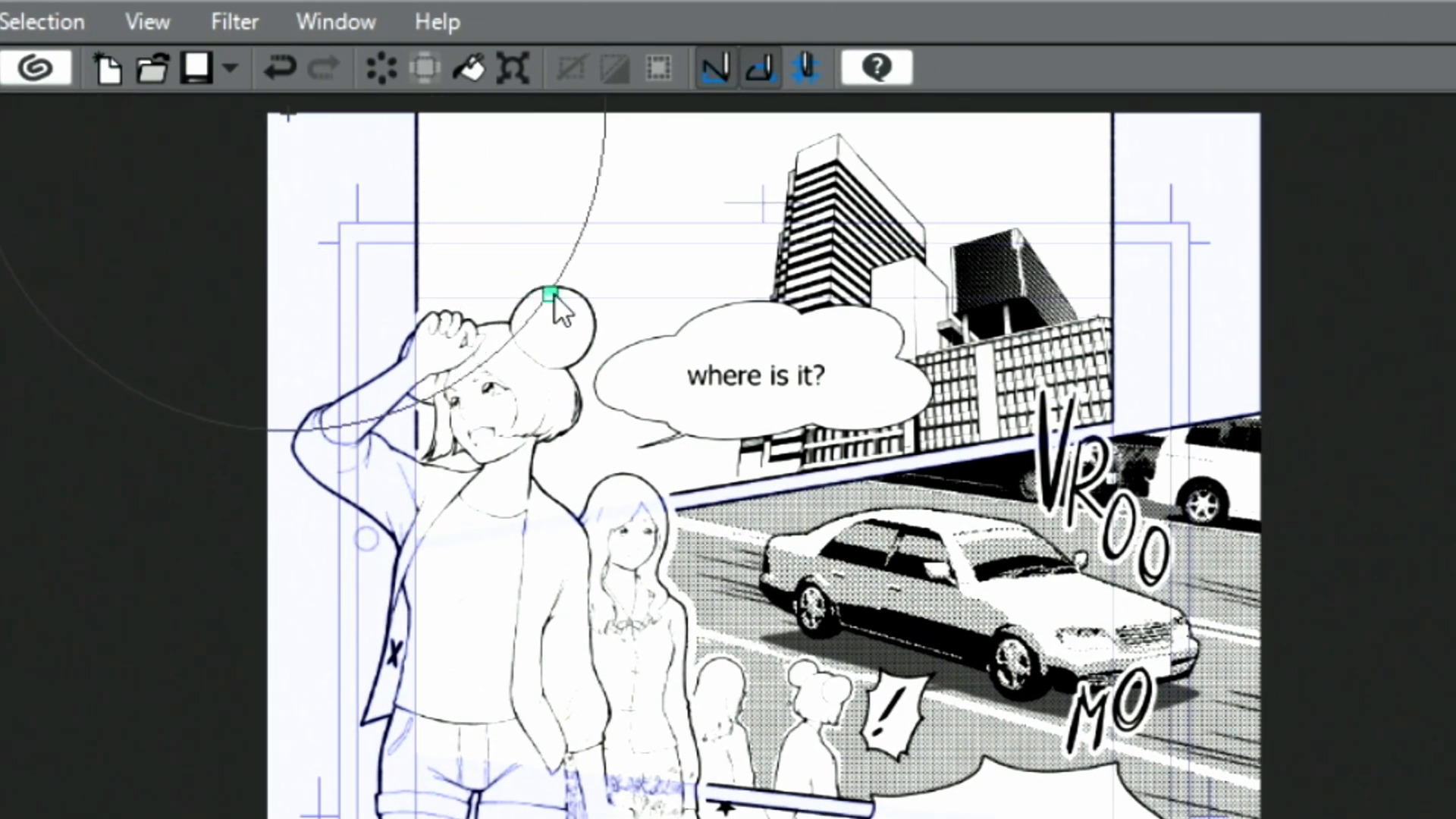
left_click_drag(548, 296, 401, 200)
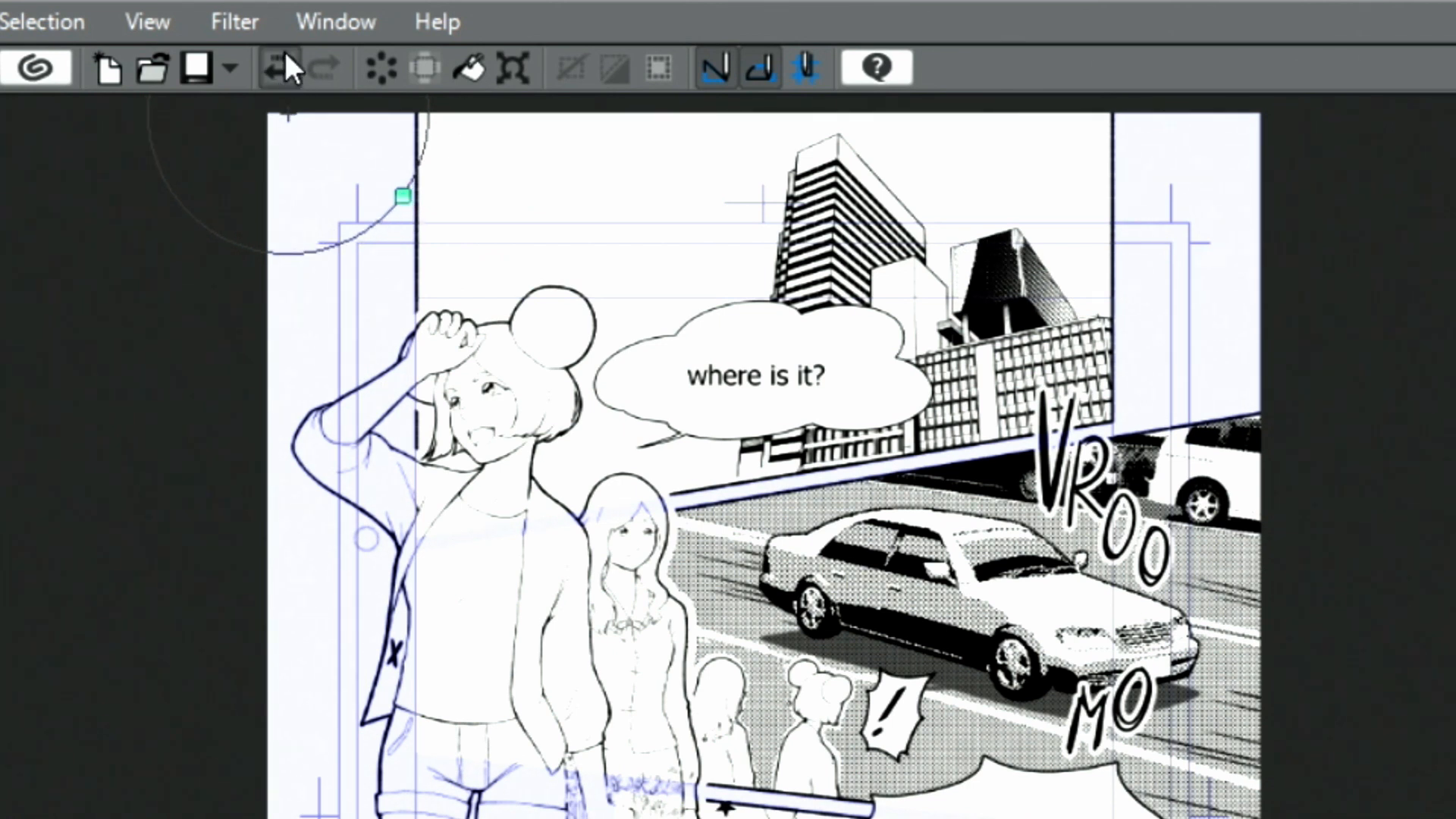
left_click(279, 67)
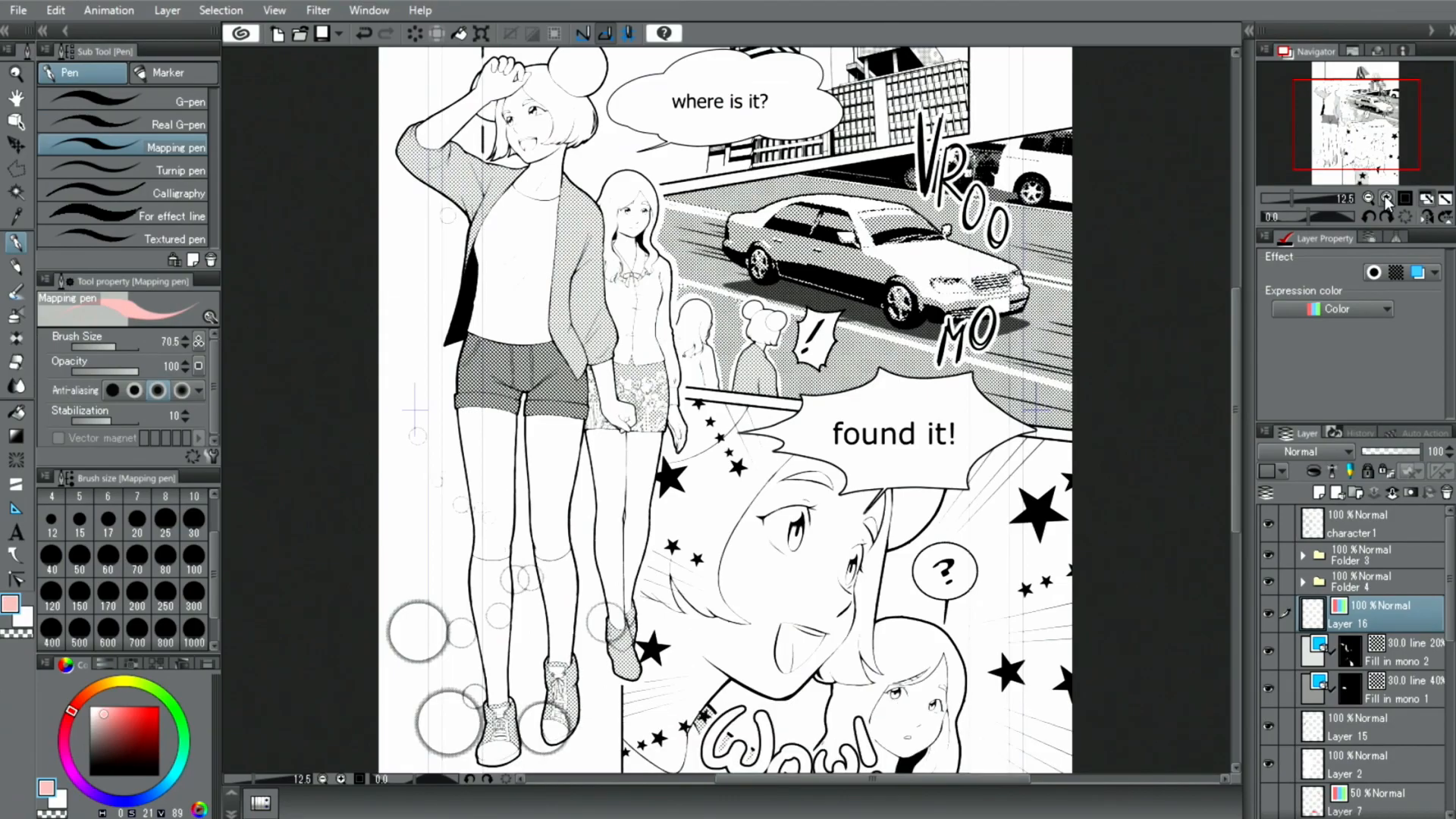
Zoom in and paint pink over the long-haired girl's hair with the Mapping pen on Layer 16.
left_click(1385, 197)
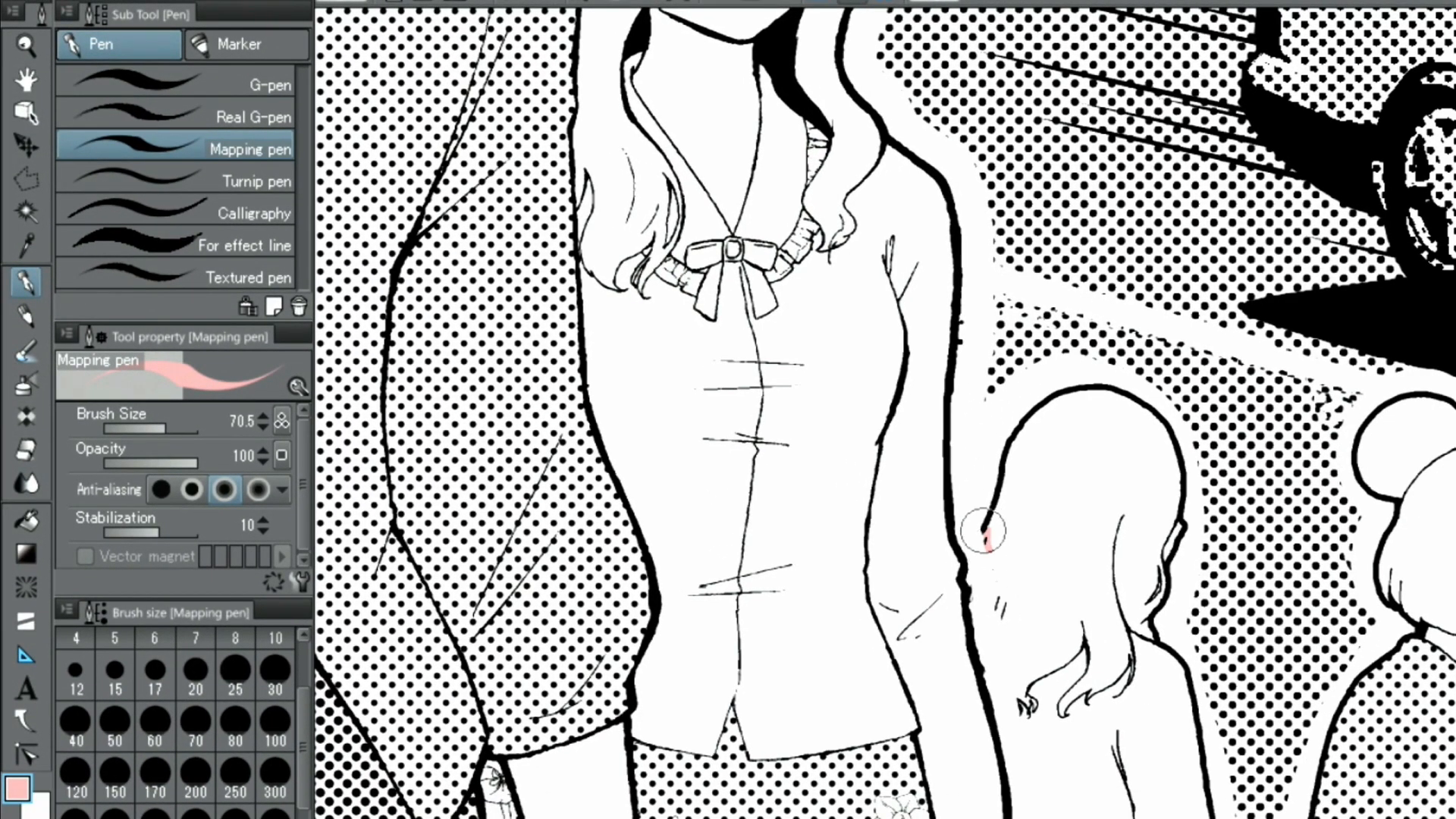
left_click_drag(981, 531, 1016, 698)
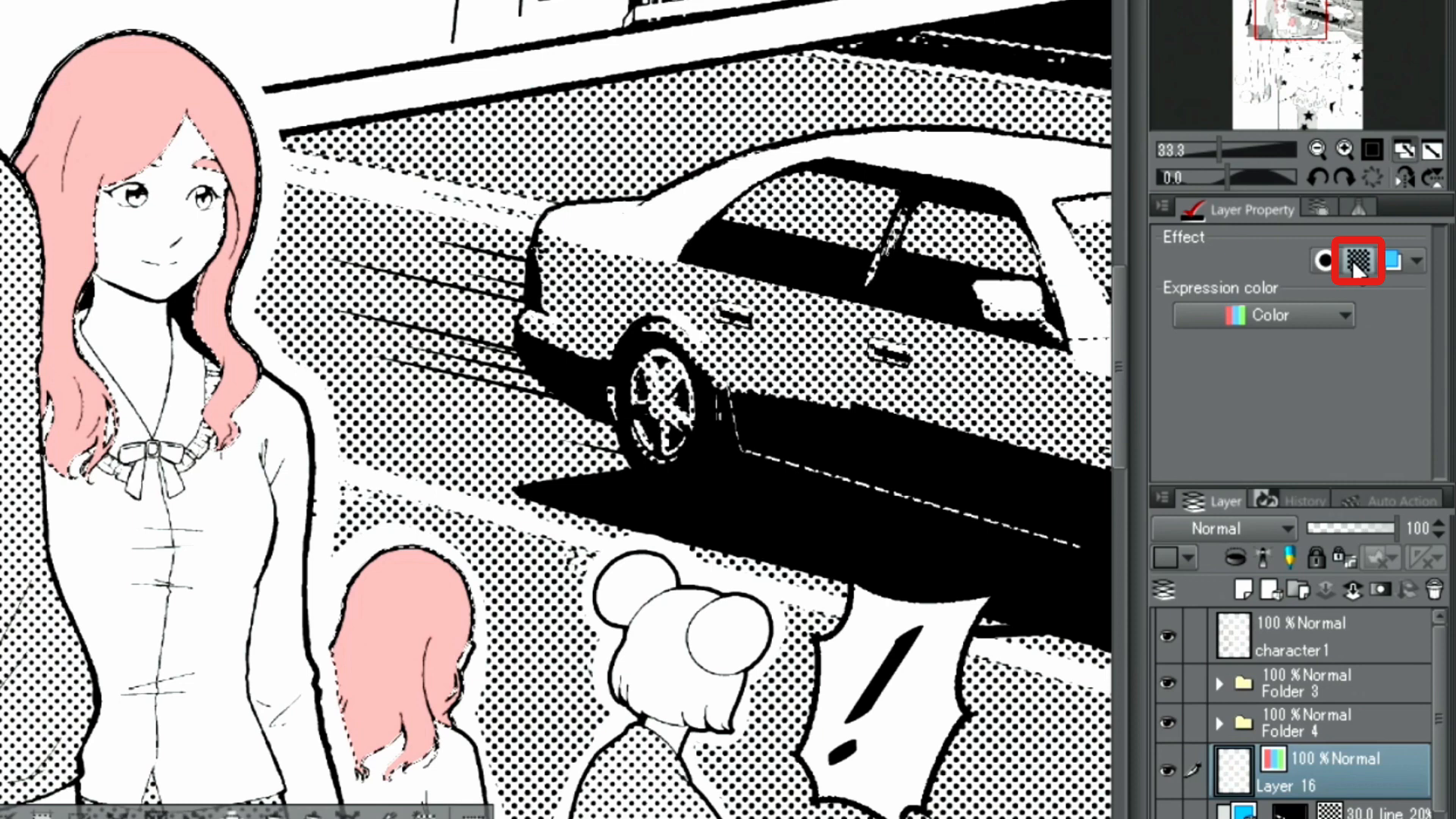
Convert Layer 16's pink hair to dot tone and lower its screen frequency to about 27.5 lines.
left_click(1358, 261)
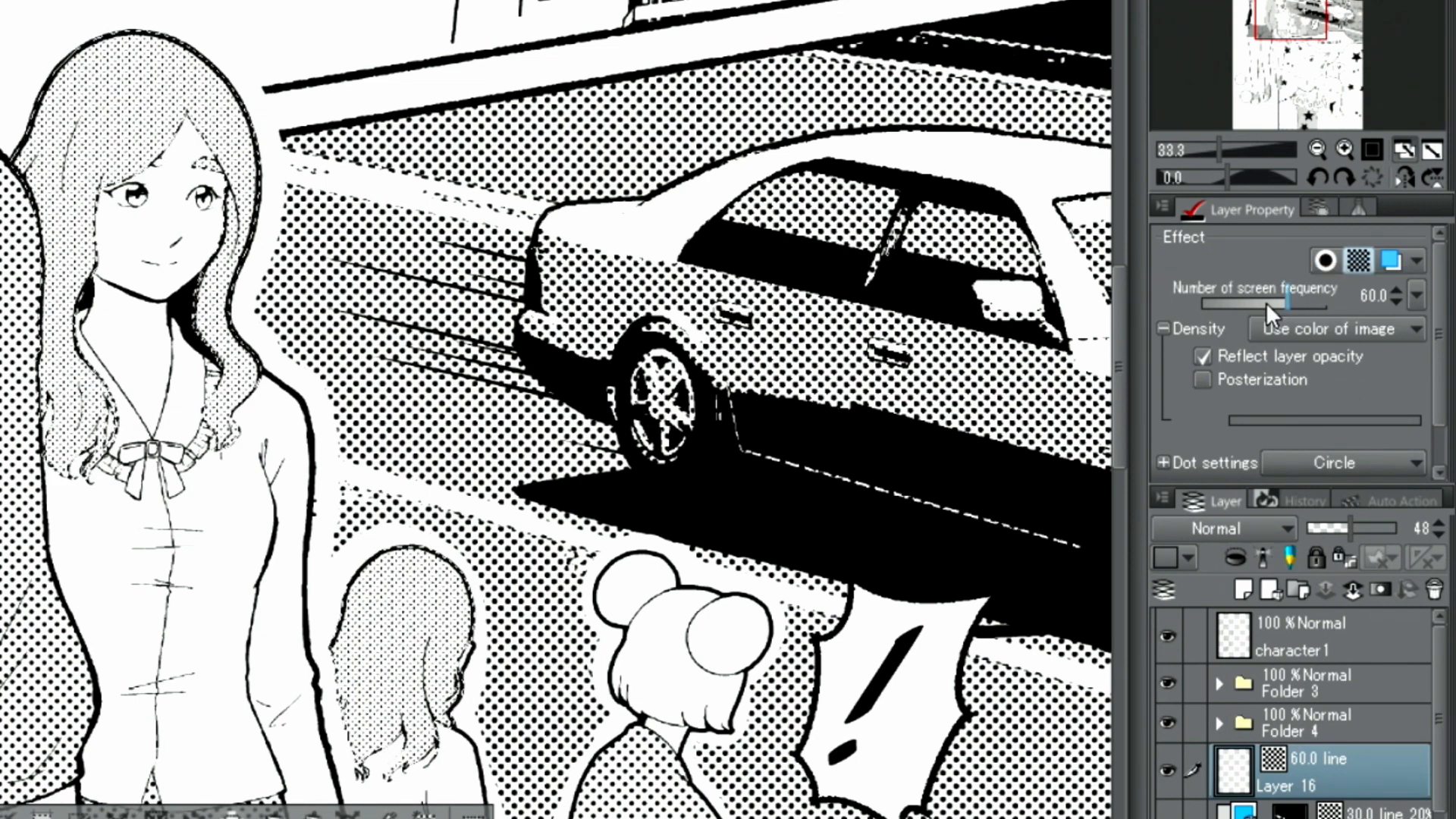
left_click_drag(1273, 303, 1221, 303)
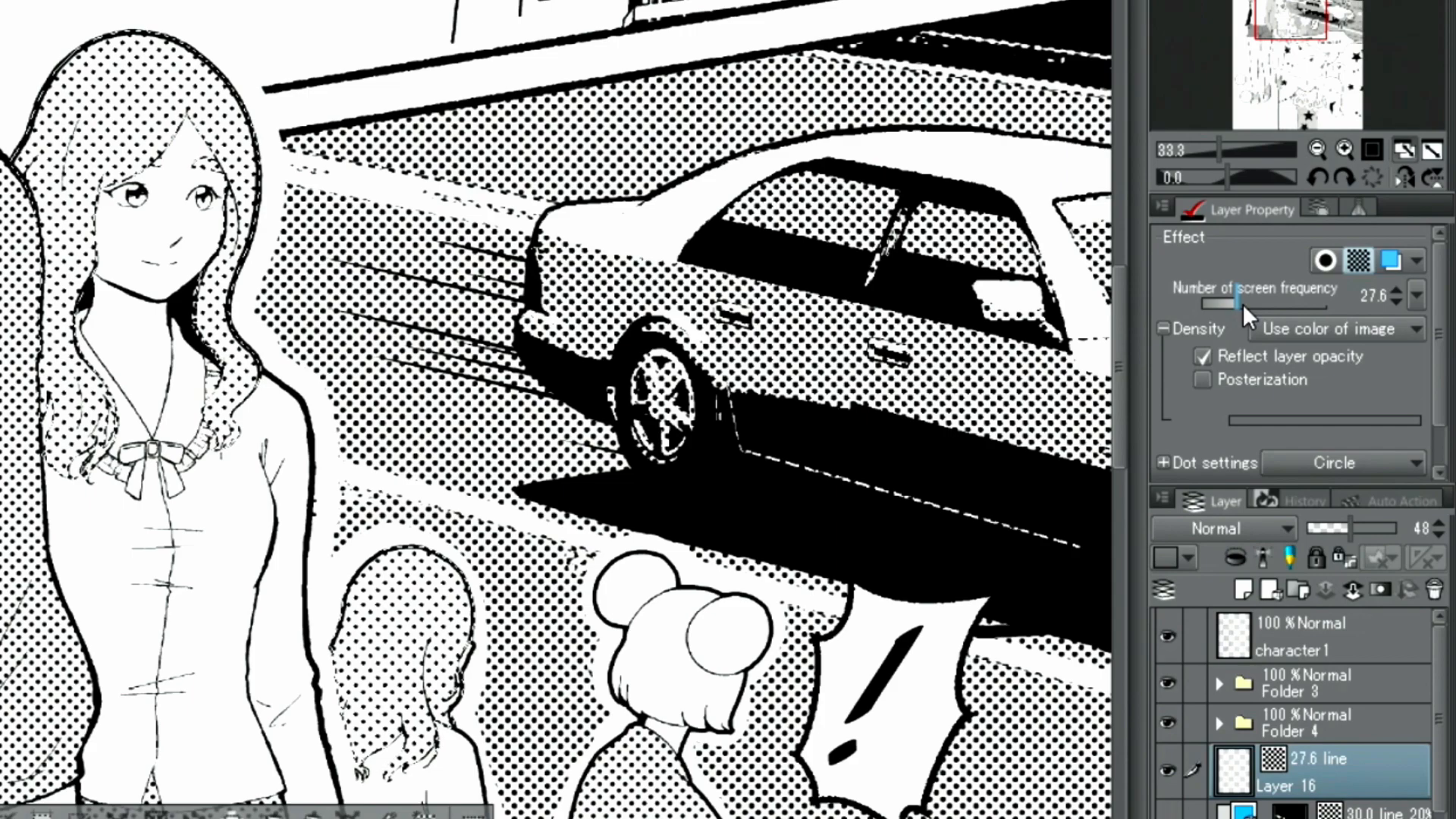
left_click_drag(1208, 304, 1235, 303)
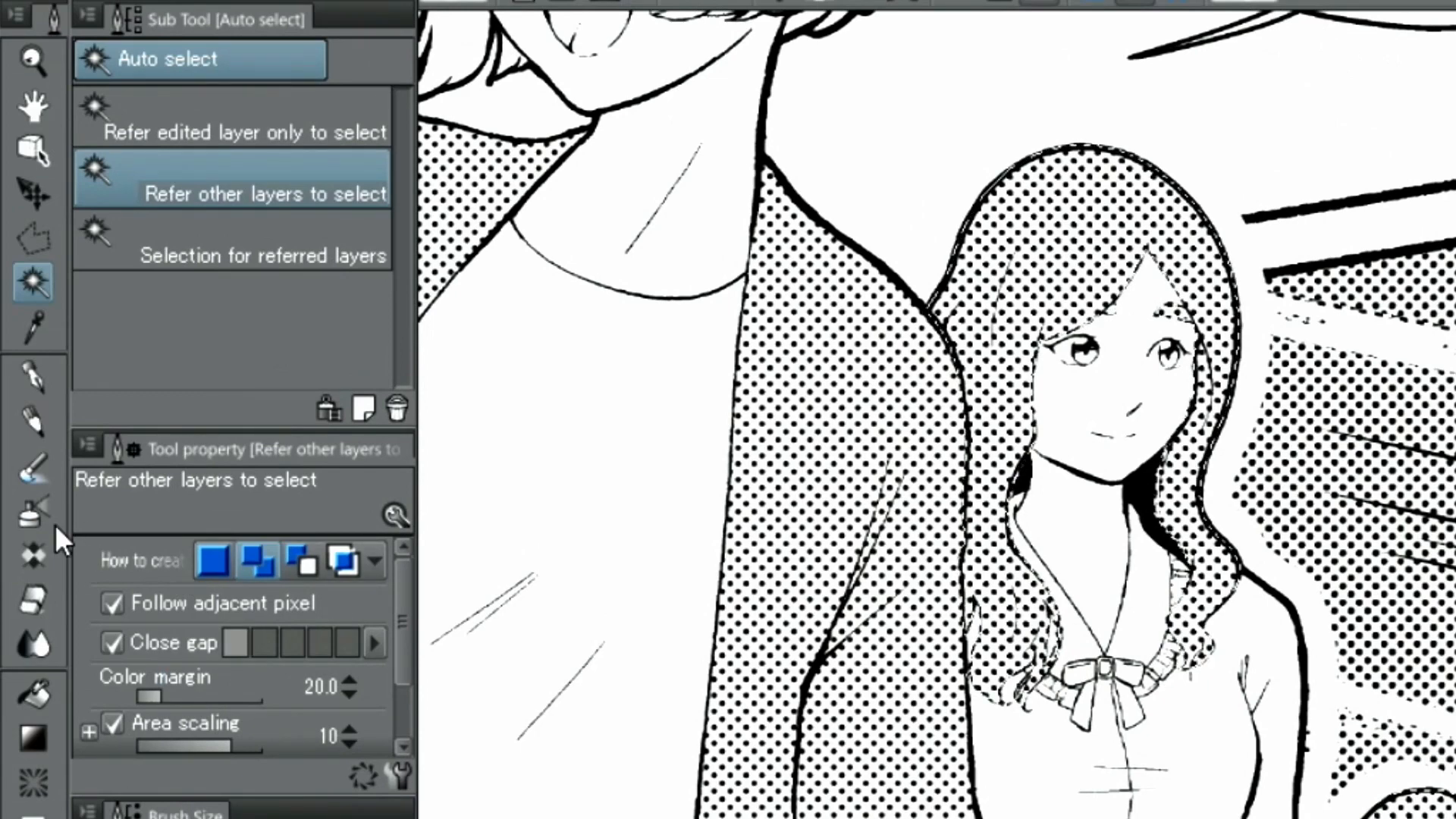
Shade the hair tone light-to-dark toward the tips using Auto select, toggling Tone off and on to check.
left_click(32, 512)
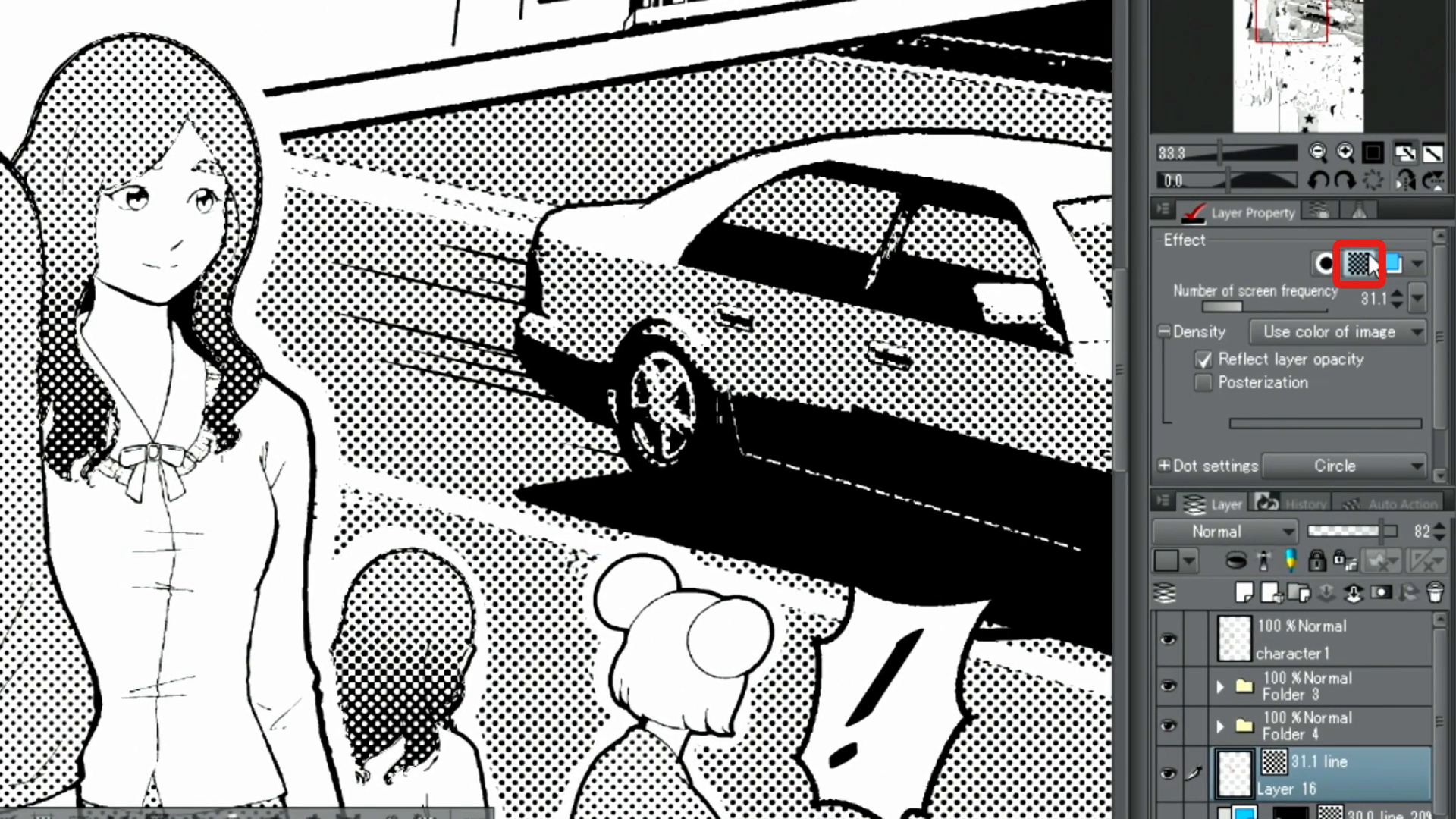
left_click(1396, 264)
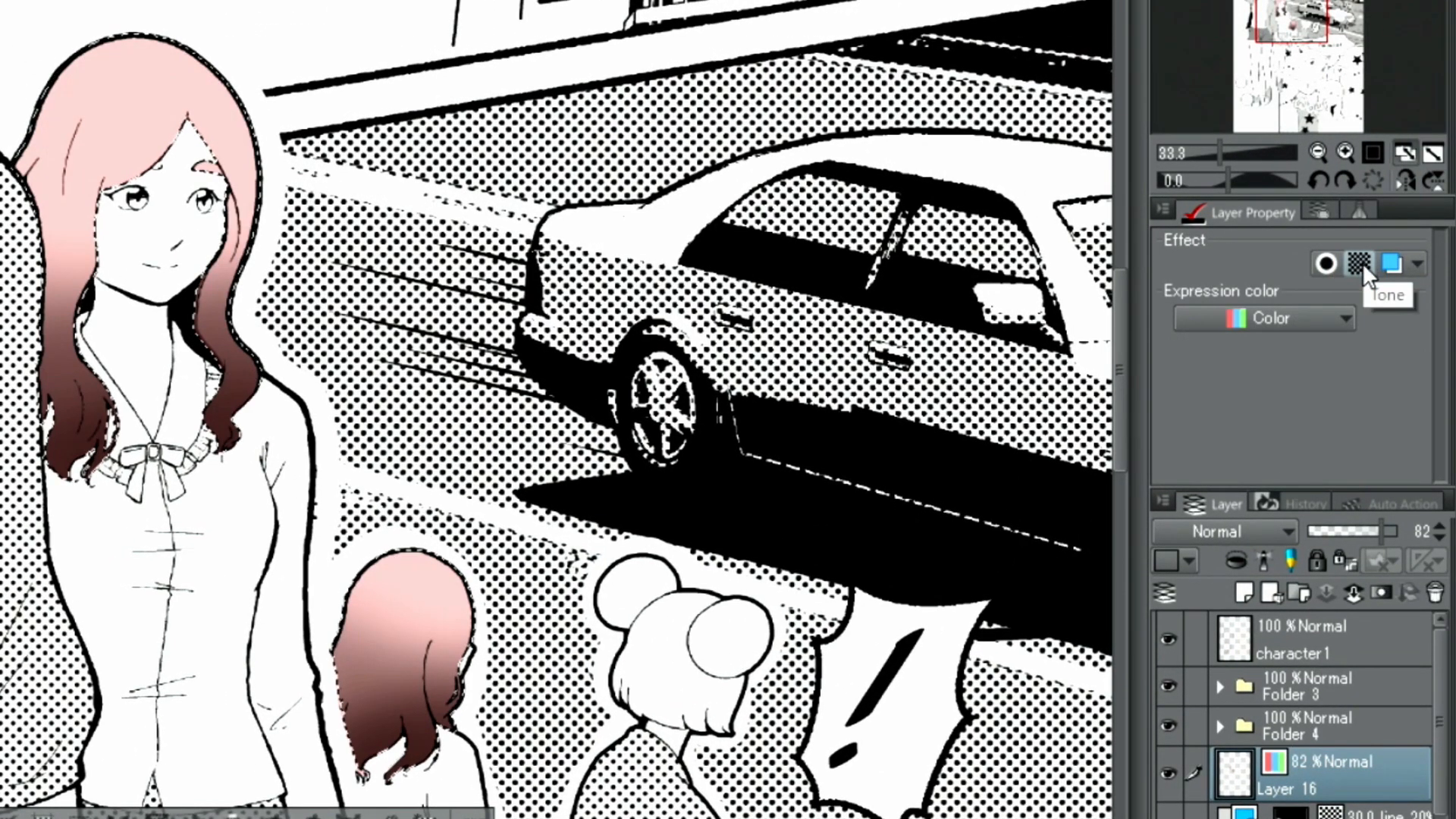
left_click(1359, 264)
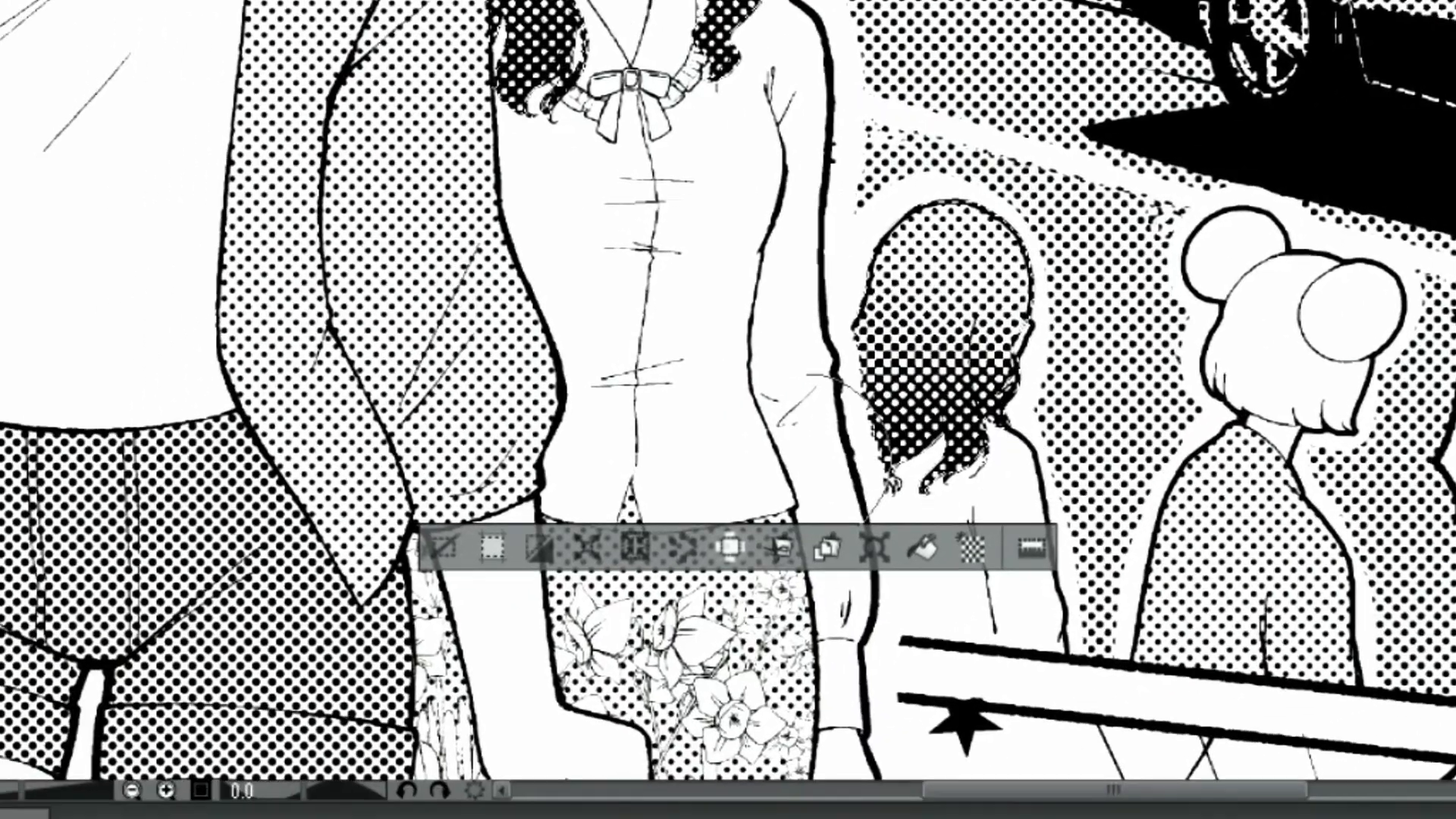
left_click(449, 547)
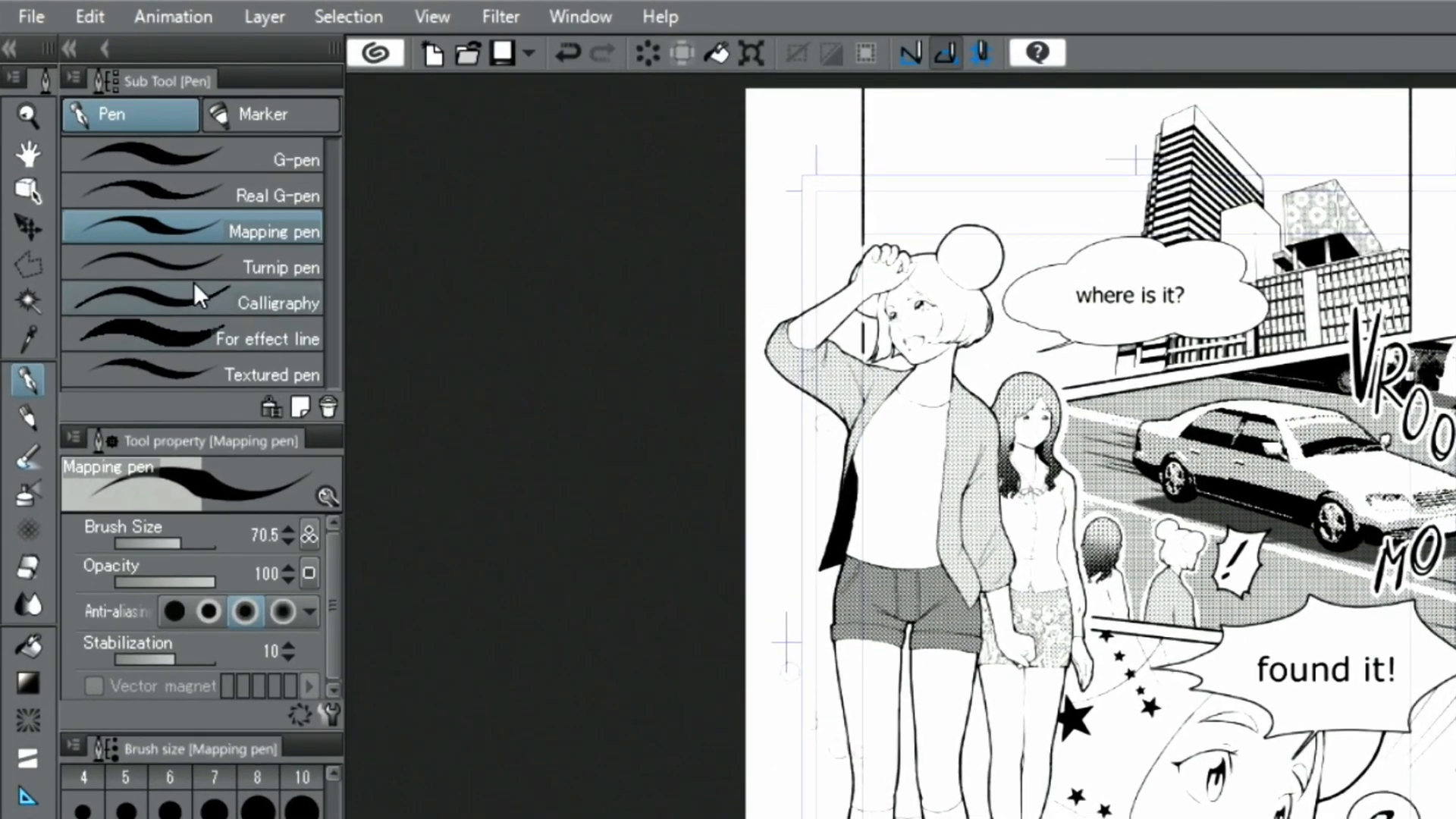
Auto select the empty sky behind the buildings in the top panel, referring to other layers.
left_click(35, 362)
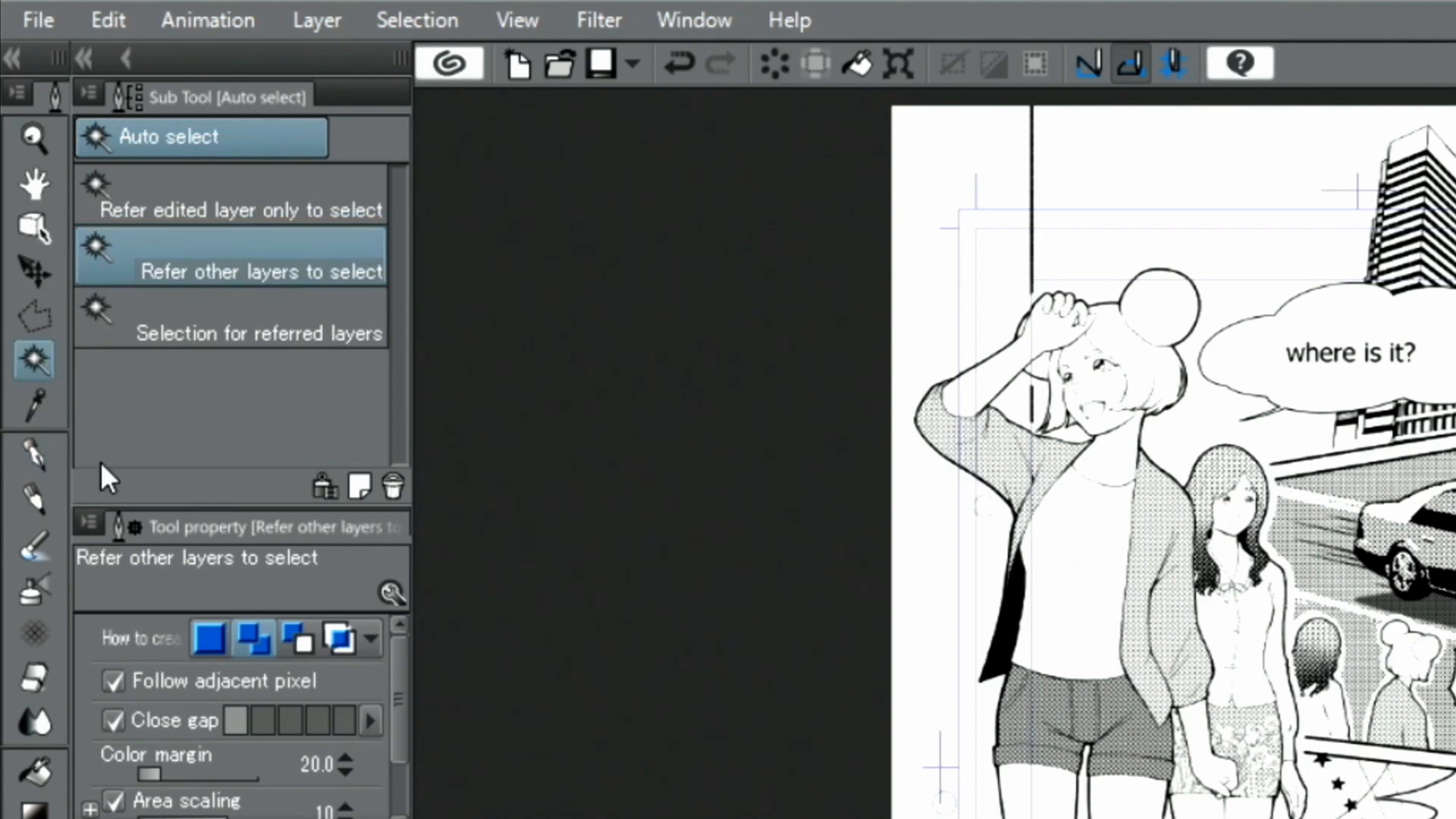
left_click(291, 719)
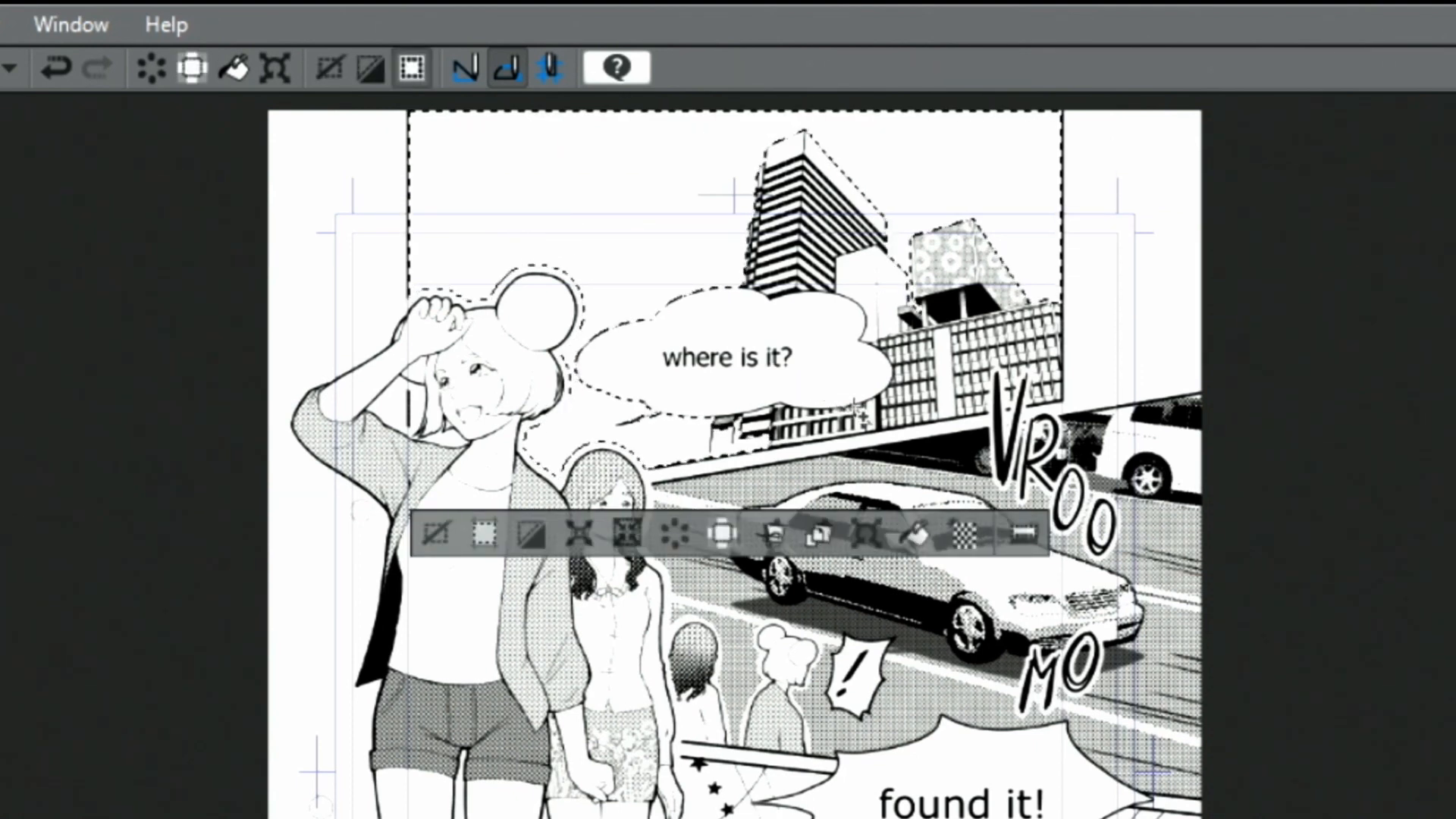
left_click(965, 533)
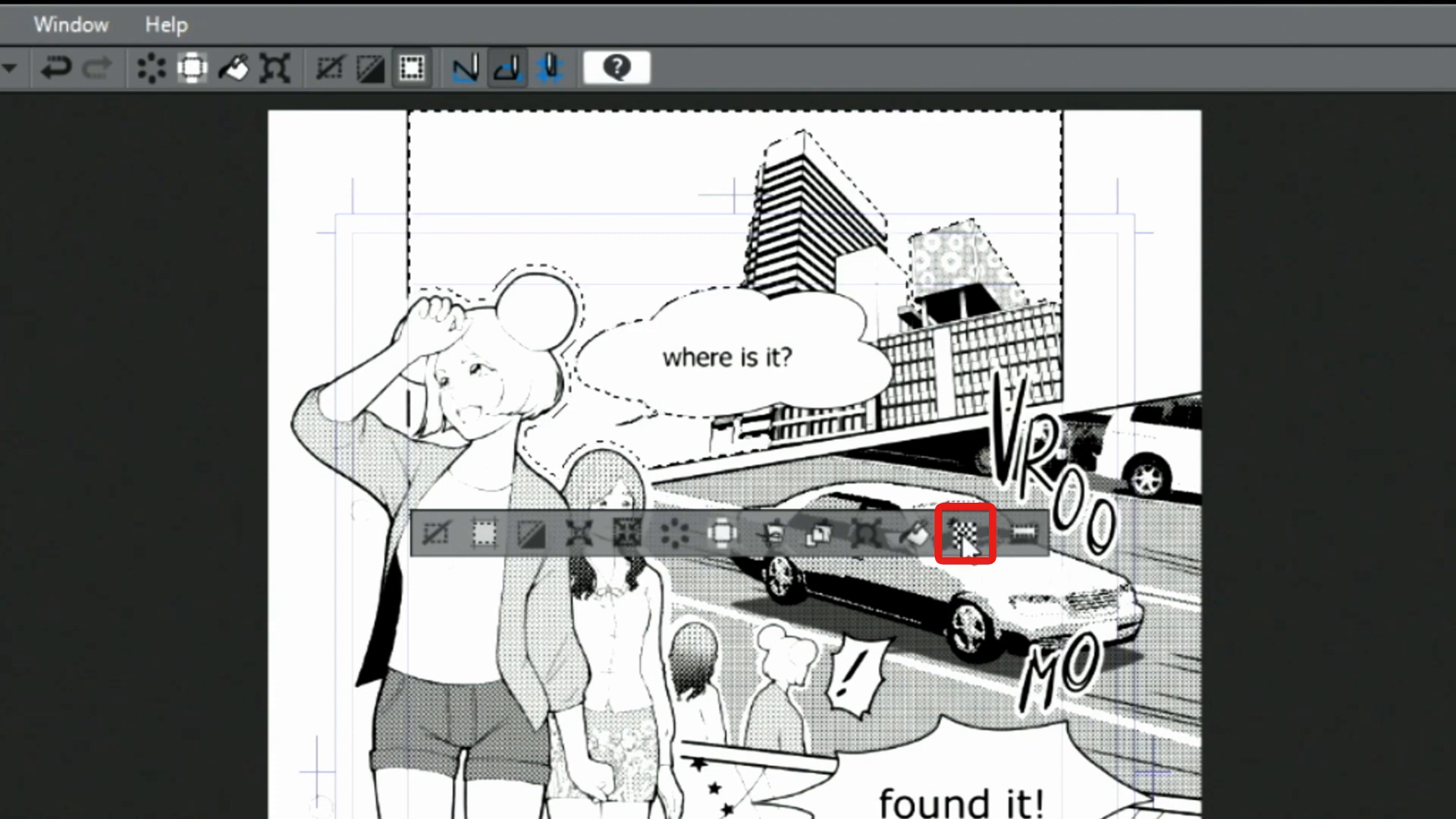
Fill the selected sky with a new 60-line dot tone at 30% density.
left_click(963, 533)
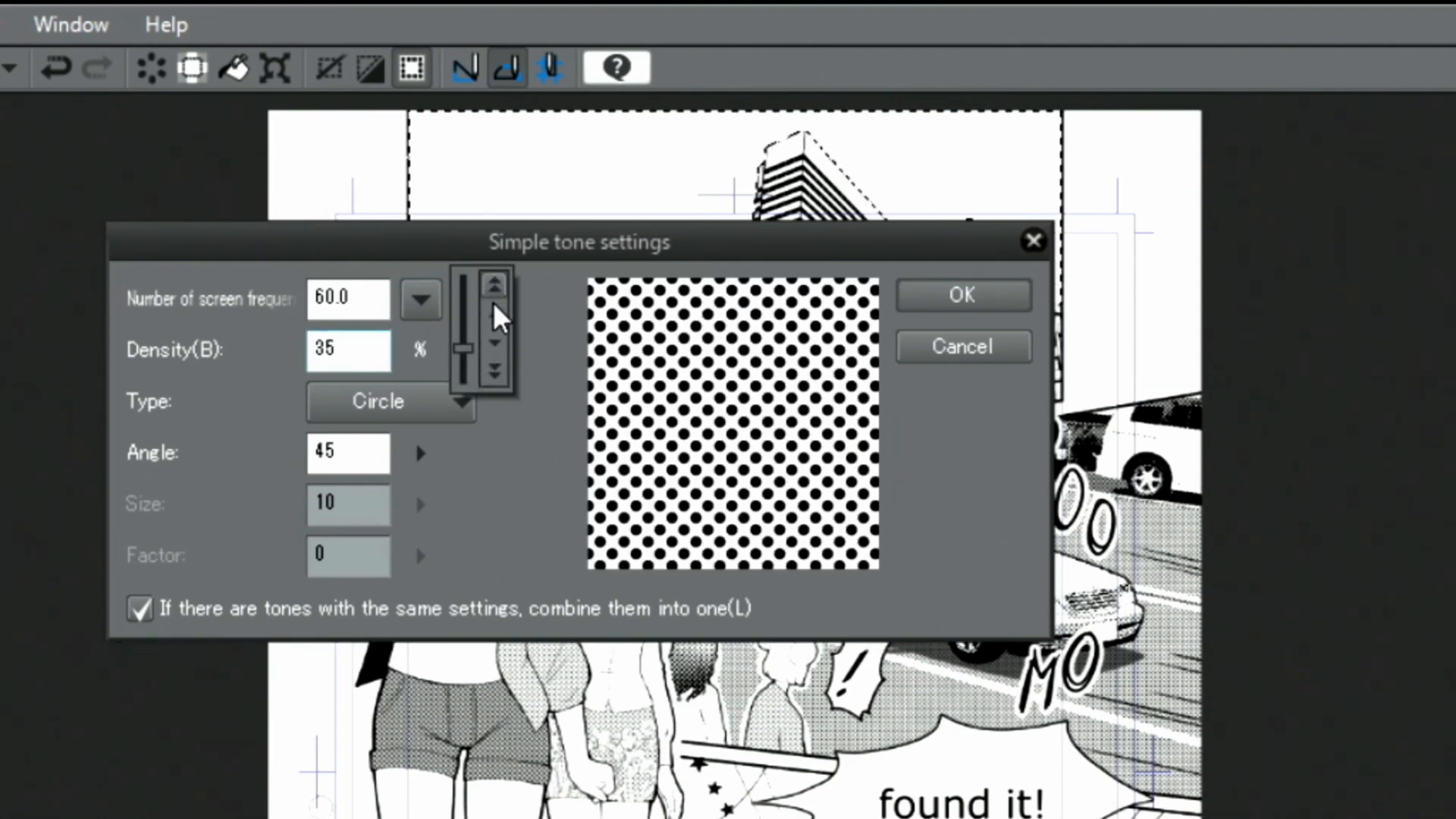
left_click(495, 348)
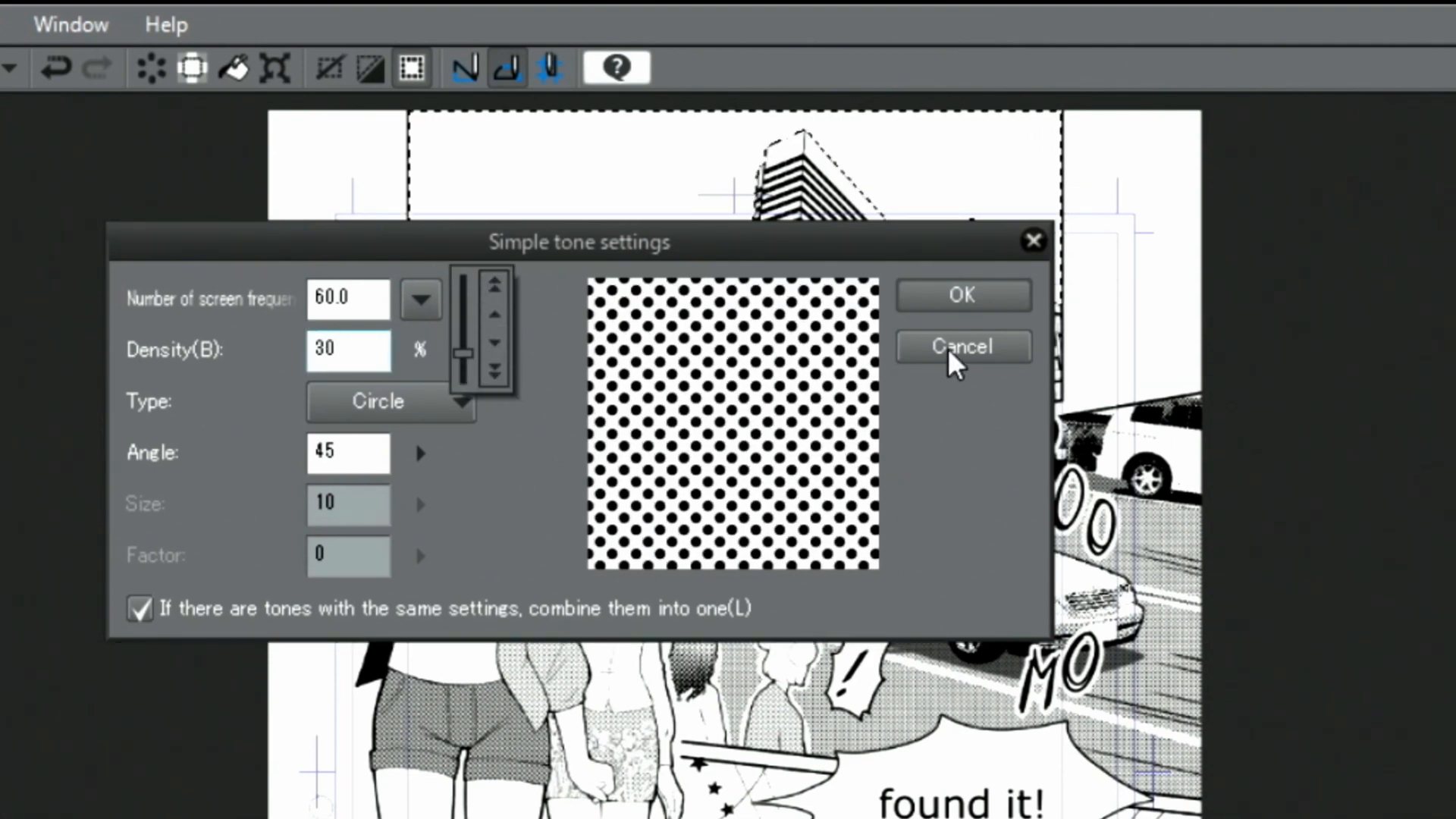
left_click(961, 346)
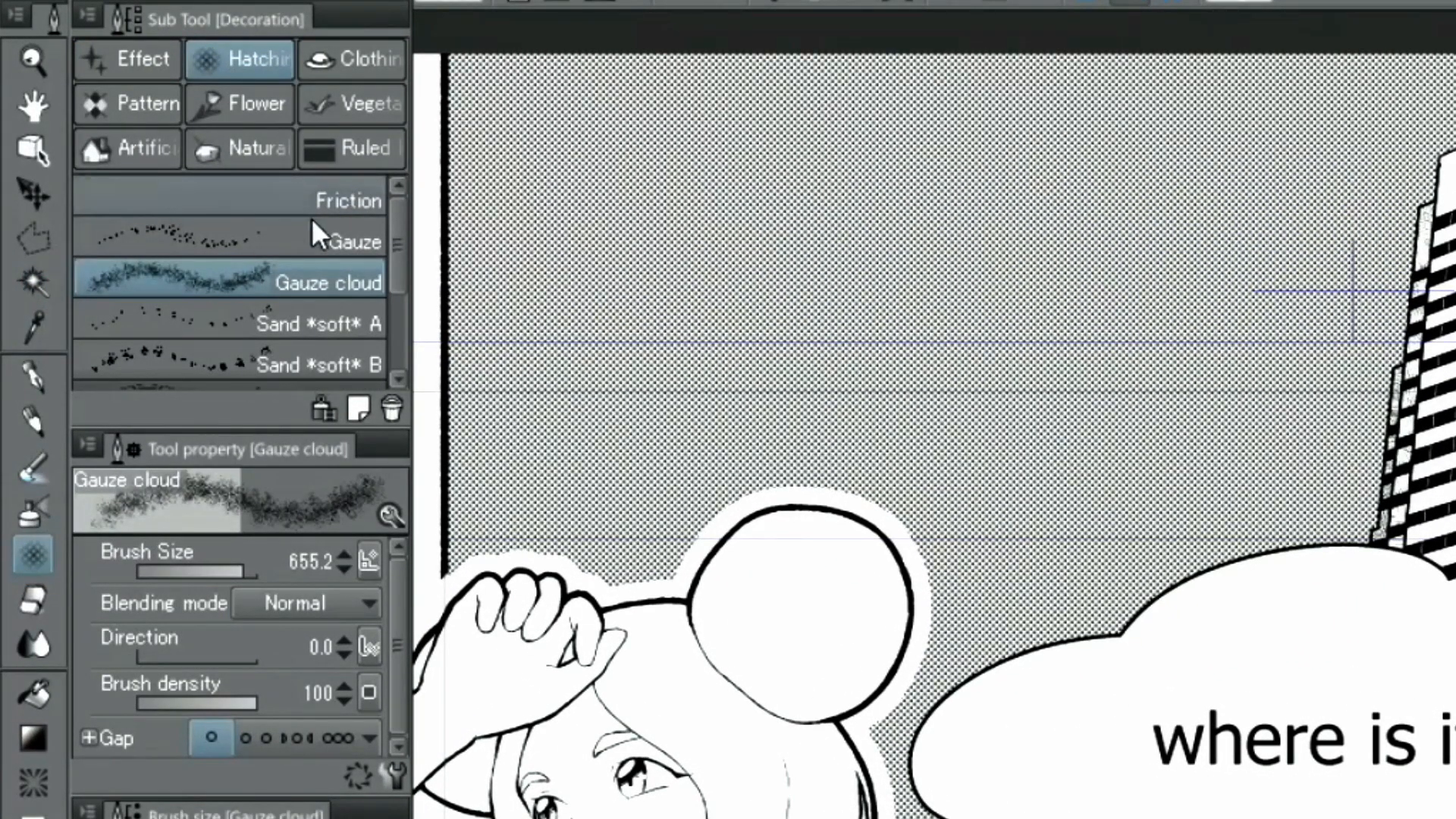
Scrape cloud shapes out of the sky tone with the Gauze cloud brush set to transparent.
left_click(228, 371)
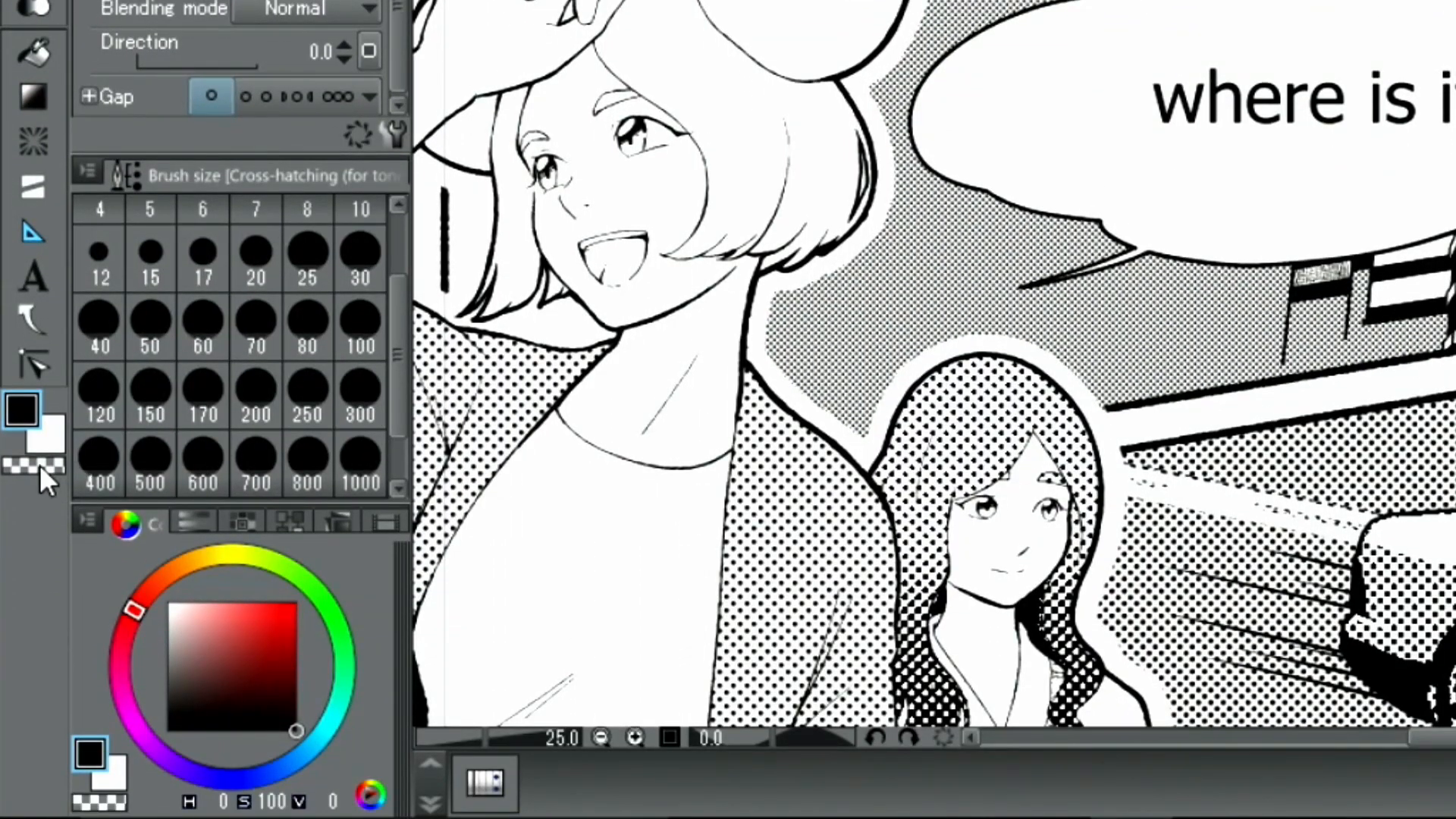
left_click(37, 465)
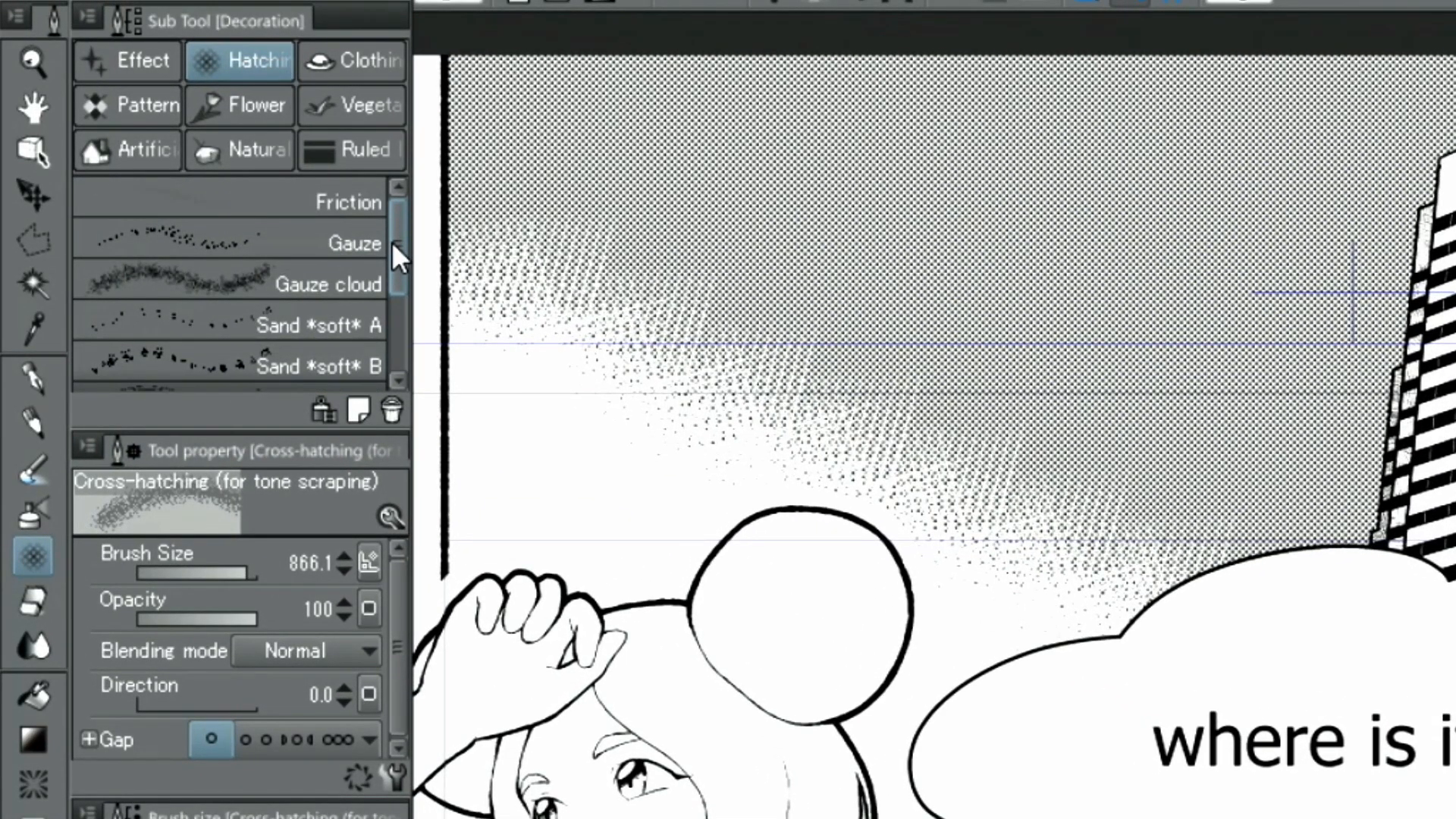
left_click(325, 284)
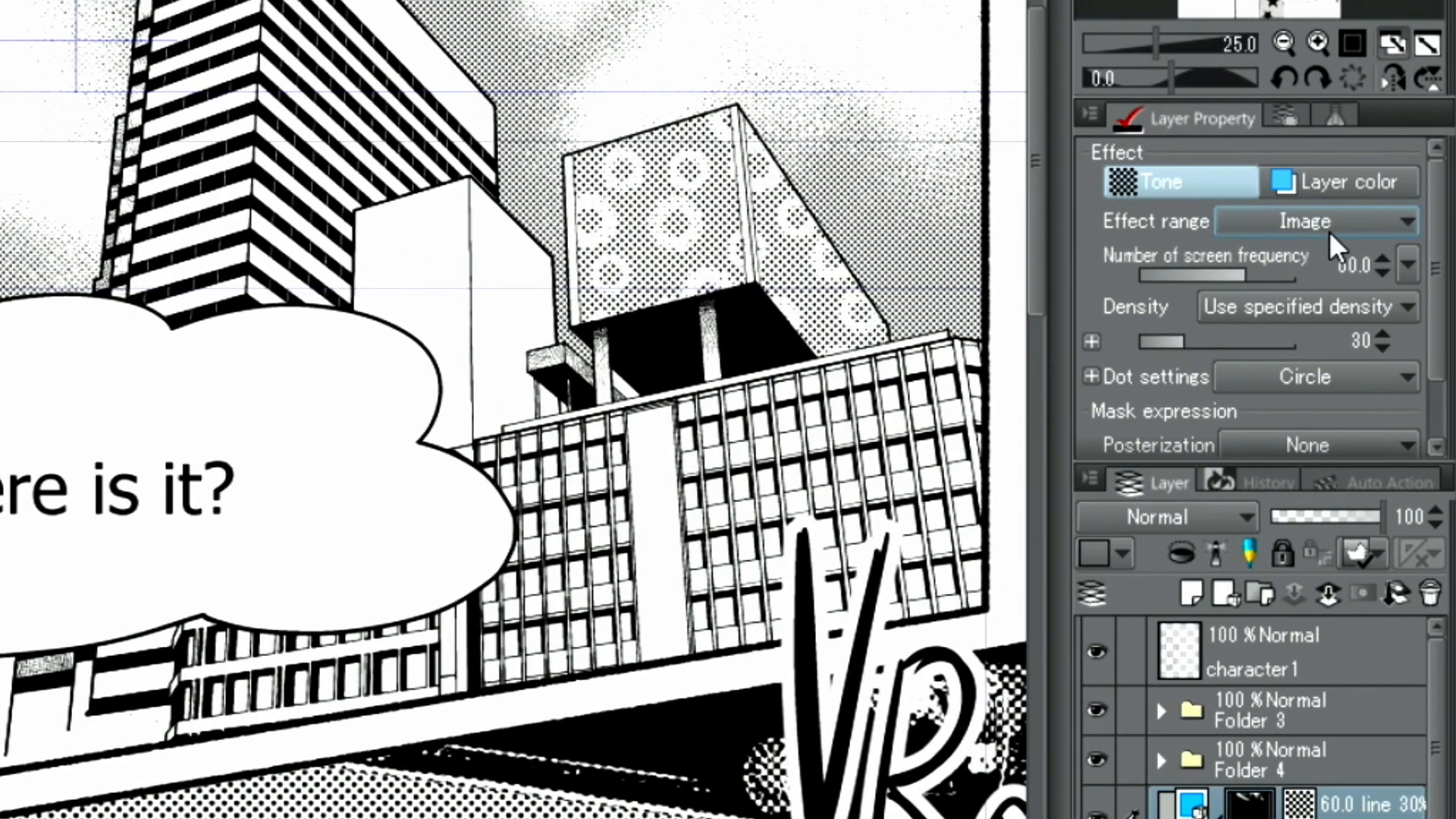
Set the tone layer's screen frequency to 30.0 lines in Layer Property.
left_click(1406, 259)
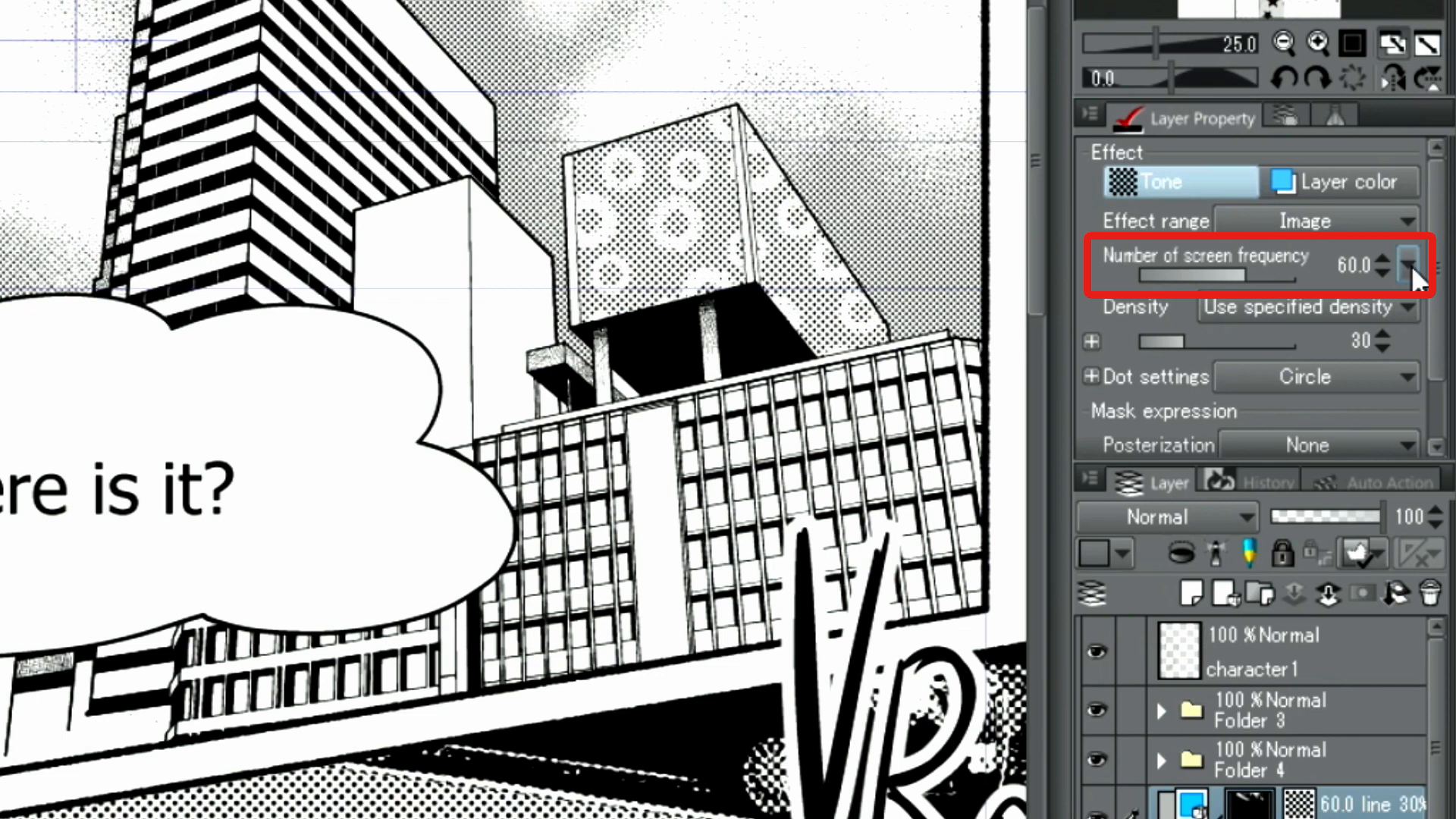
left_click(1408, 266)
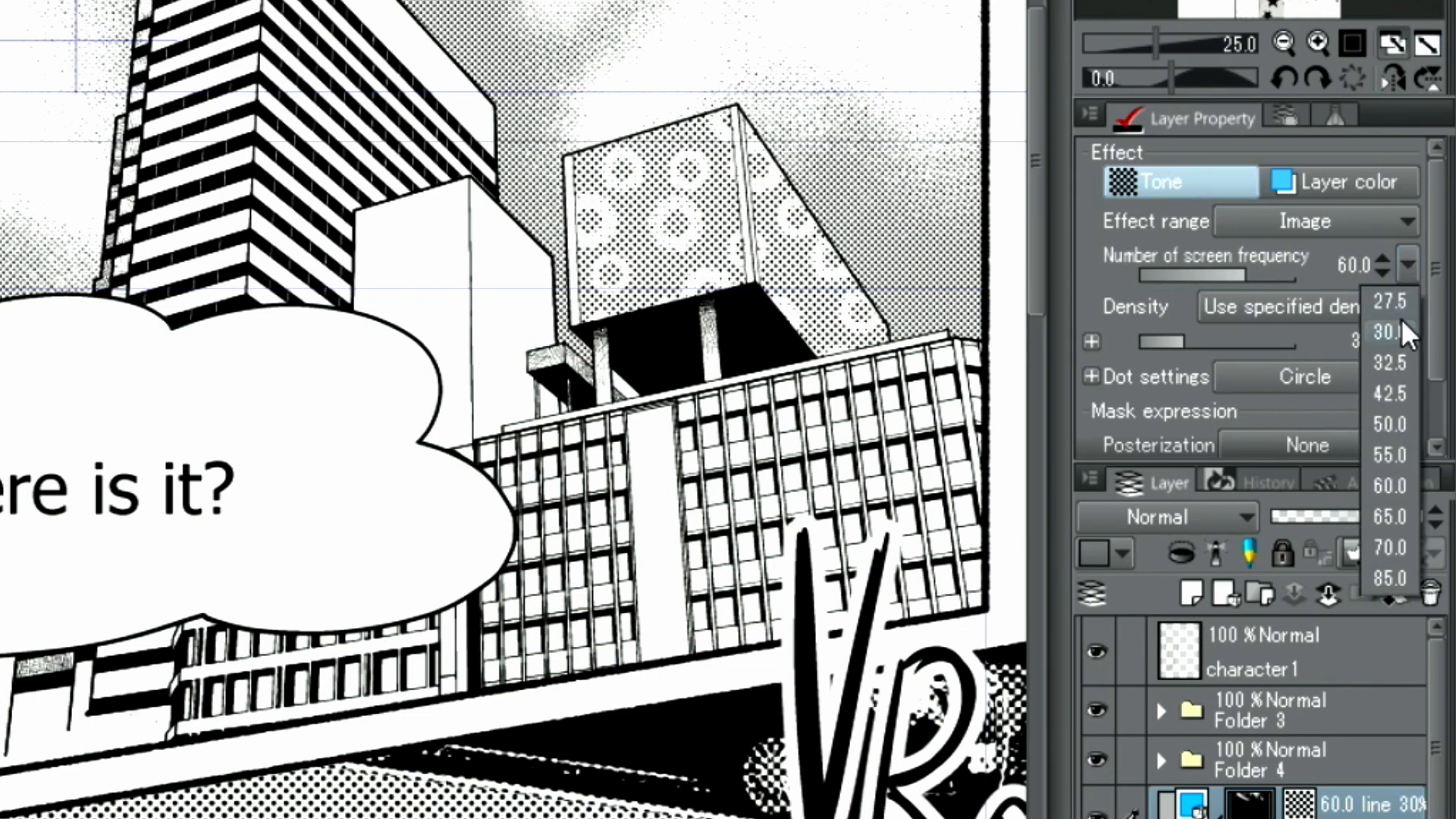
left_click(1388, 333)
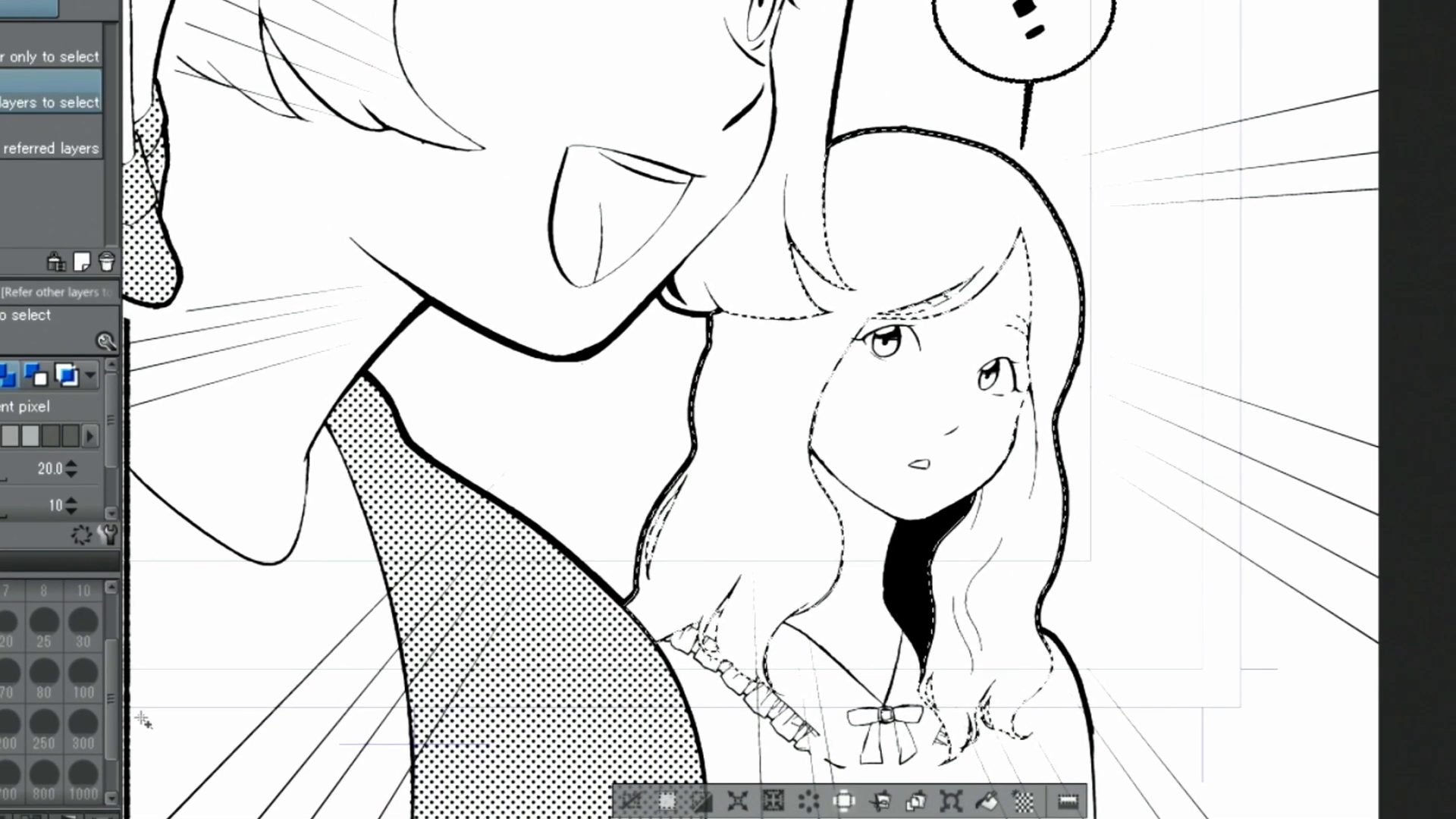
Fill the selected hair with a Manga gradient tone and stretch its handles up to the crown.
left_click(26, 586)
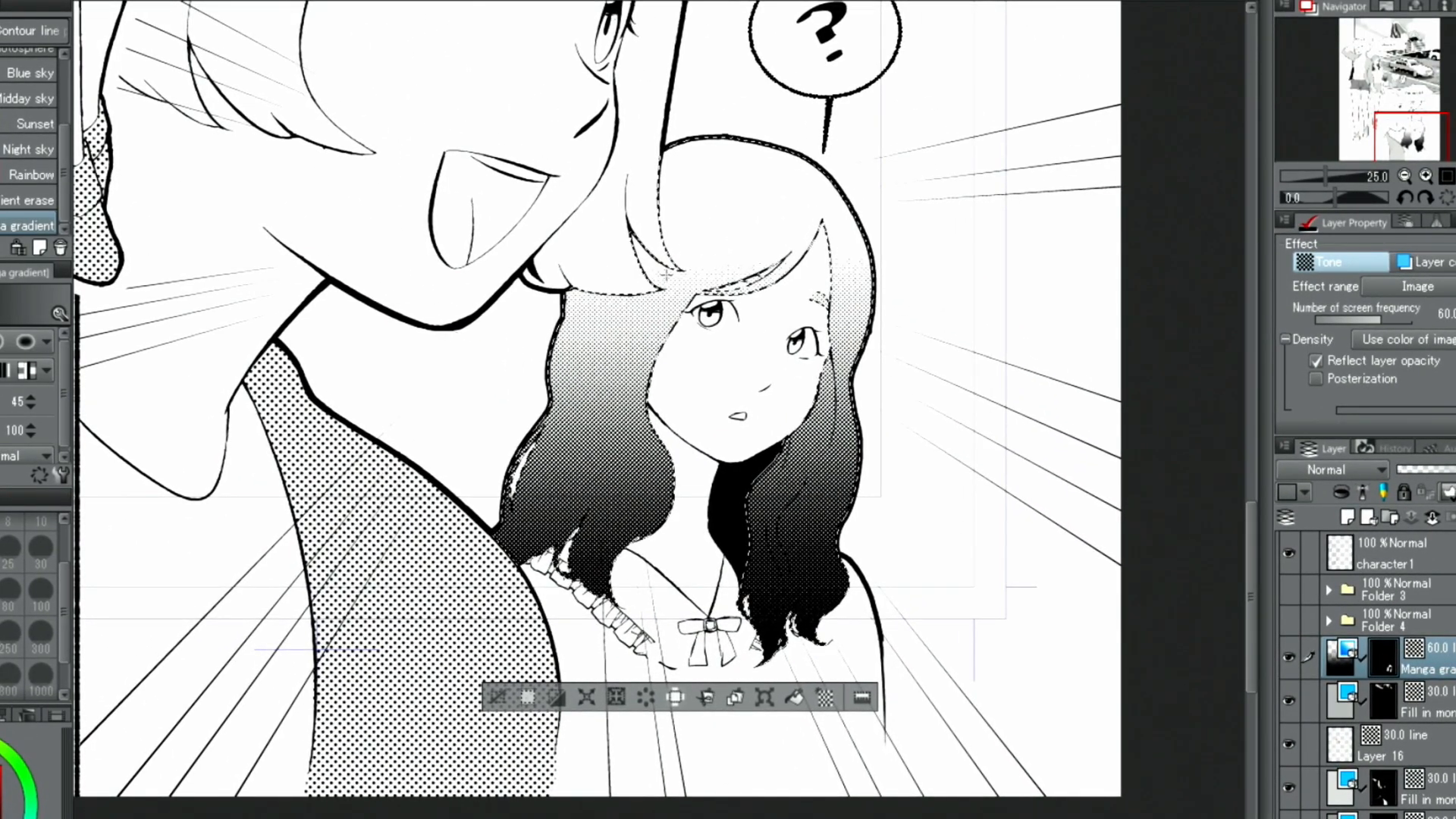
left_click(31, 227)
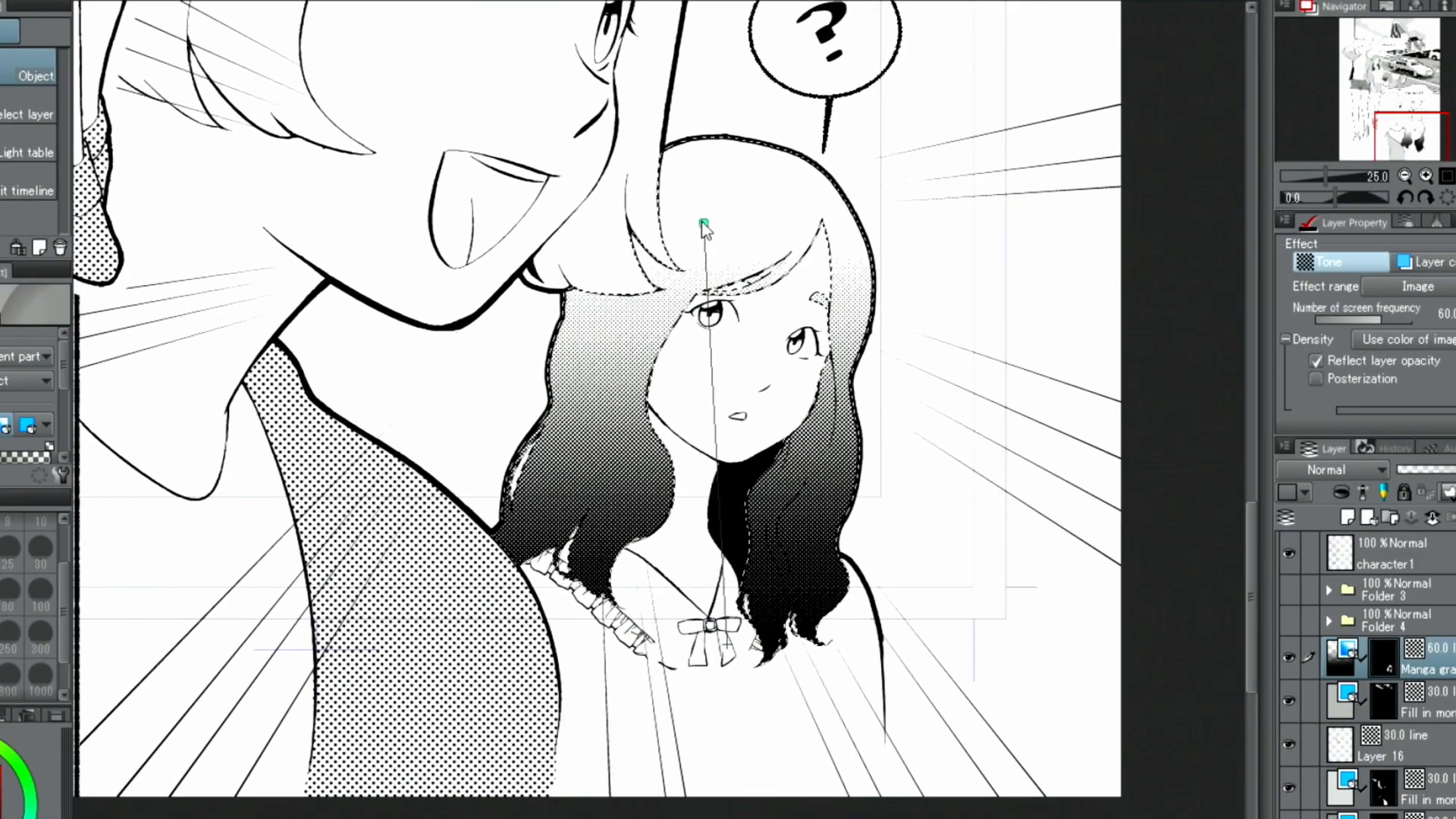
left_click_drag(704, 226, 710, 131)
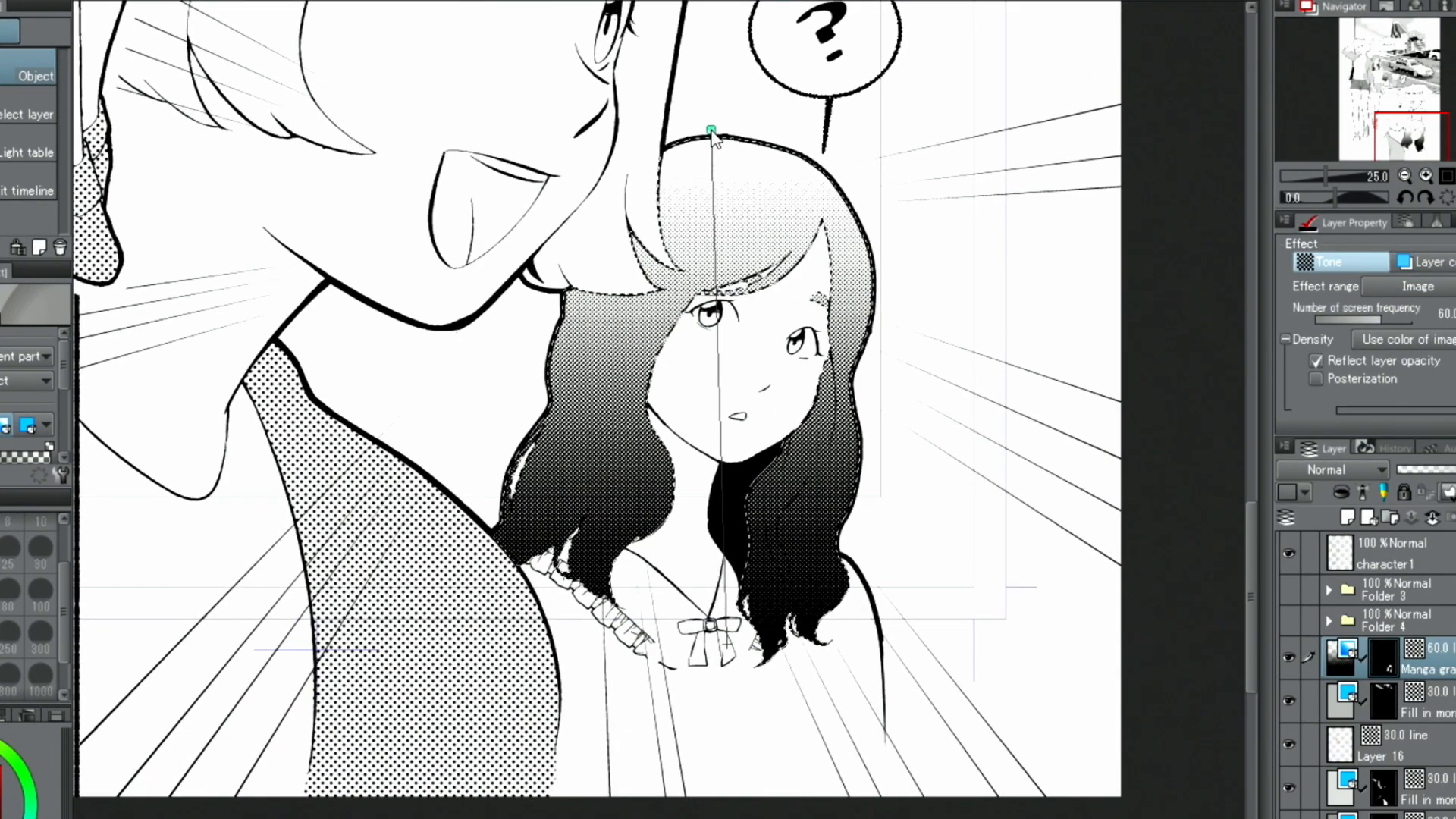
left_click_drag(711, 131, 713, 82)
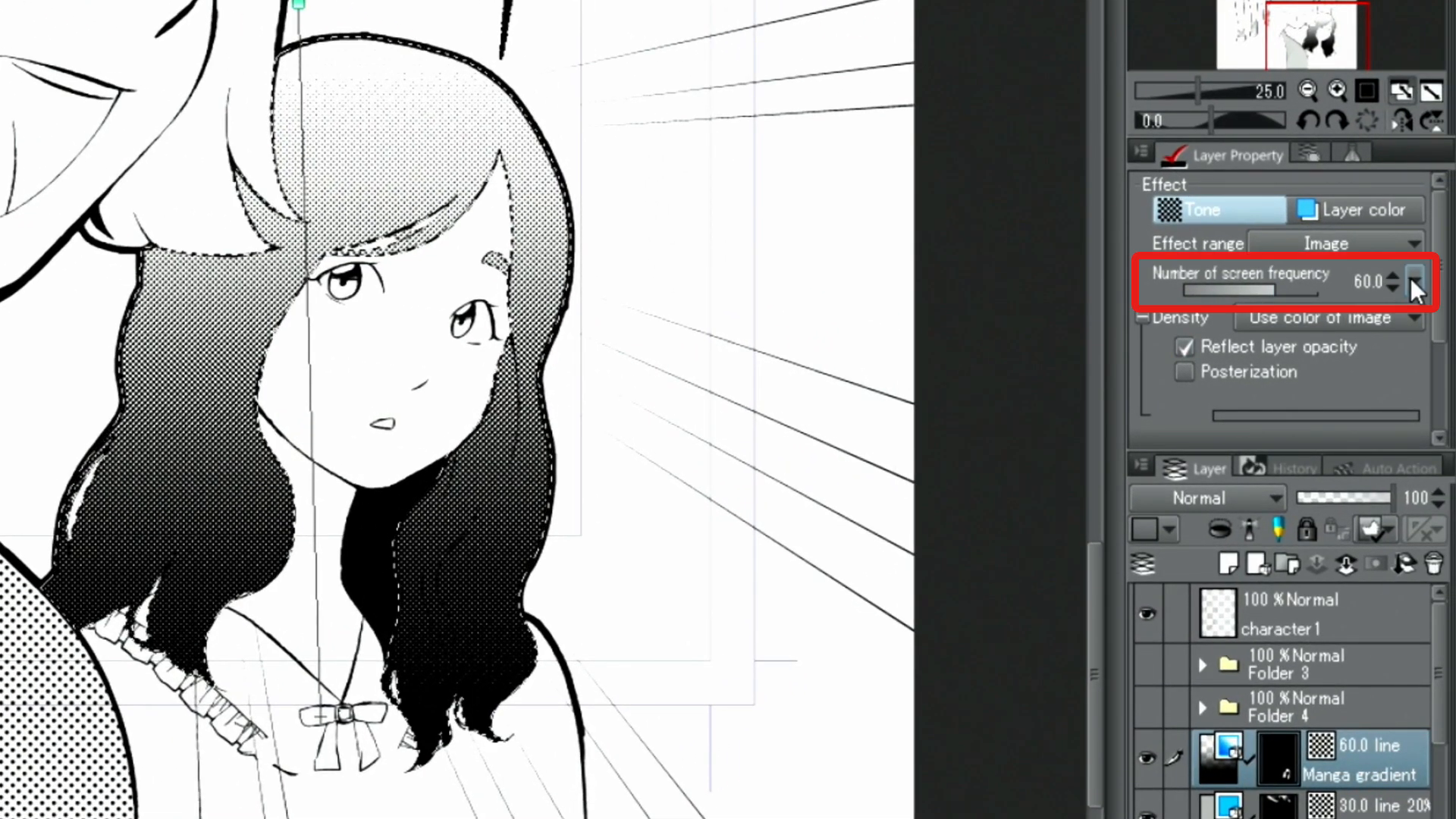
Set the Manga gradient layer's screen frequency to 30.0 lines.
left_click(1413, 287)
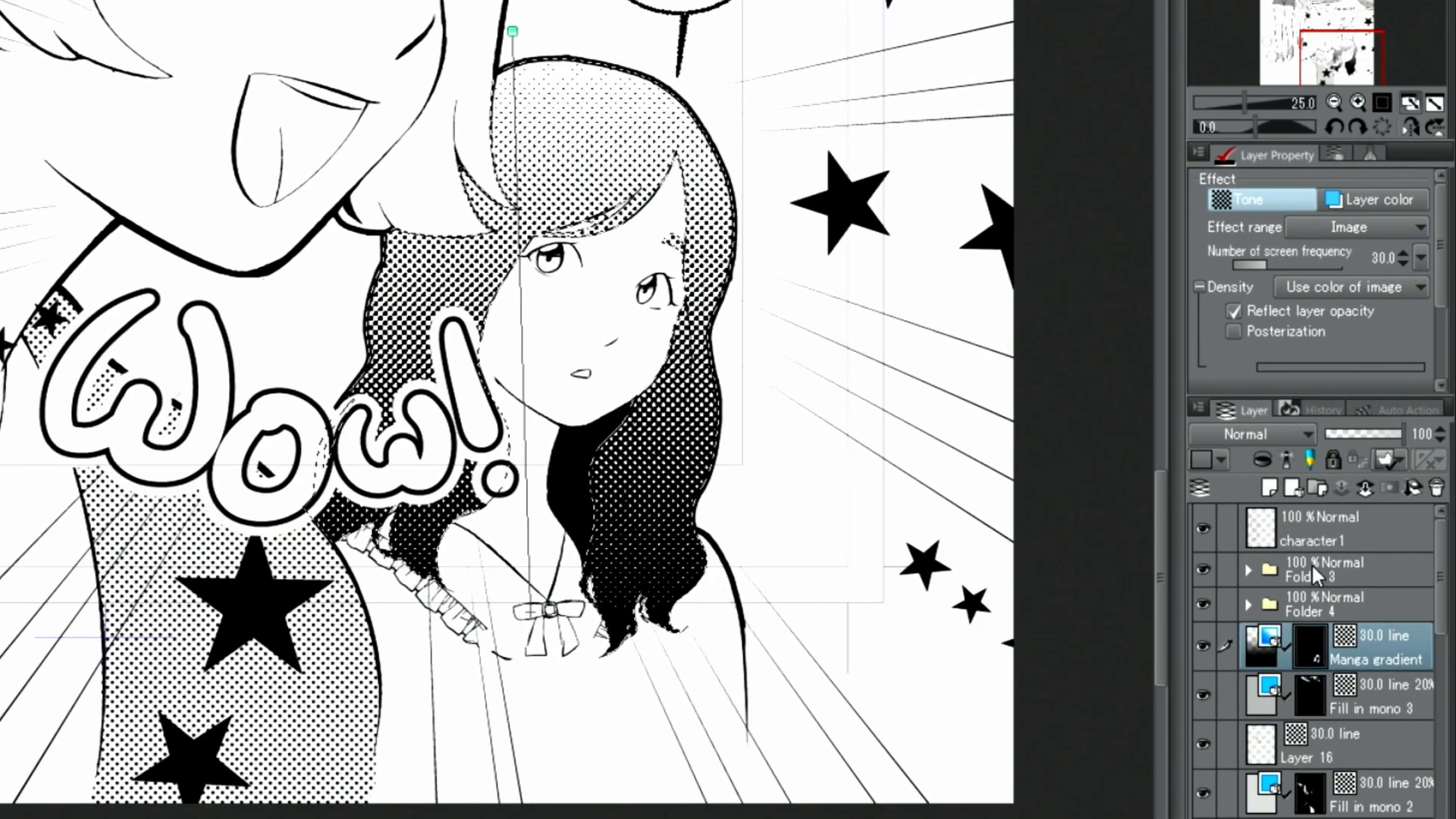
left_click(1329, 569)
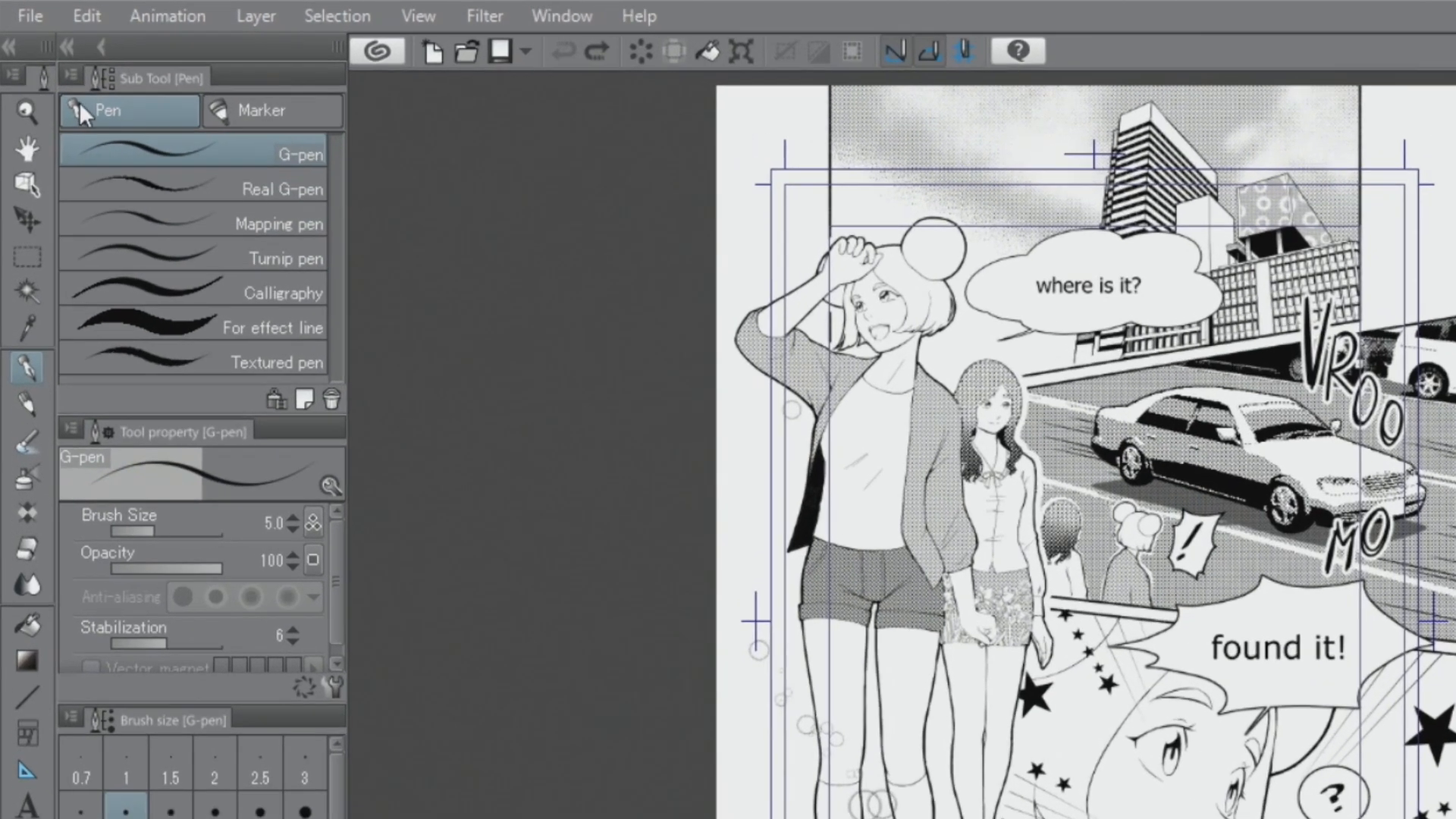
Save the page as 'Comic' in Clip Studio format.
left_click(30, 15)
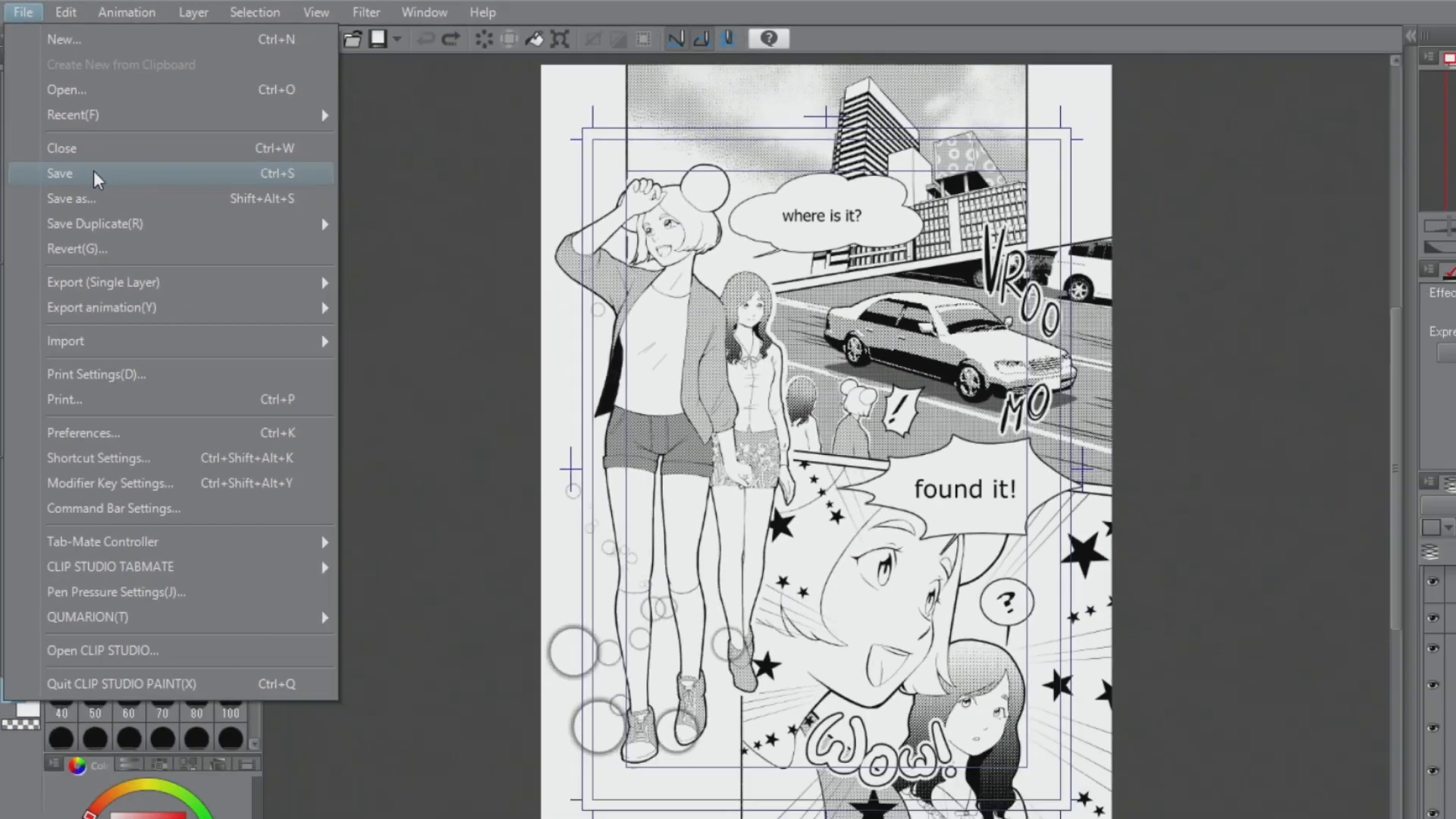
left_click(71, 197)
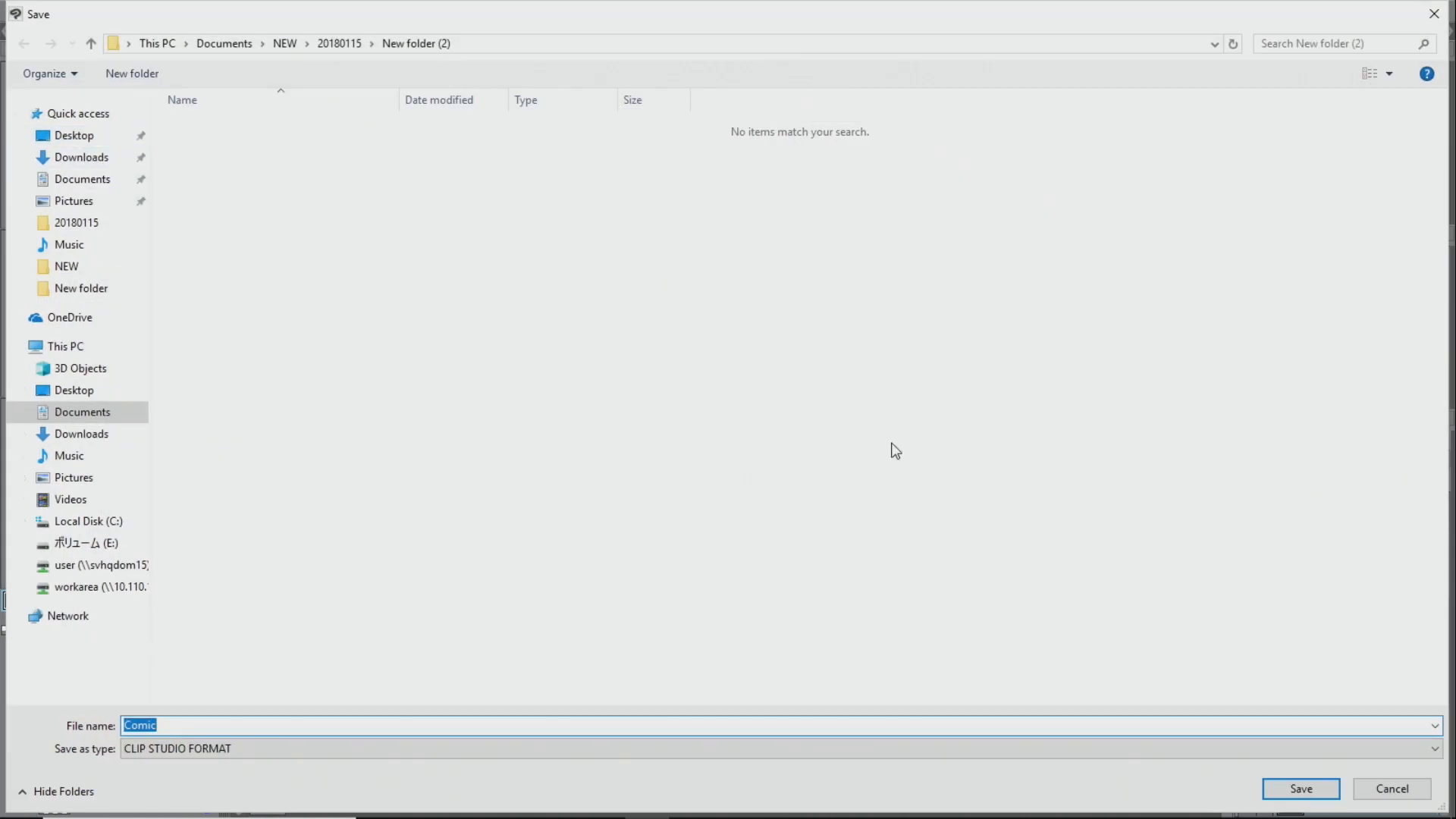
left_click(1300, 789)
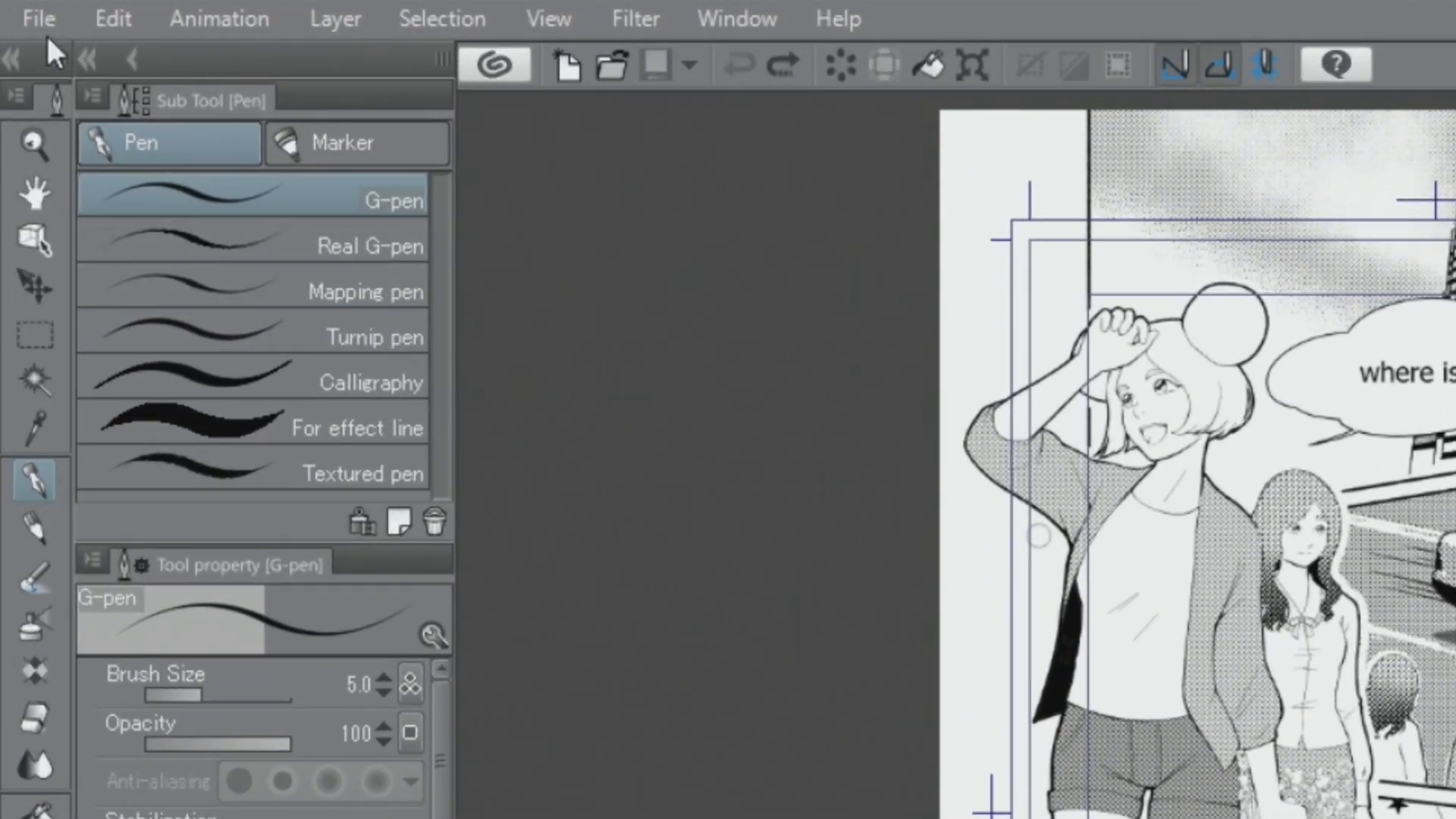
Begin a single-layer PNG export of the page named 'Comic'.
left_click(38, 18)
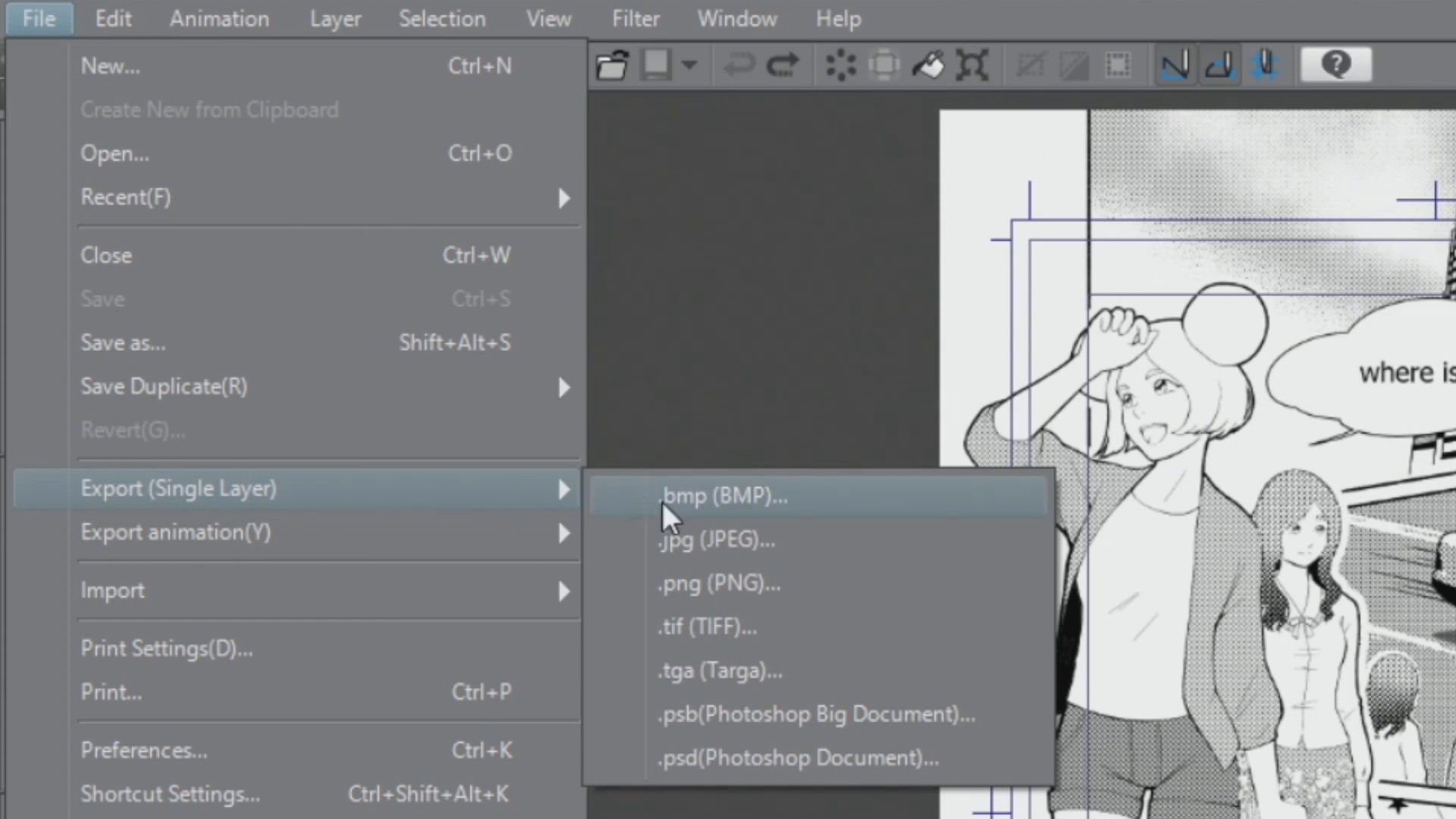
mouse_move(801, 587)
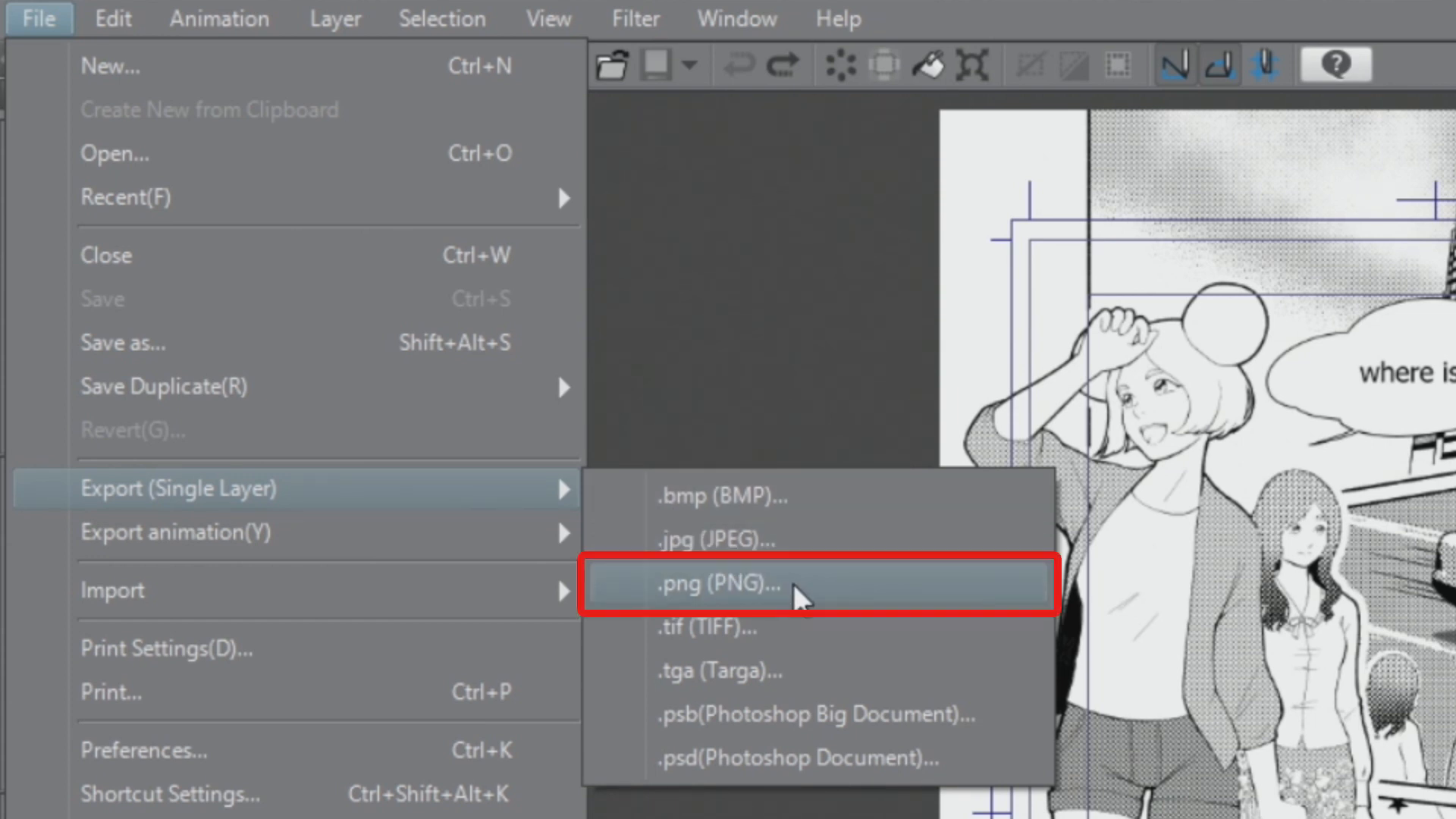
left_click(714, 583)
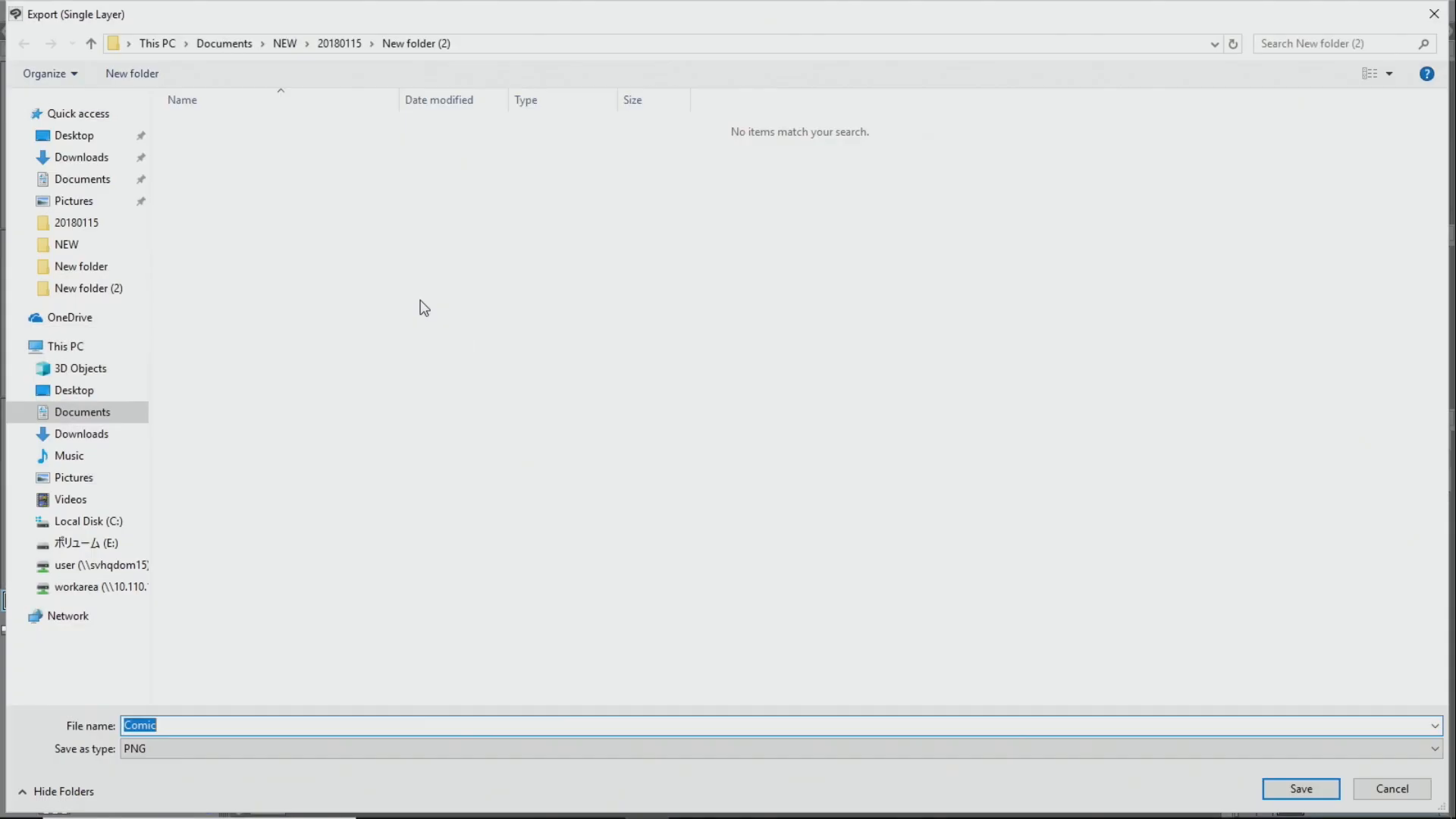
mouse_move(684, 434)
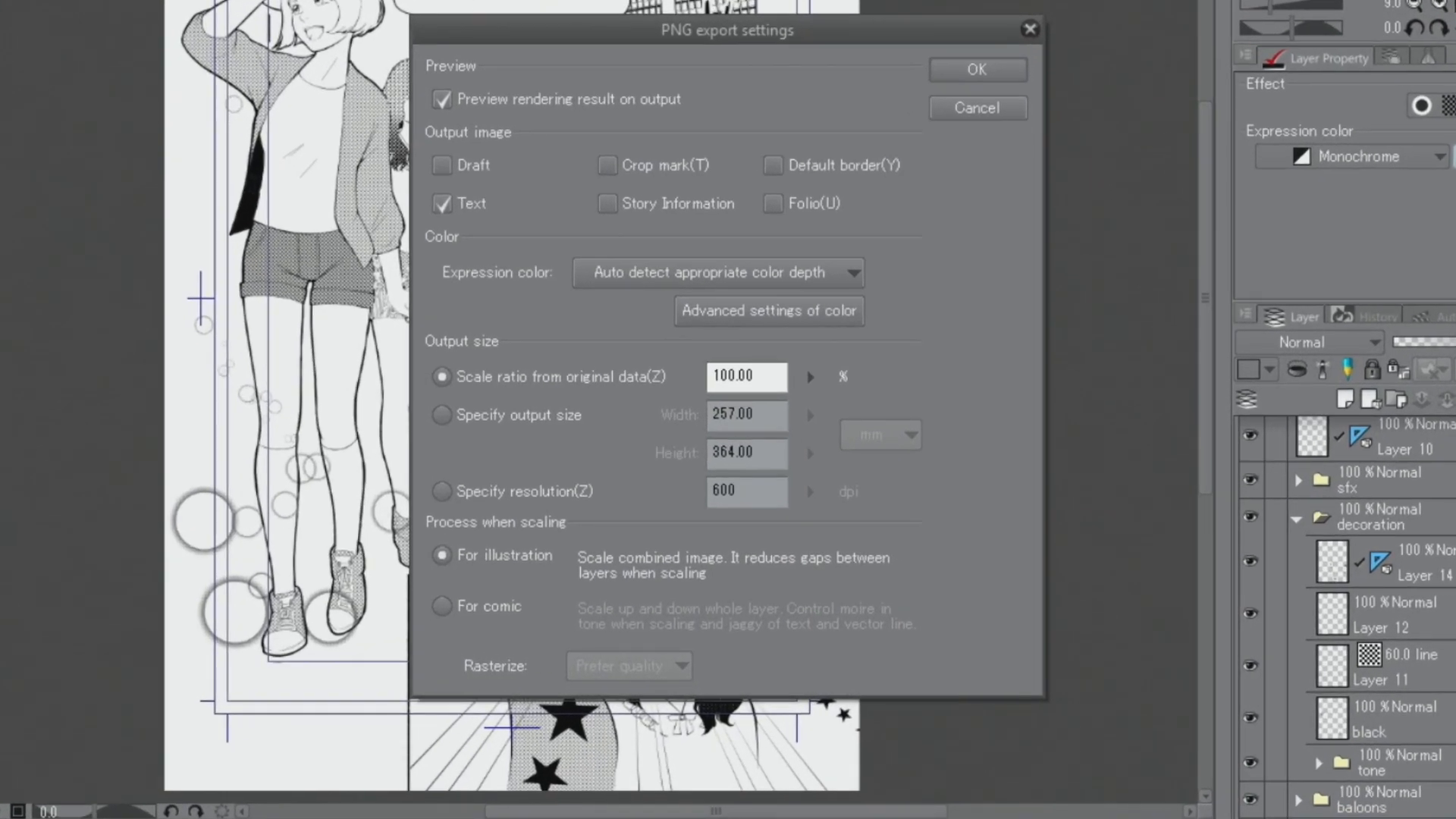
mouse_move(958, 498)
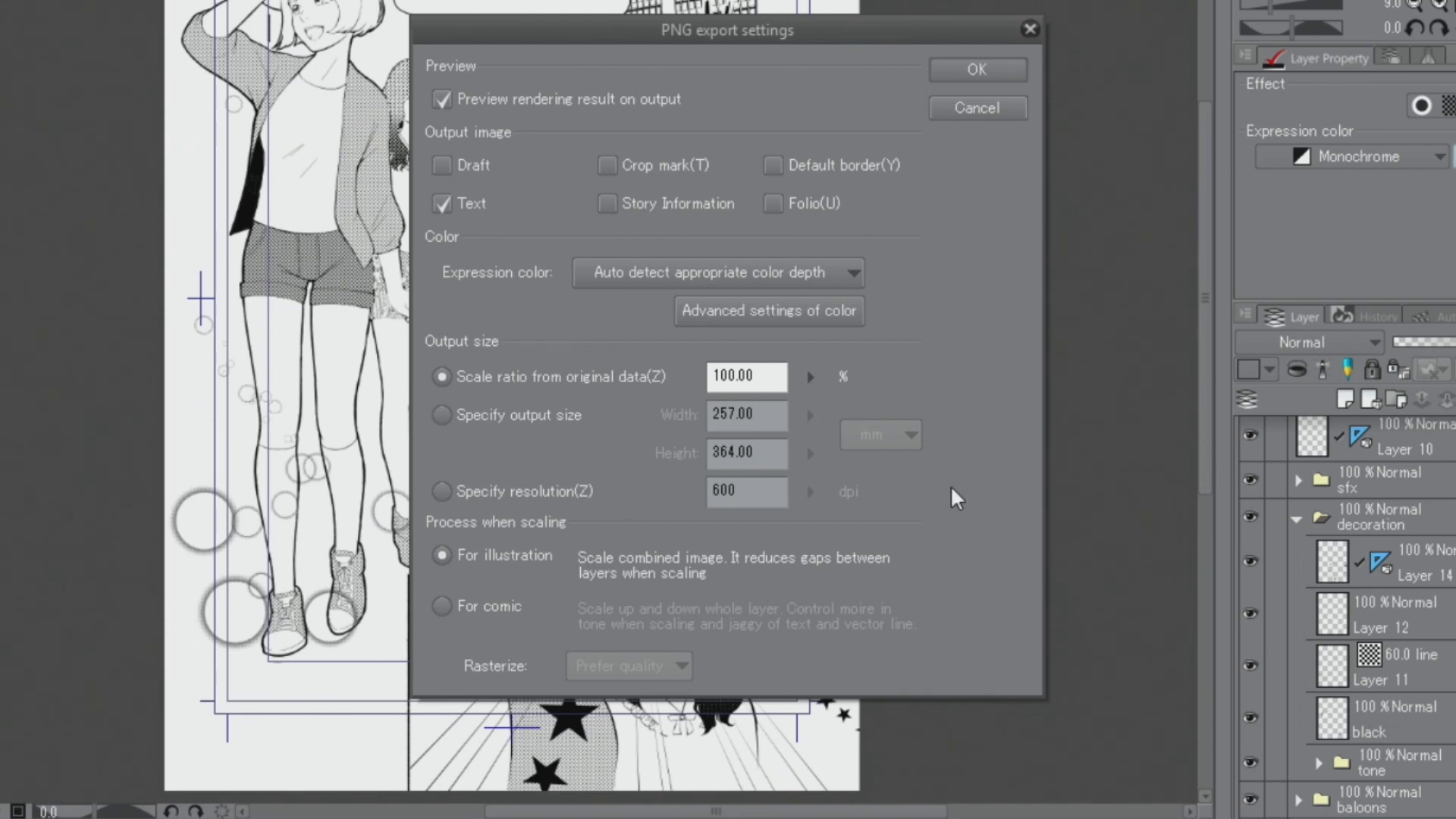
Set export colour to Gray and disable tone effect for layers in advanced colour settings.
left_click(441, 201)
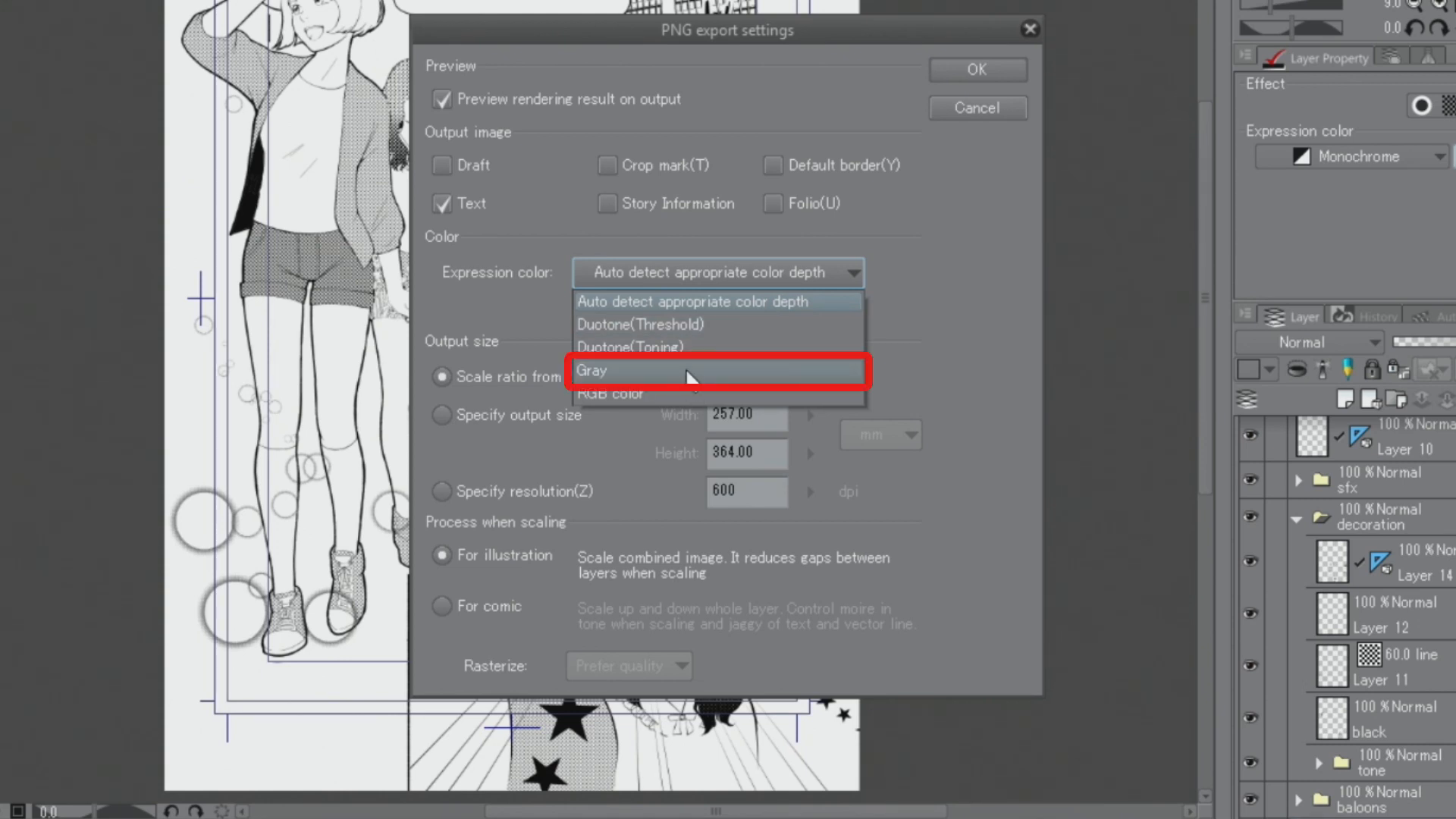
left_click(592, 370)
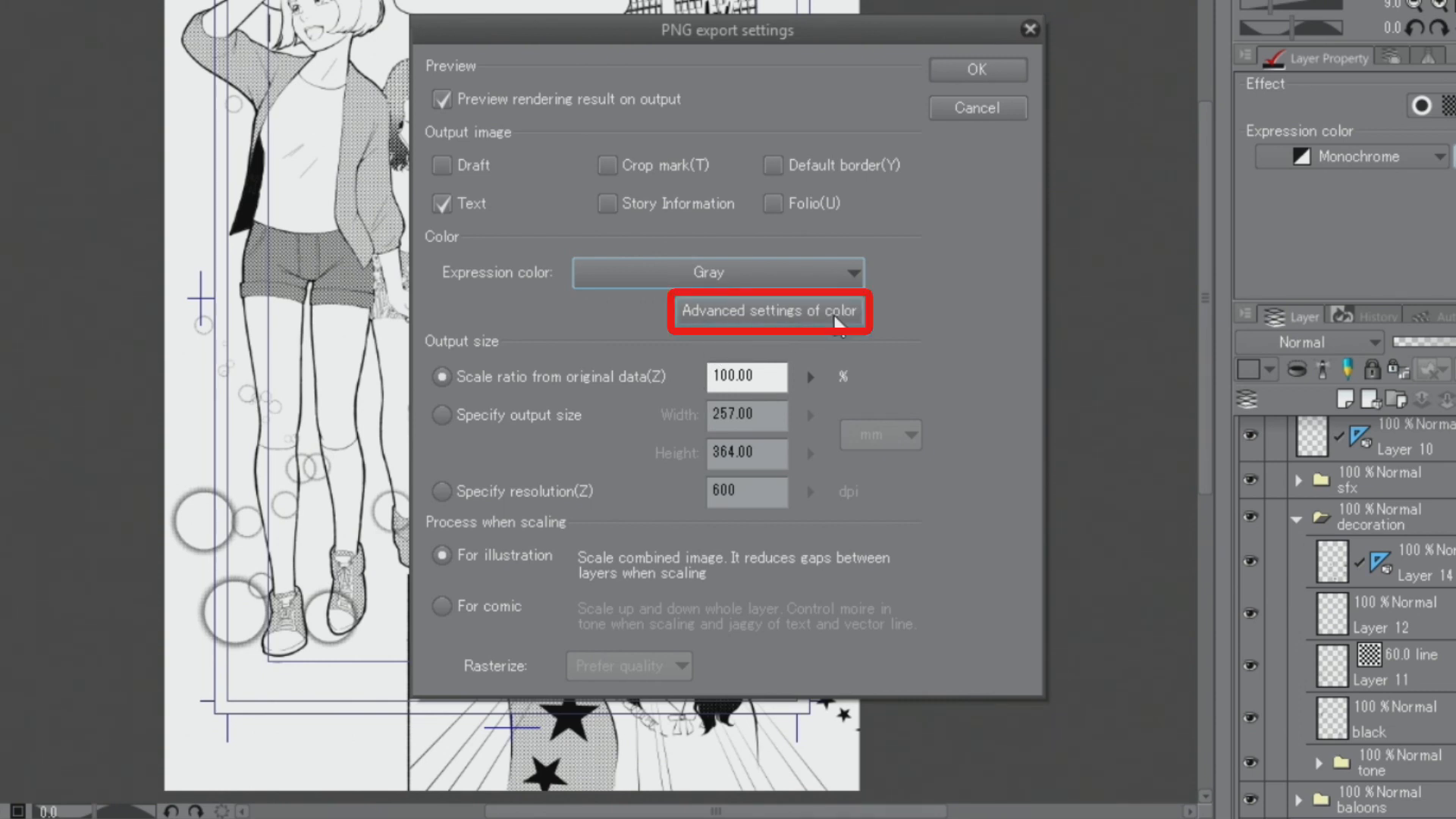
left_click(769, 310)
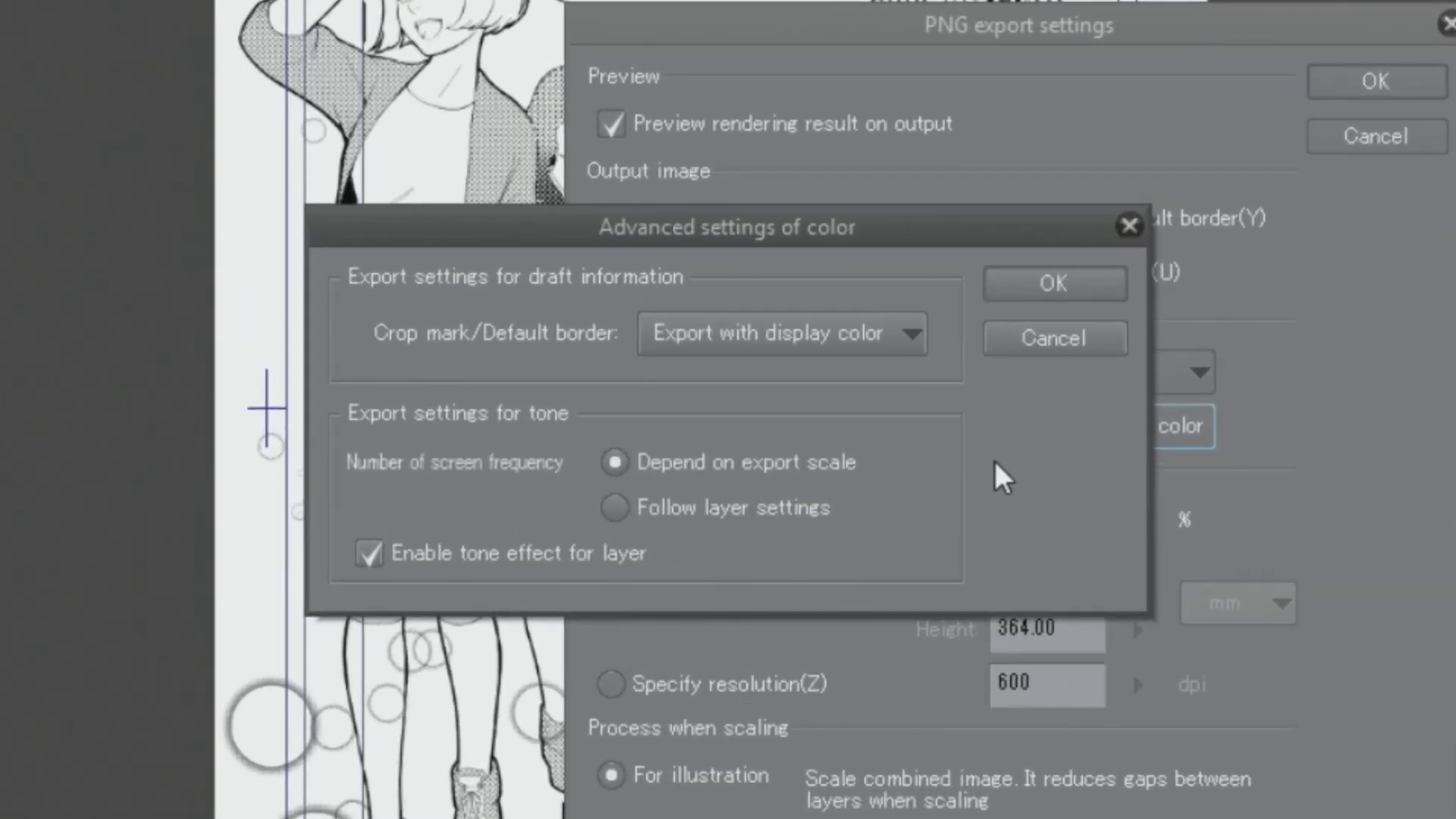
left_click(369, 553)
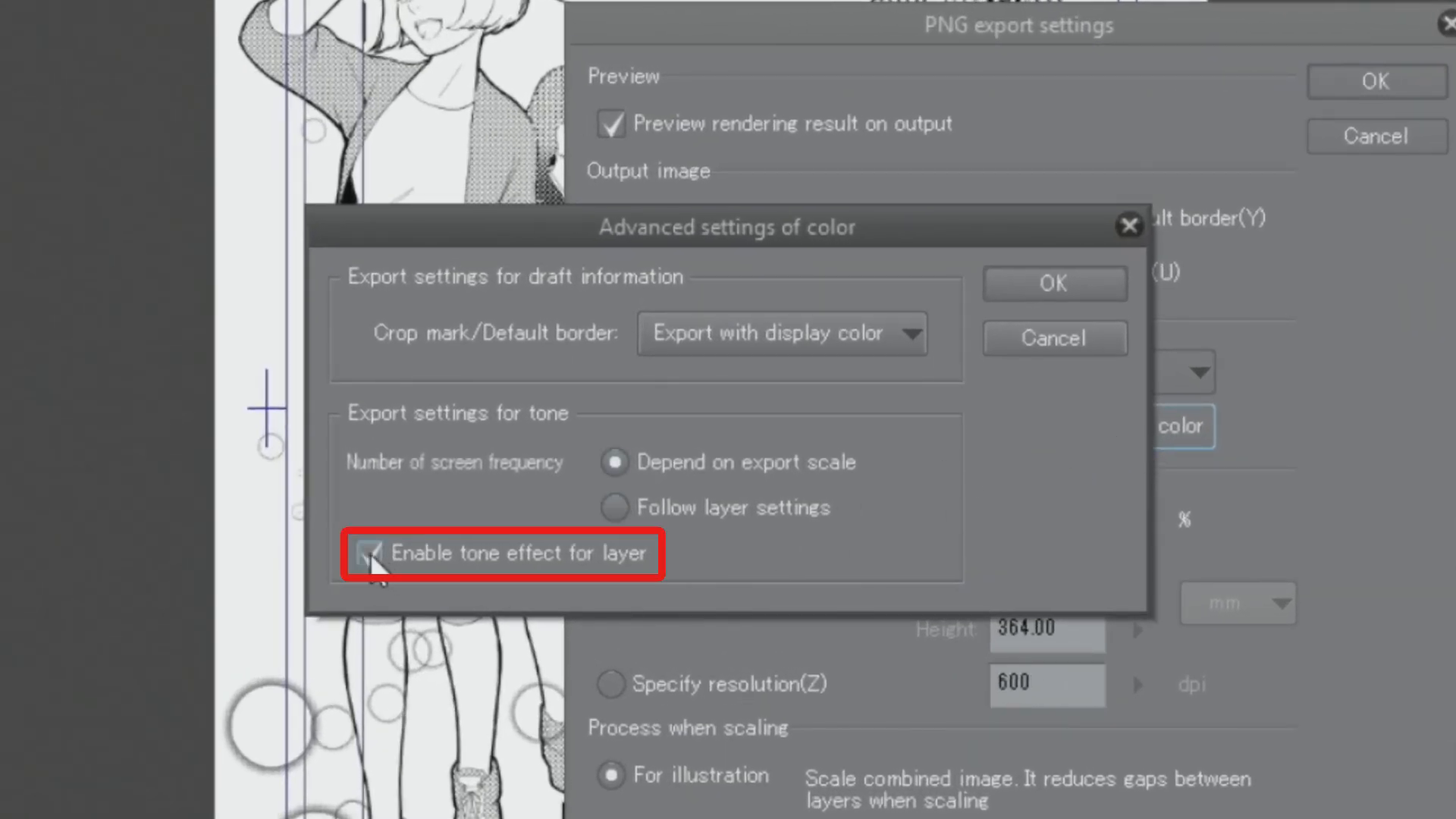
left_click(369, 552)
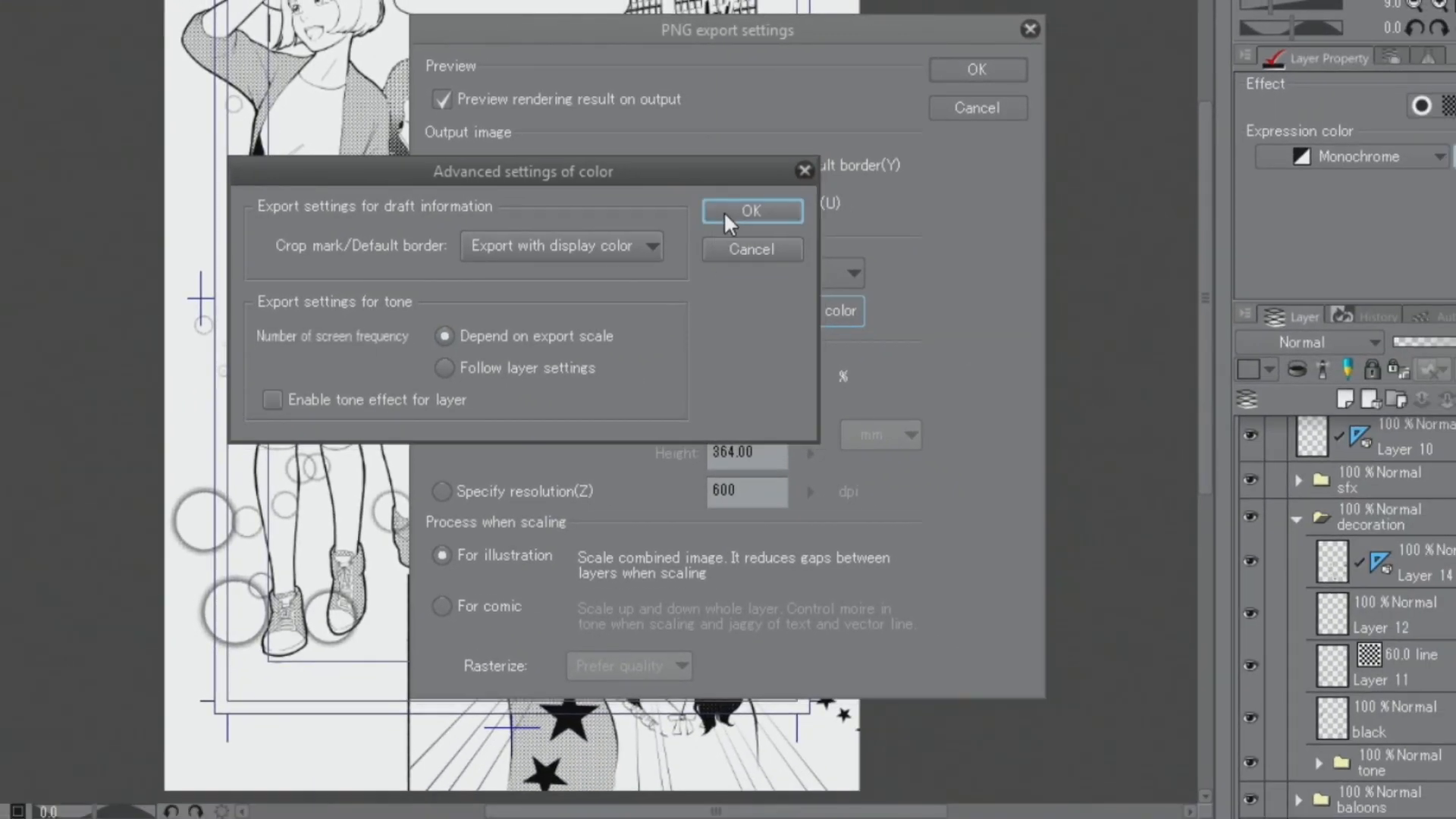
left_click(752, 211)
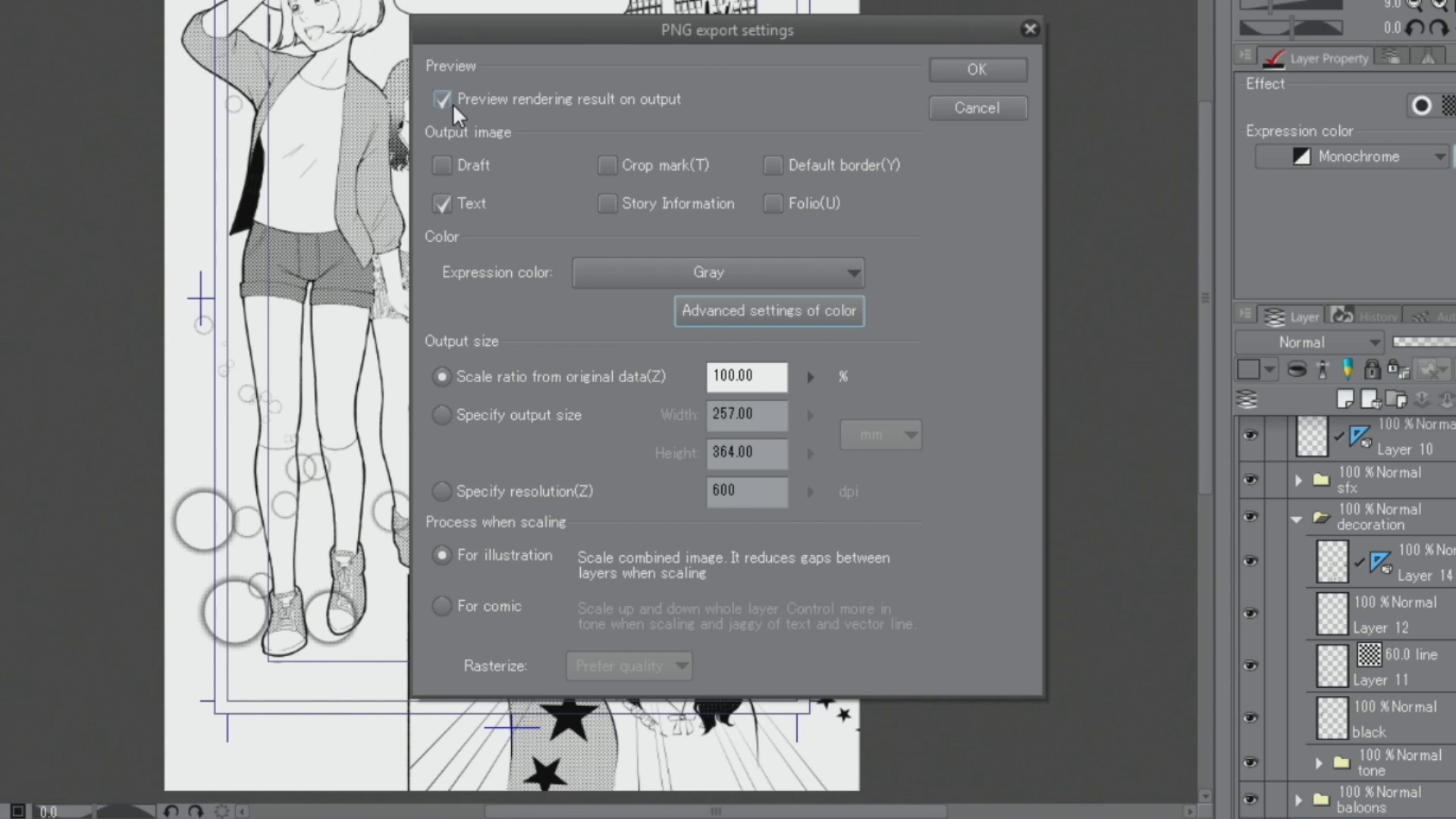
Specify the output size directly in pixels, entering a width of 1000.
left_click(442, 98)
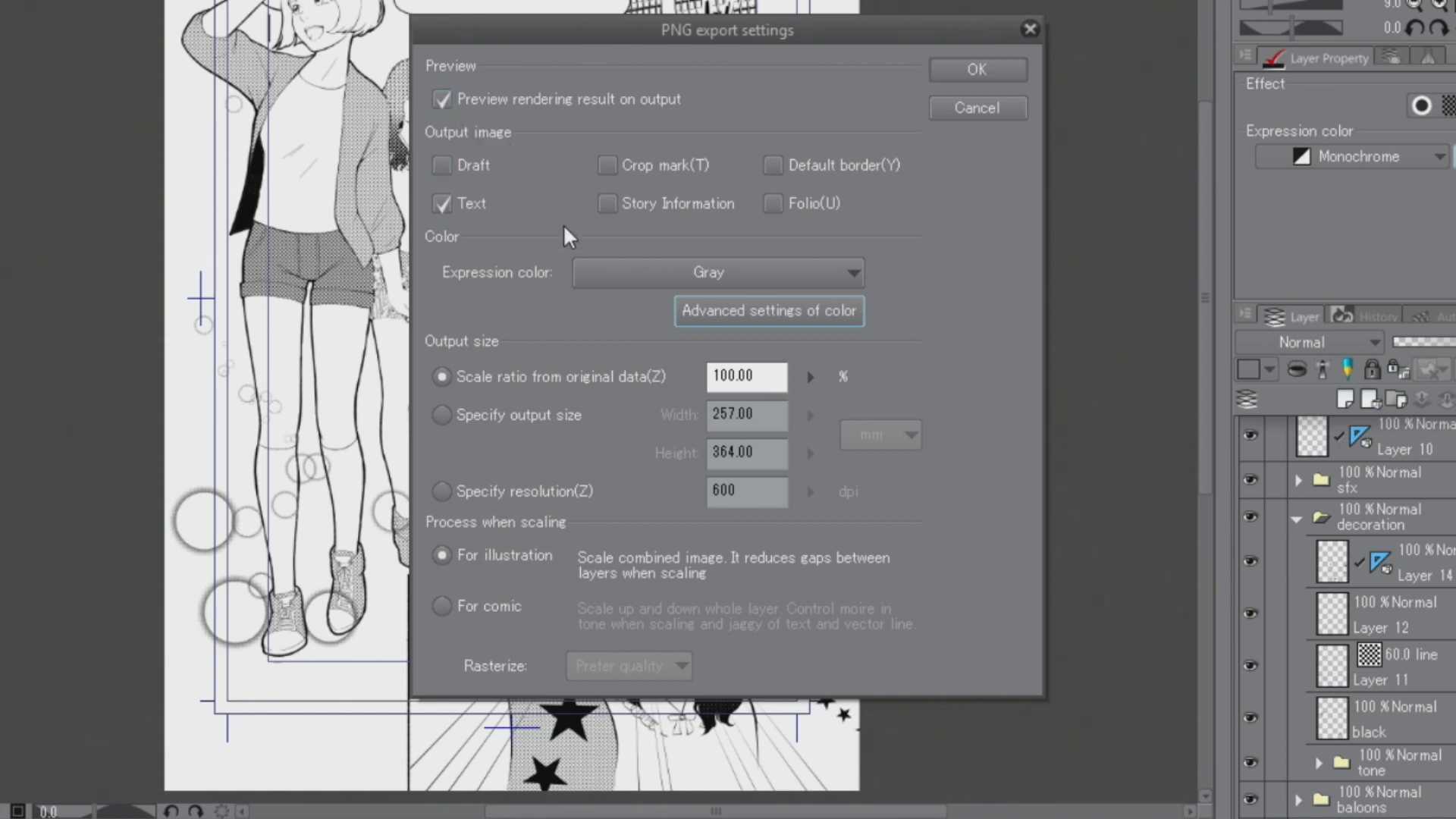
left_click(440, 416)
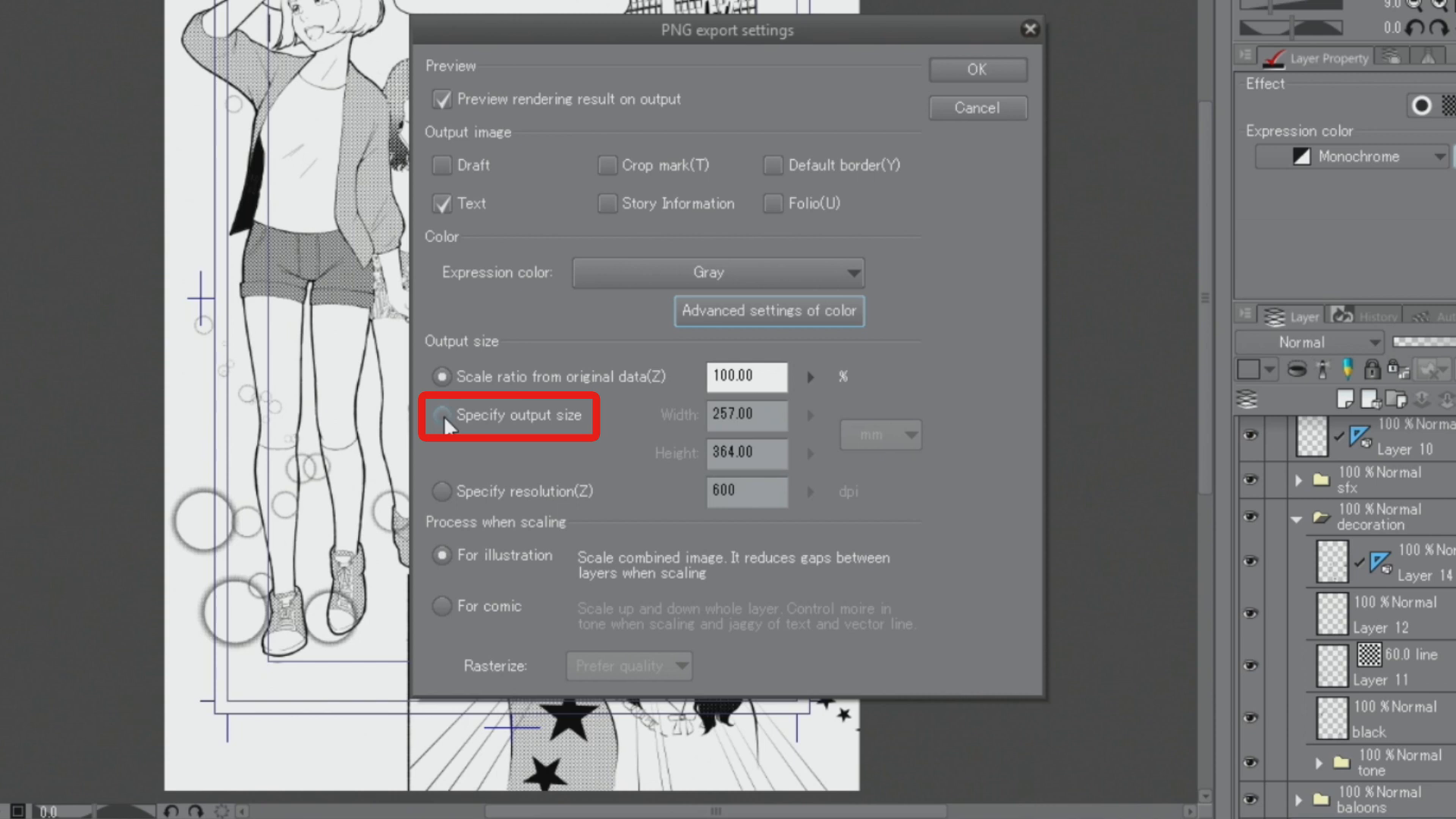
left_click(441, 416)
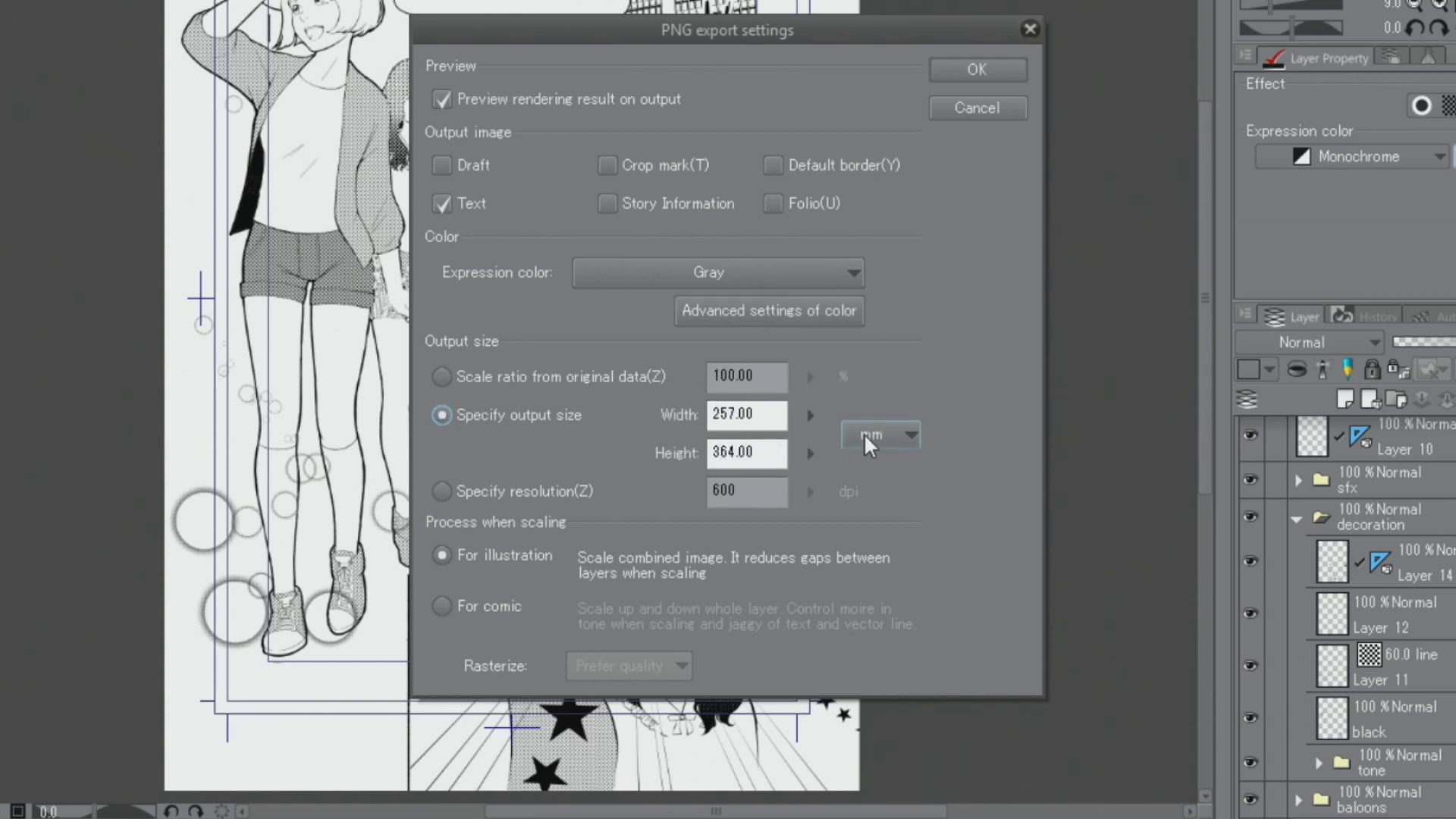
left_click(879, 436)
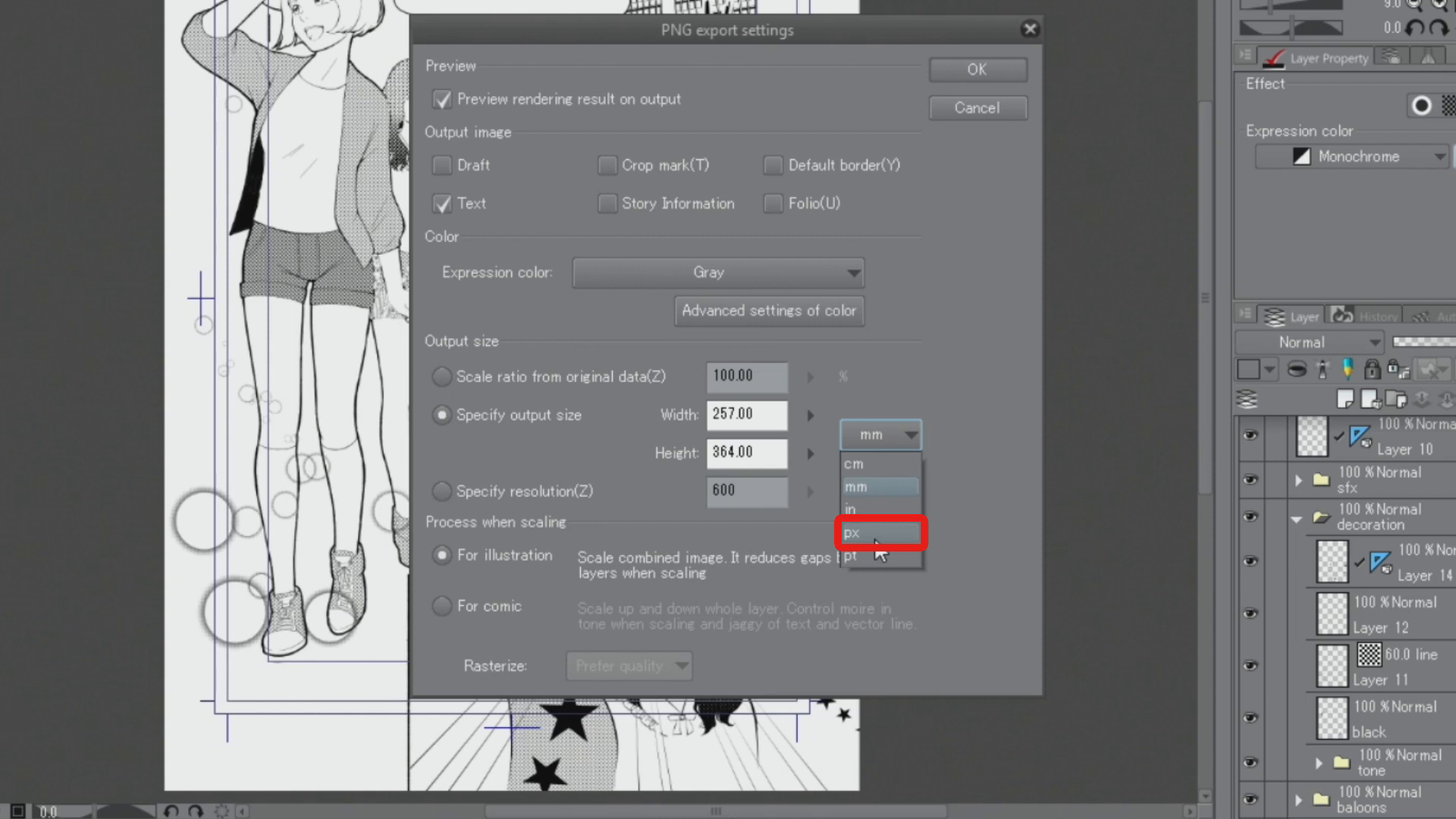
left_click(878, 532)
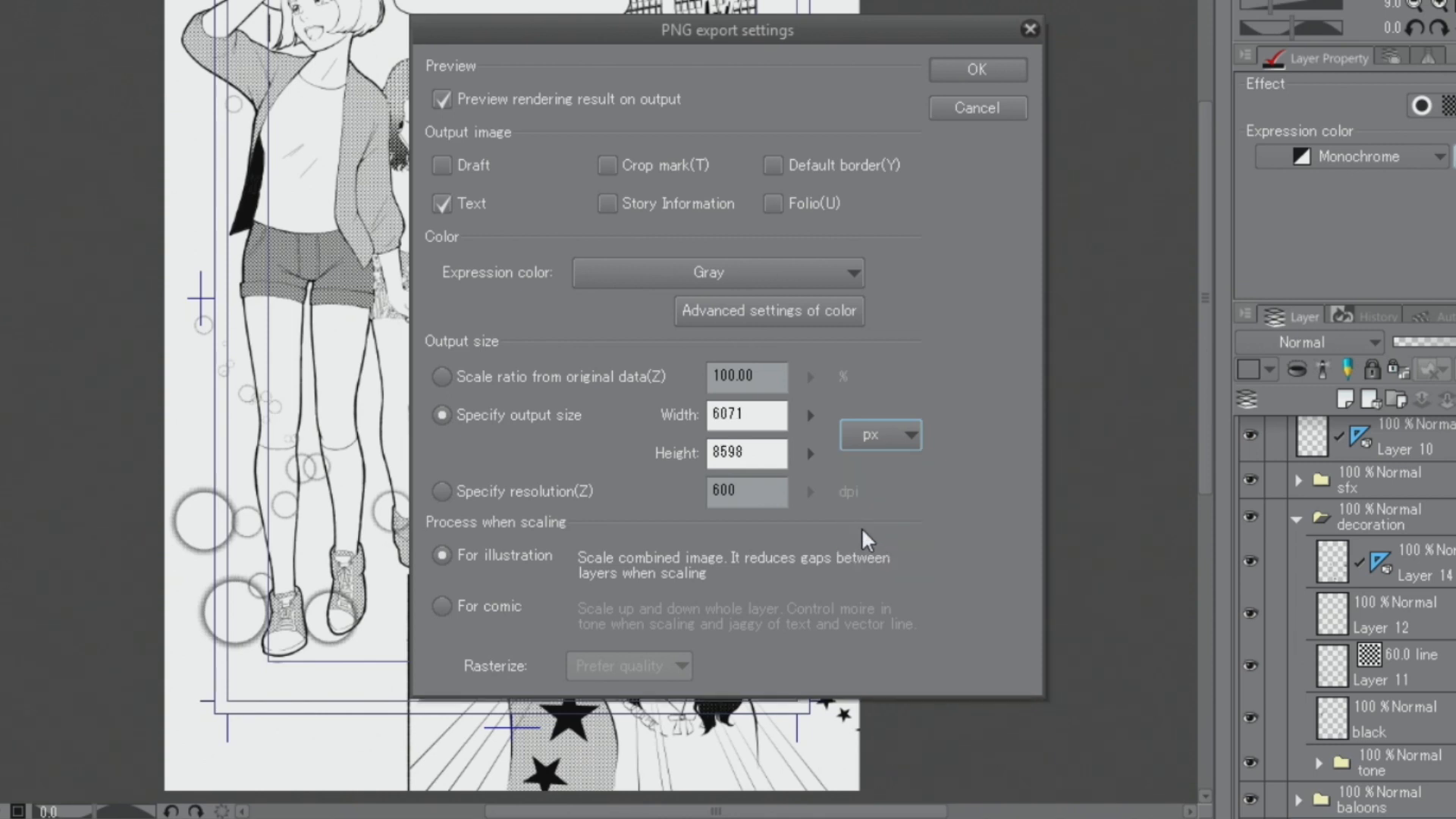
type("1000")
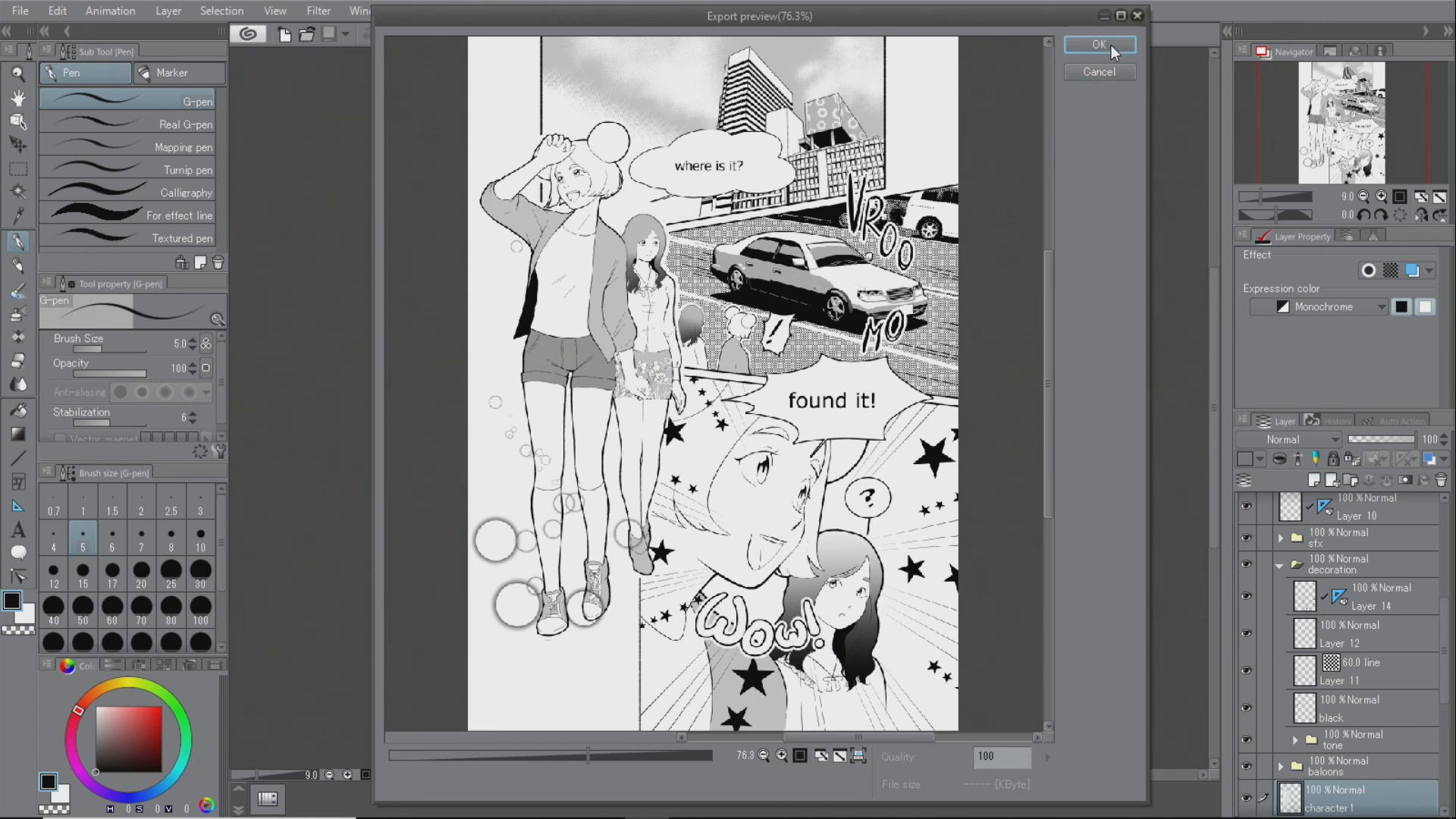
Approve the export preview to write out the gray PNG.
left_click(1100, 44)
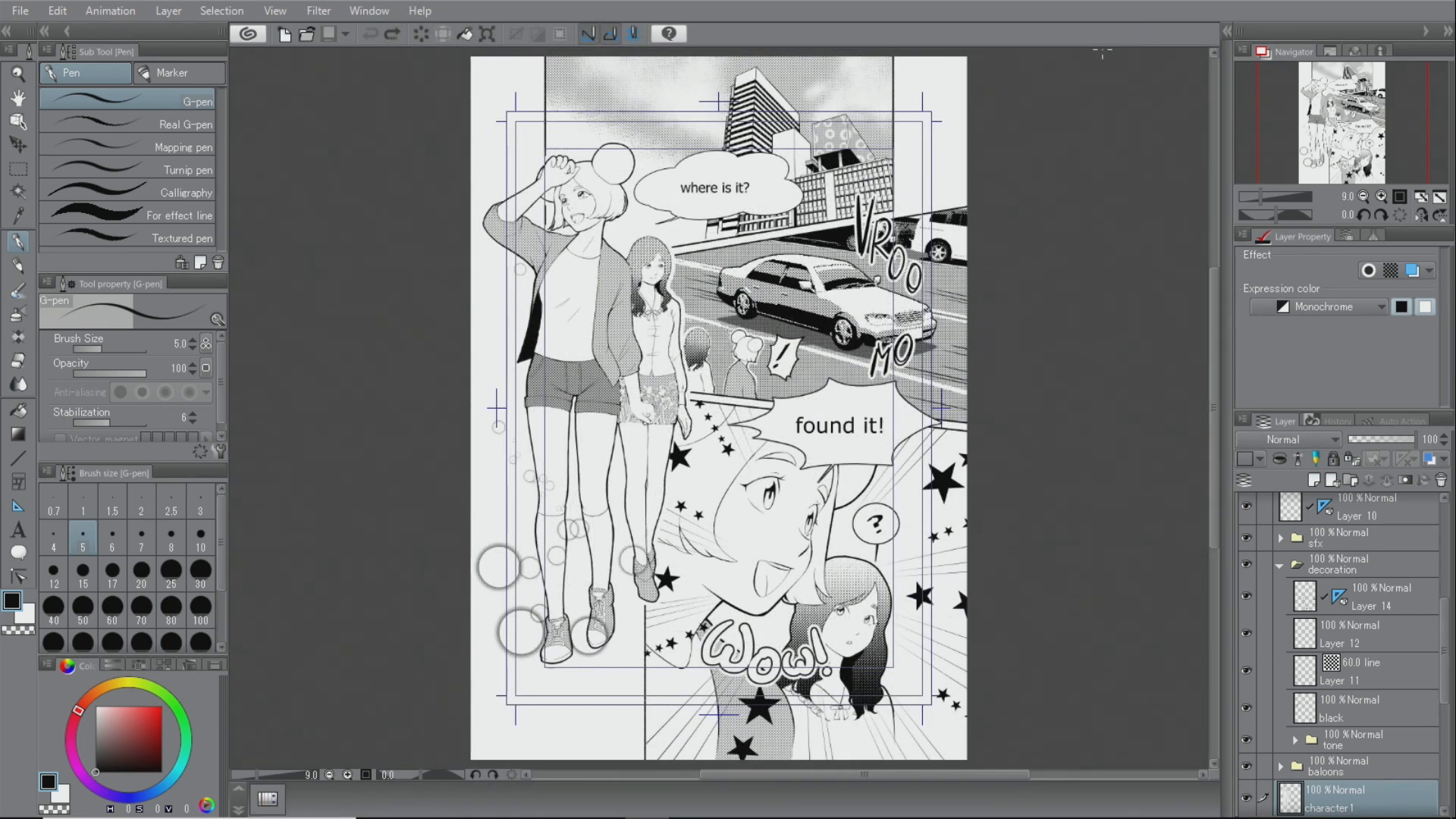